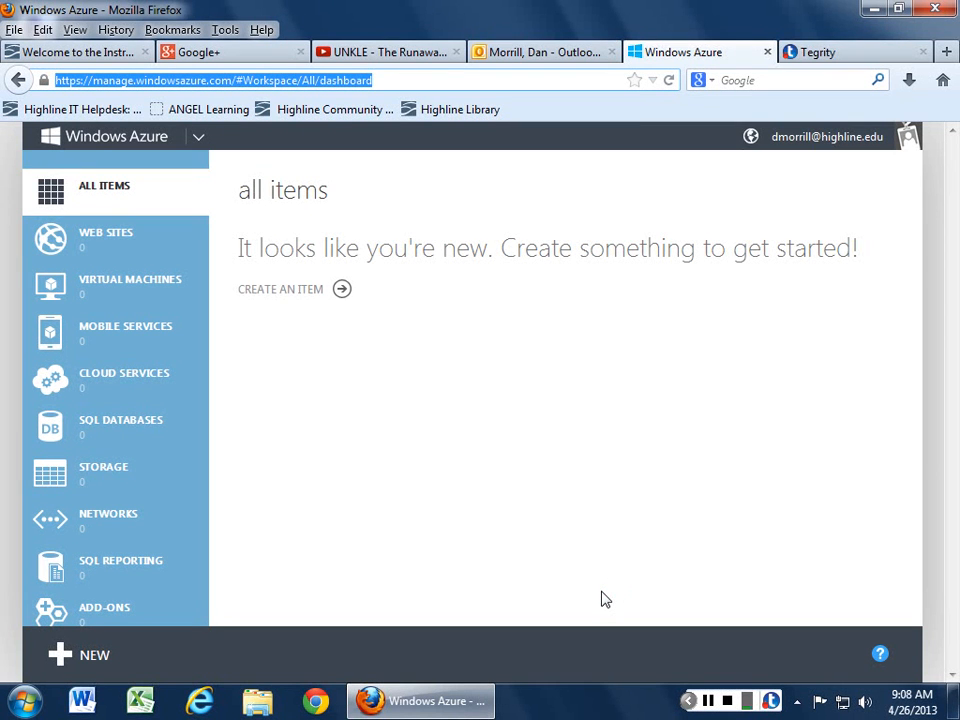
pyautogui.moveTo(424, 356)
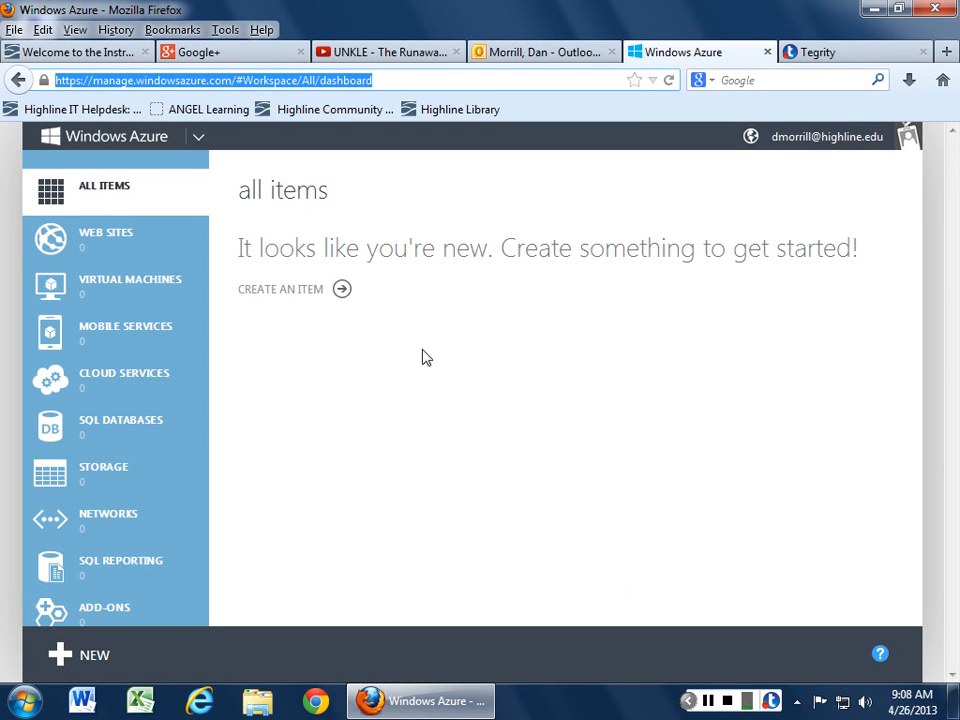
pyautogui.moveTo(452, 360)
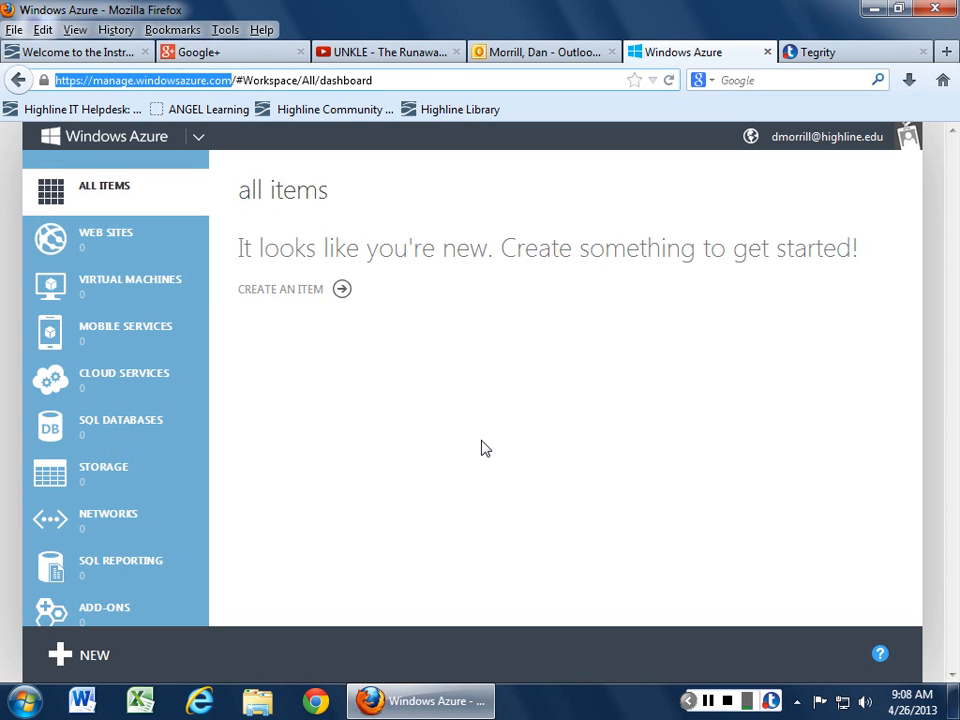
pyautogui.moveTo(202, 288)
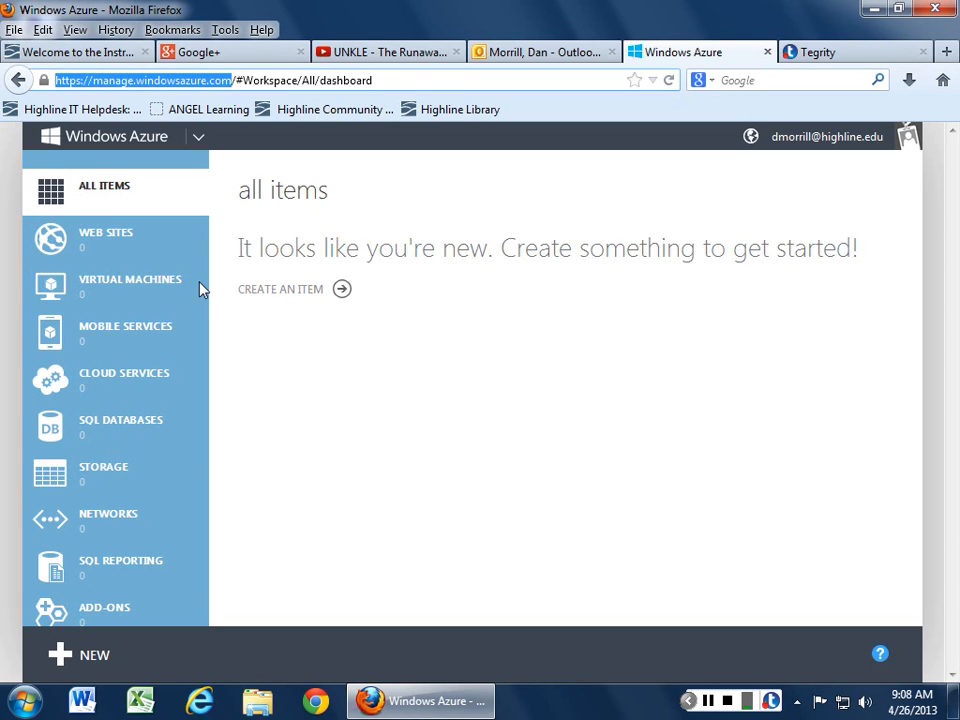
# Step: Review the Custom Create web site form's database options, then cancel back to Web Sites
pyautogui.click(104, 238)
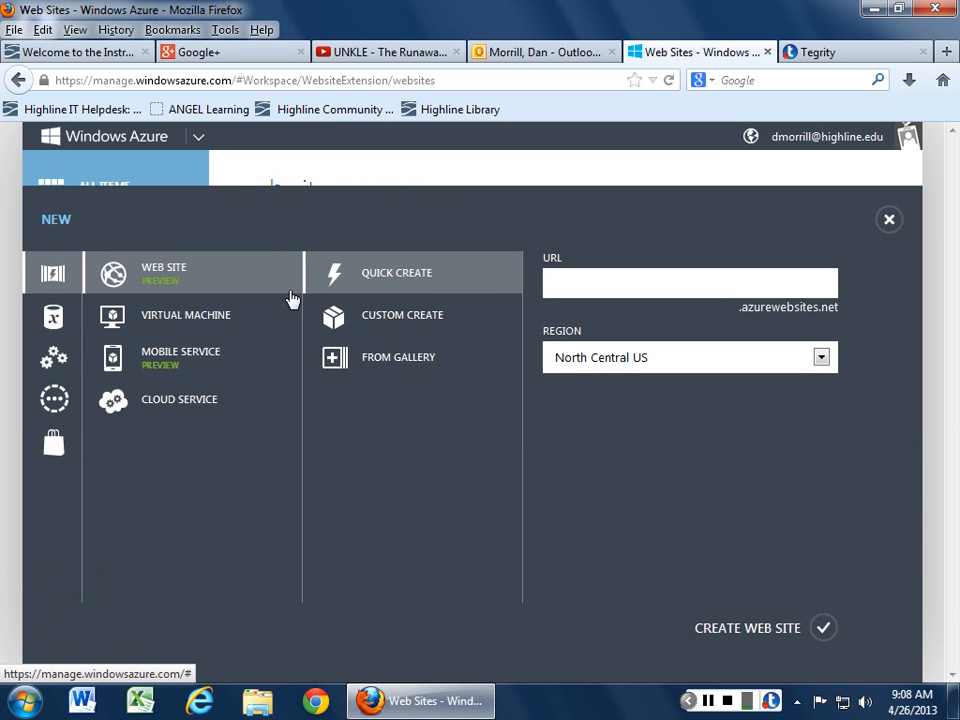
pyautogui.moveTo(422, 296)
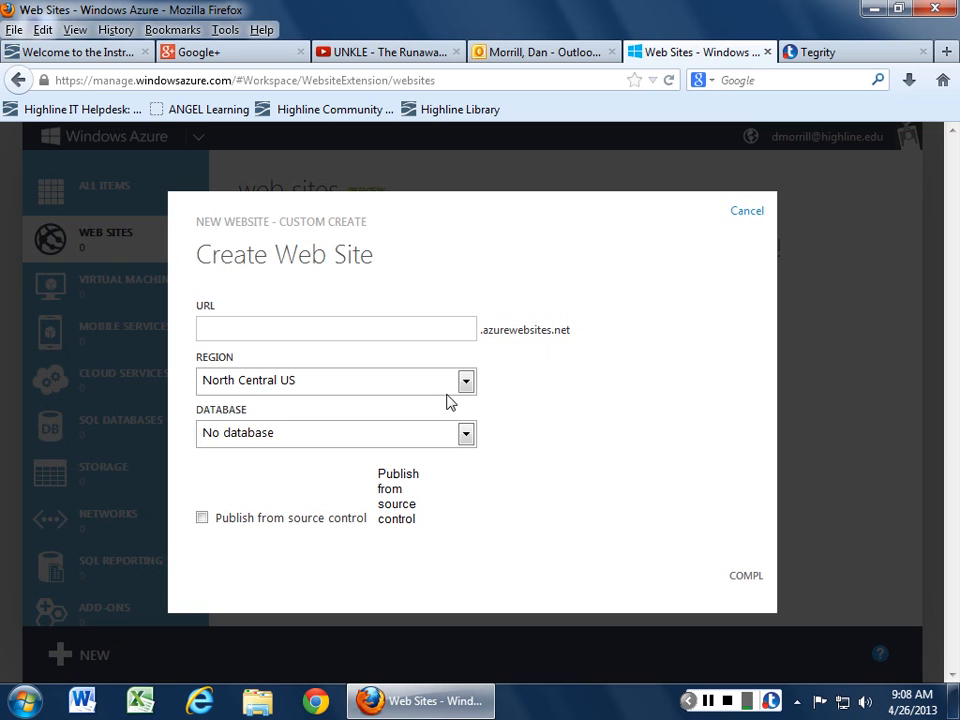
pyautogui.click(464, 432)
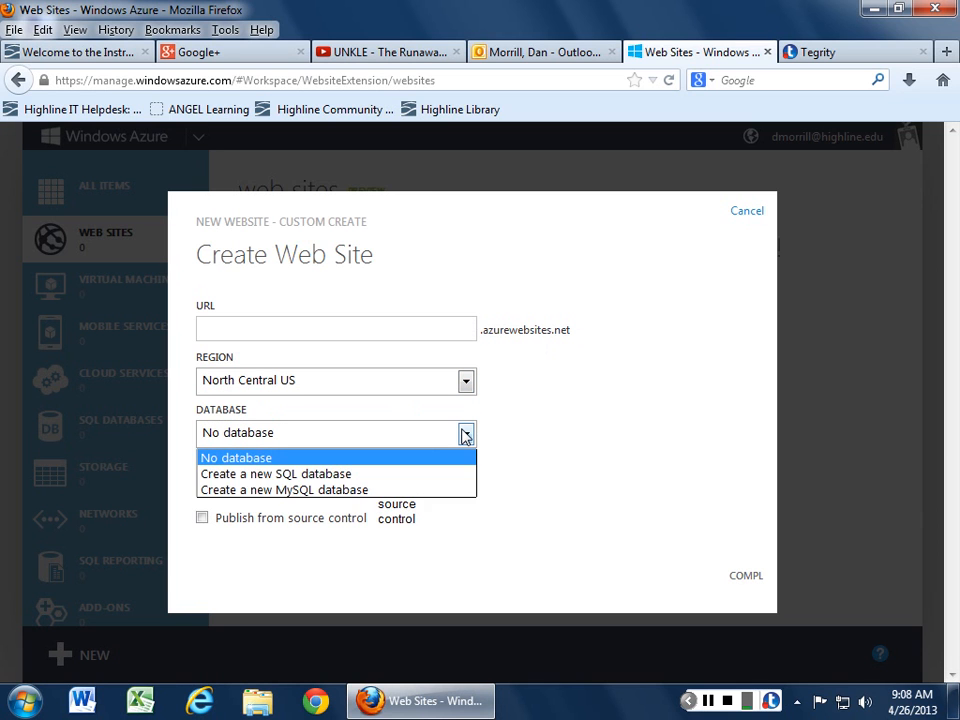
pyautogui.click(236, 456)
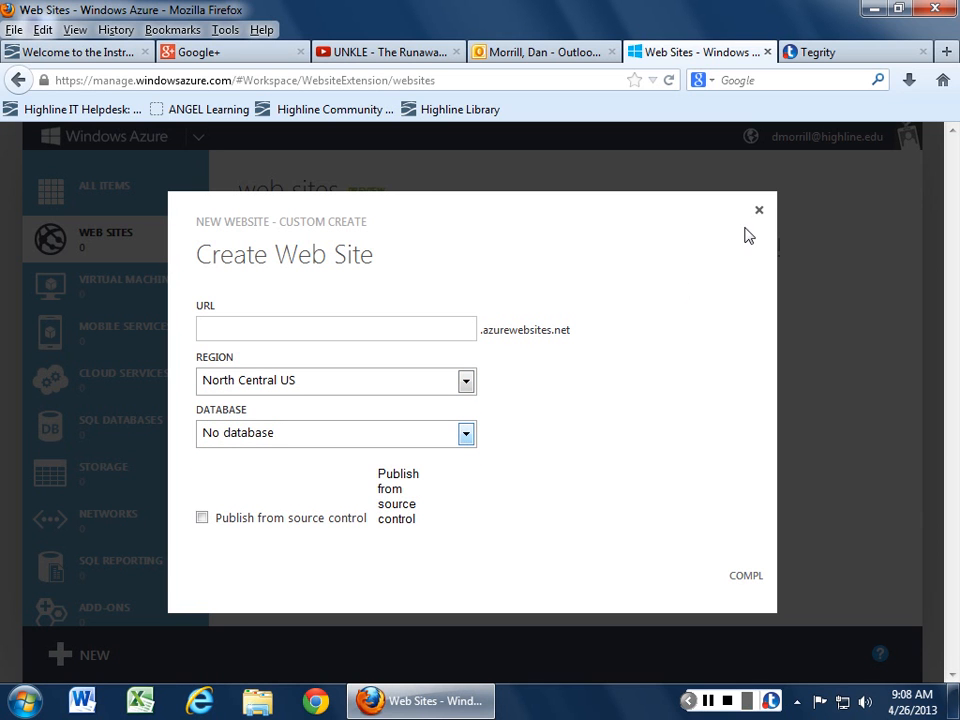
pyautogui.click(758, 210)
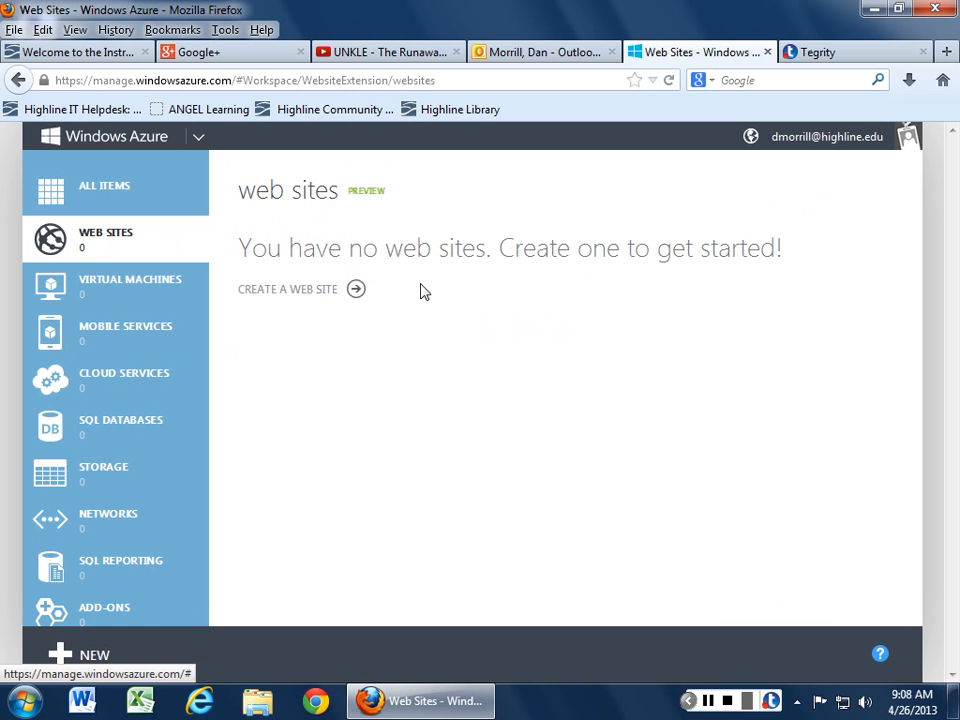
pyautogui.moveTo(292, 292)
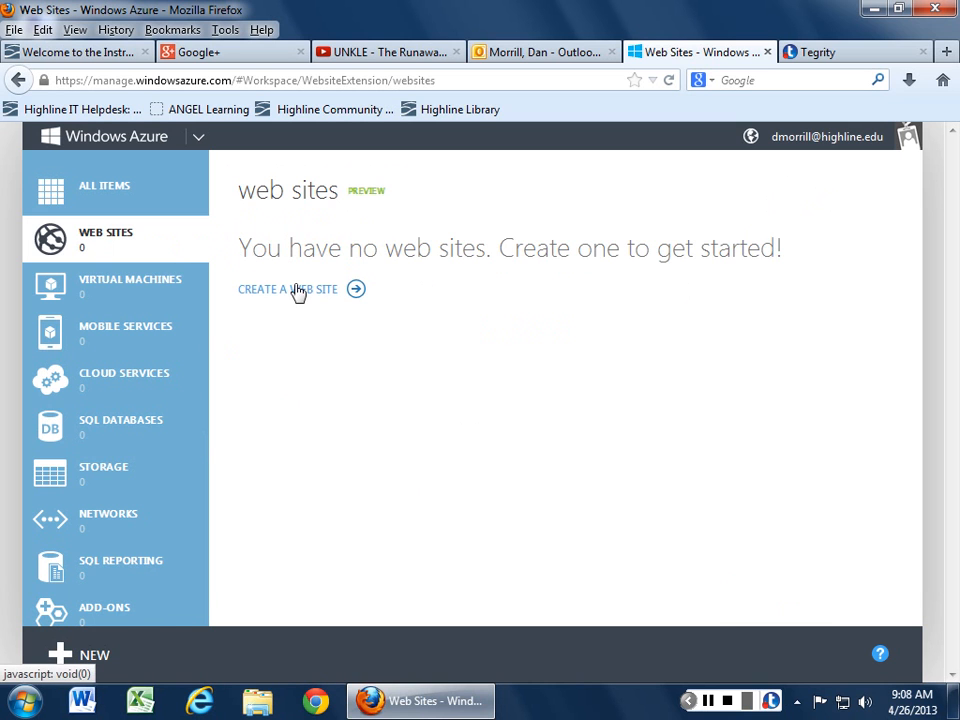
pyautogui.click(288, 288)
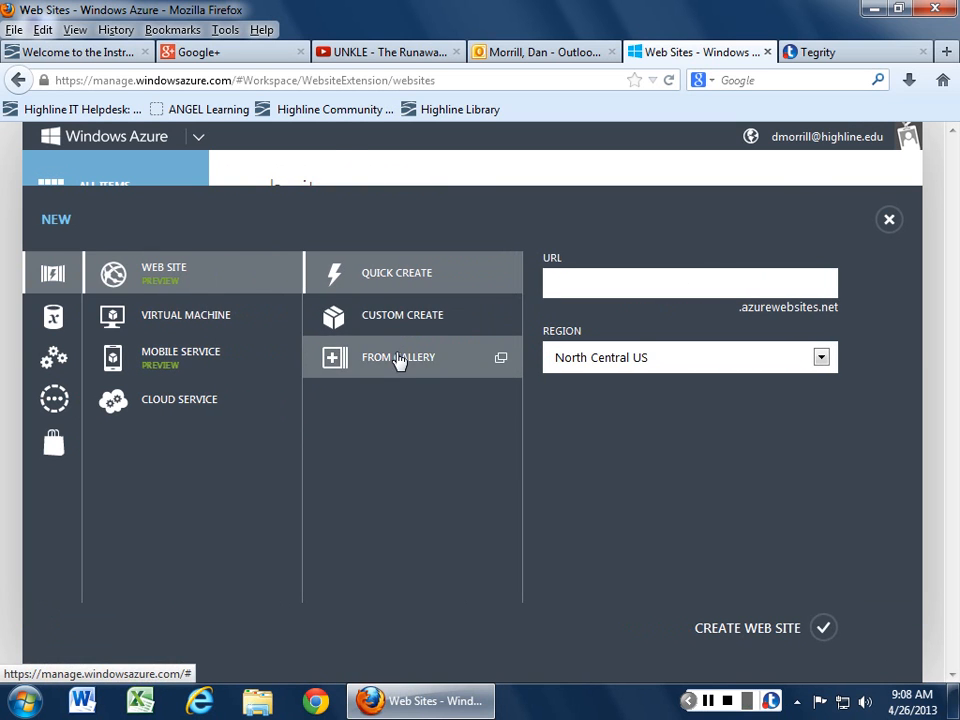
pyautogui.click(398, 356)
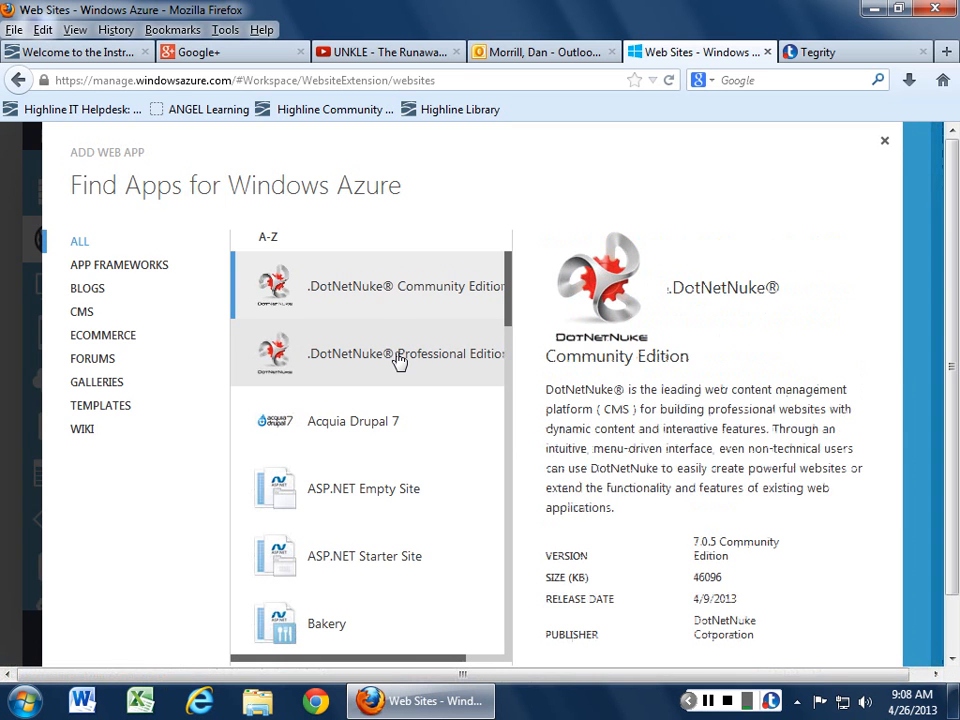
pyautogui.moveTo(398, 412)
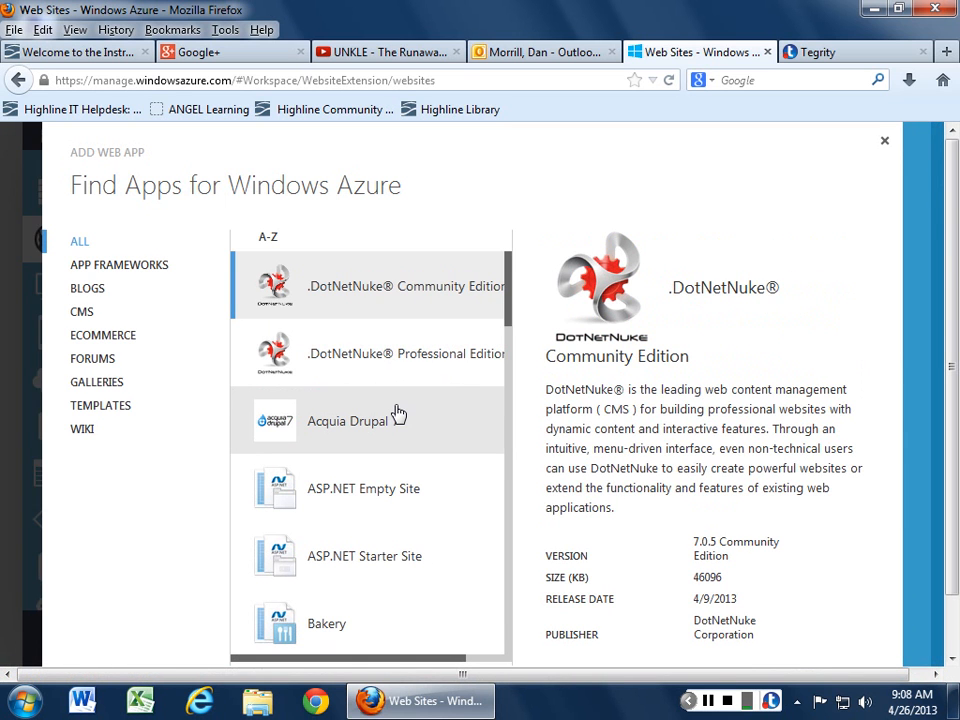
pyautogui.scroll(-3)
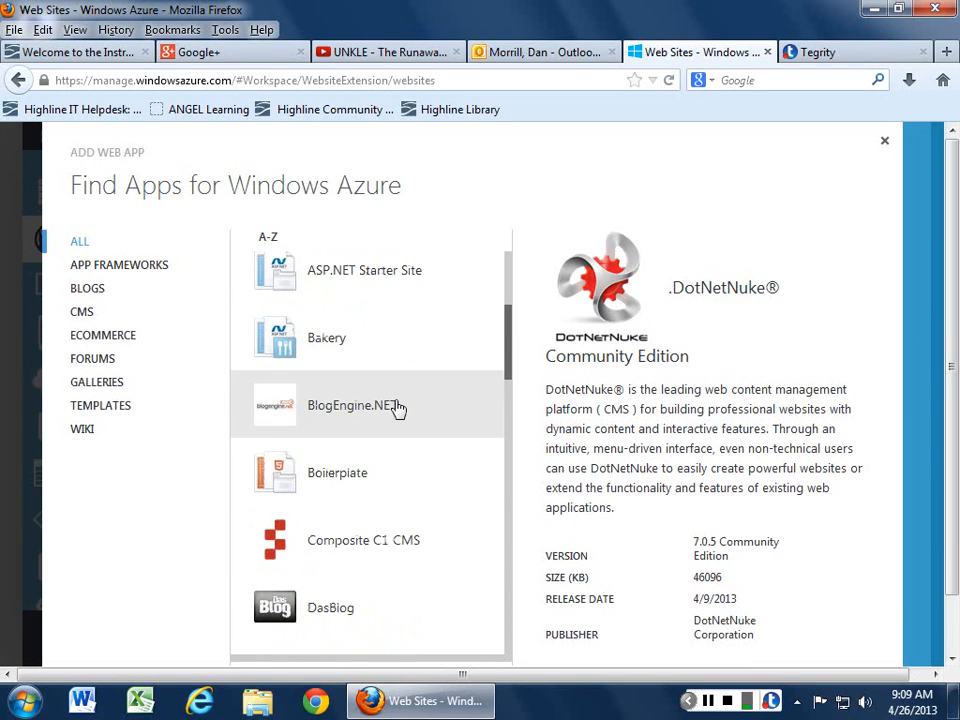
pyautogui.scroll(-3)
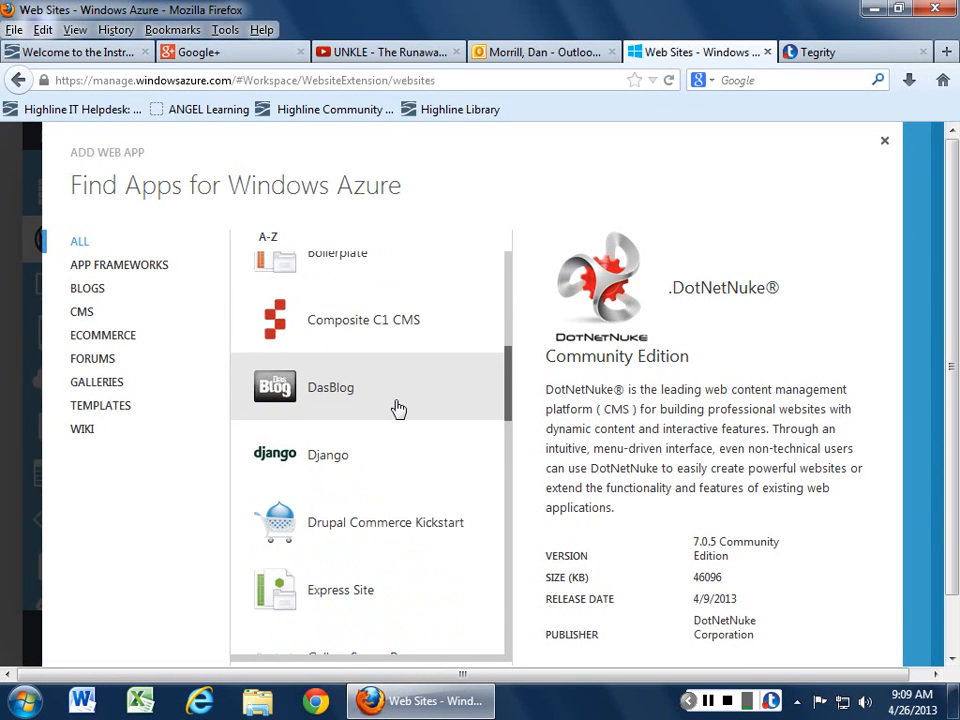
pyautogui.scroll(-3)
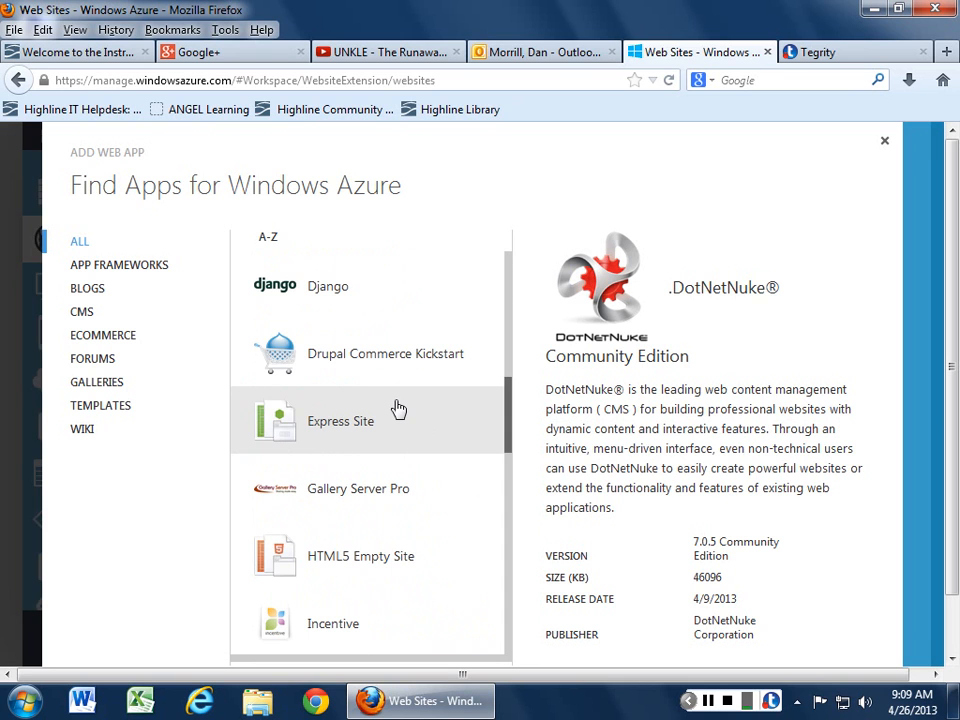
pyautogui.scroll(-3)
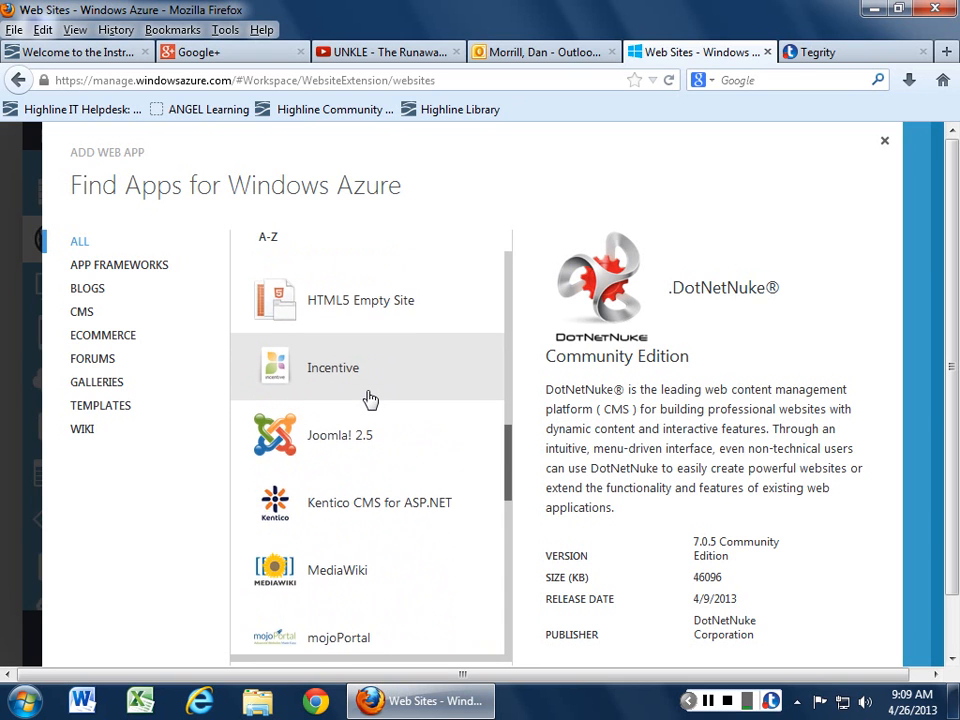
pyautogui.scroll(-3)
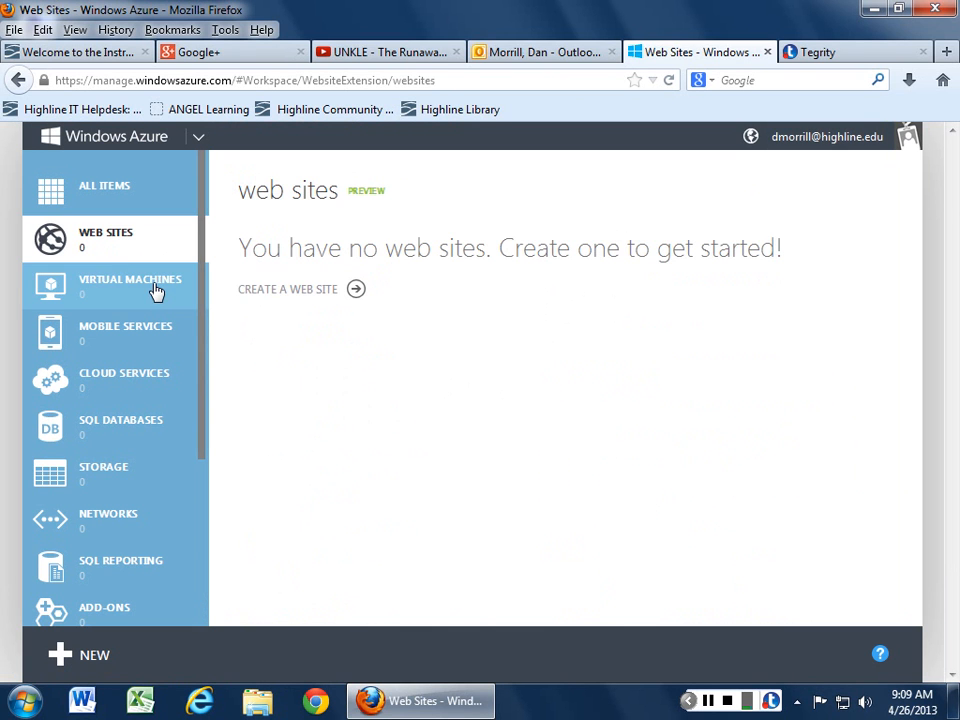
# Step: Bring up the virtual machine Quick Create form and list its operating system images
pyautogui.click(128, 284)
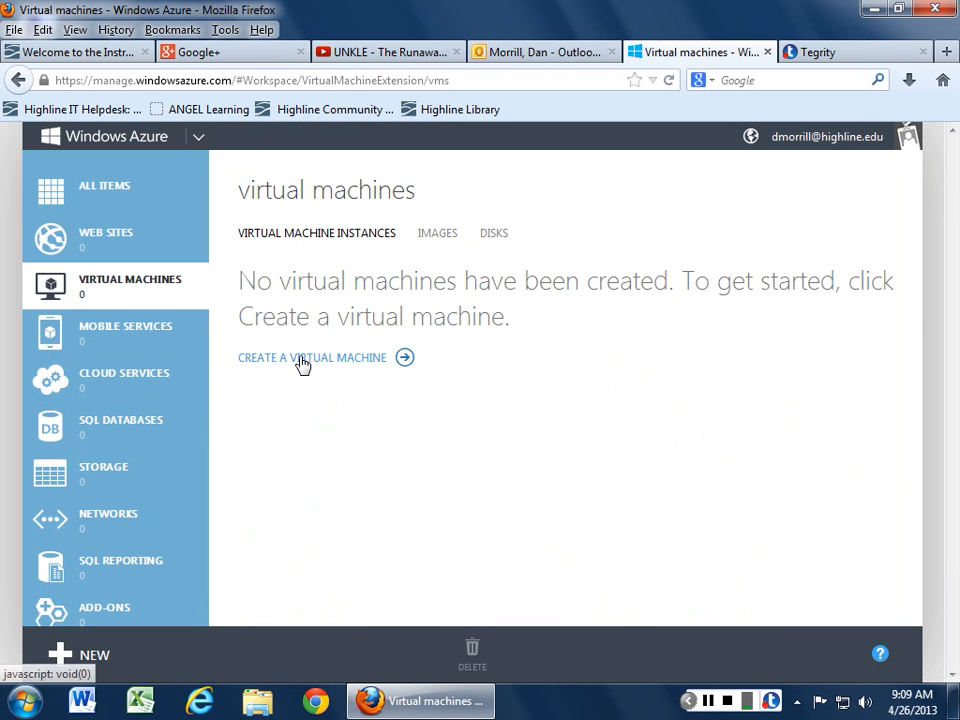
pyautogui.click(312, 356)
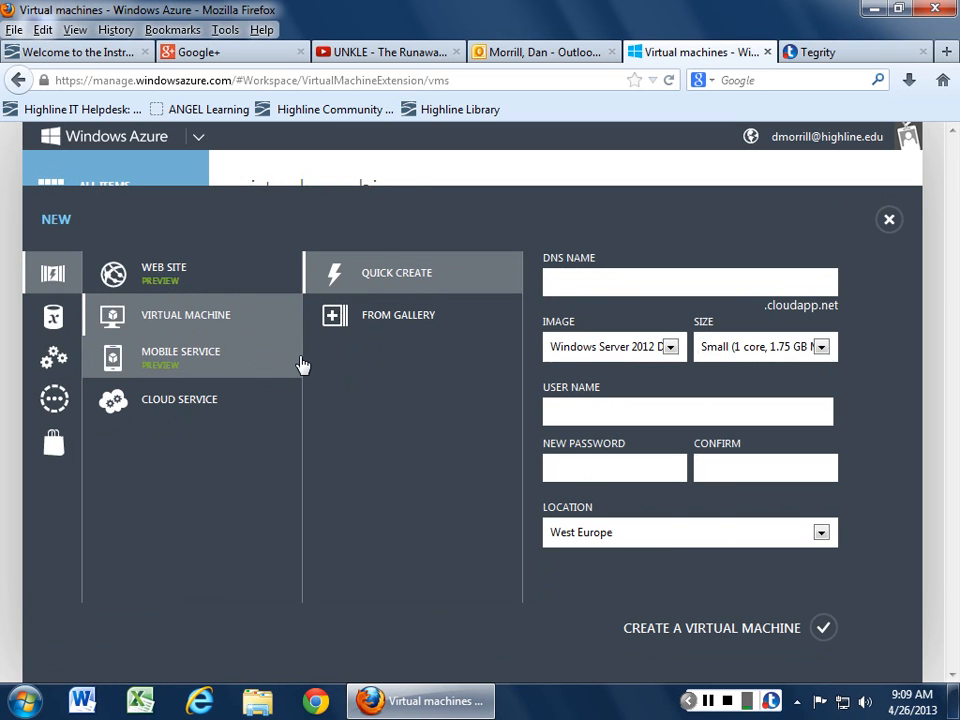
pyautogui.moveTo(700, 364)
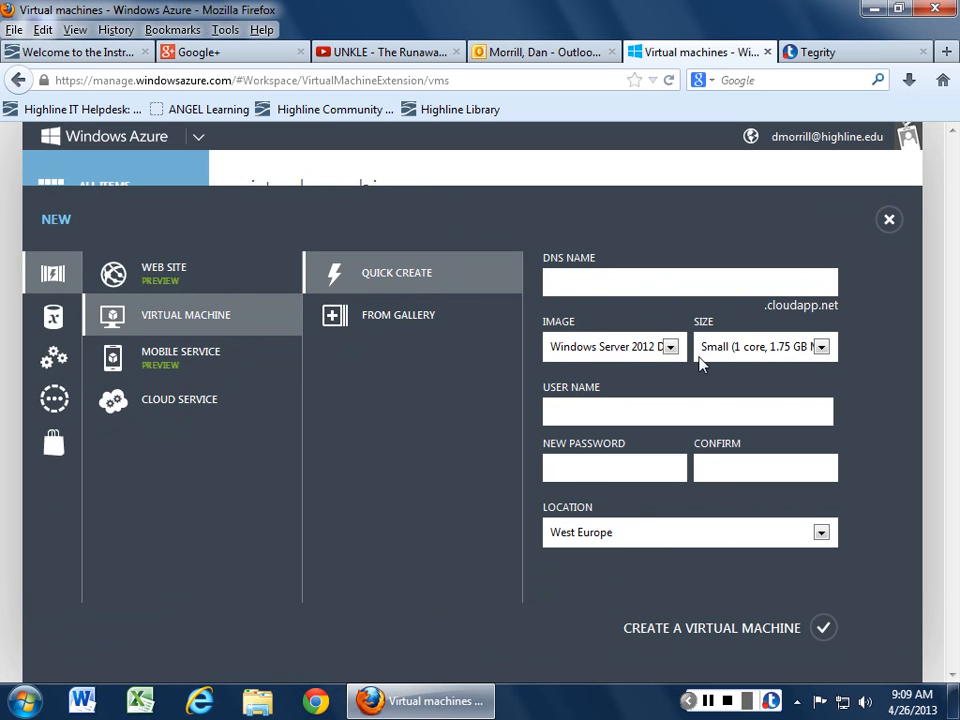
pyautogui.click(668, 346)
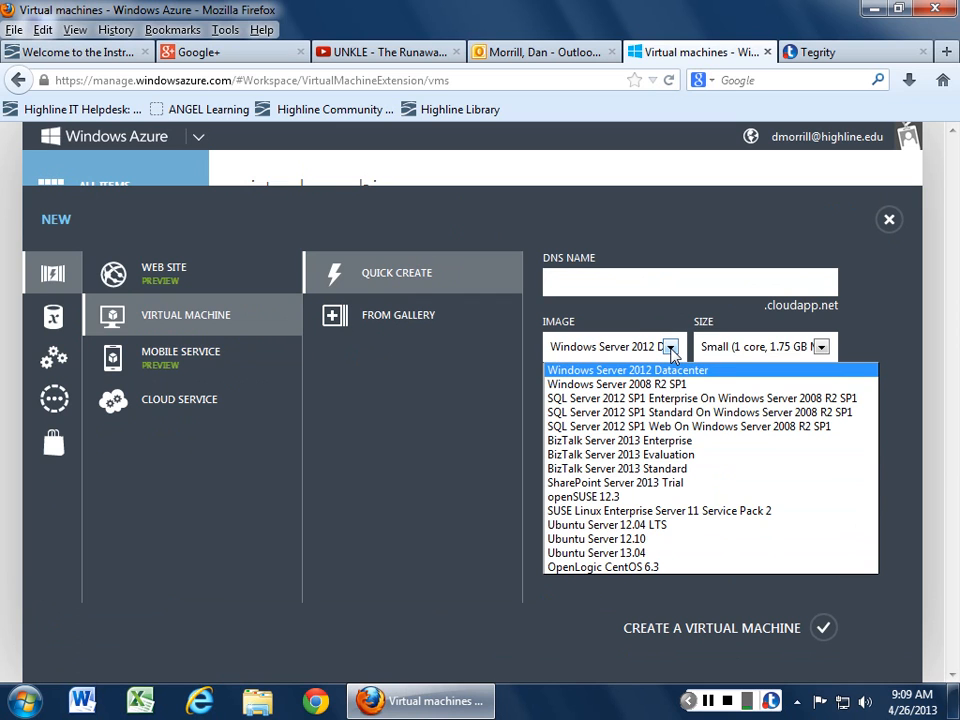
pyautogui.moveTo(660, 468)
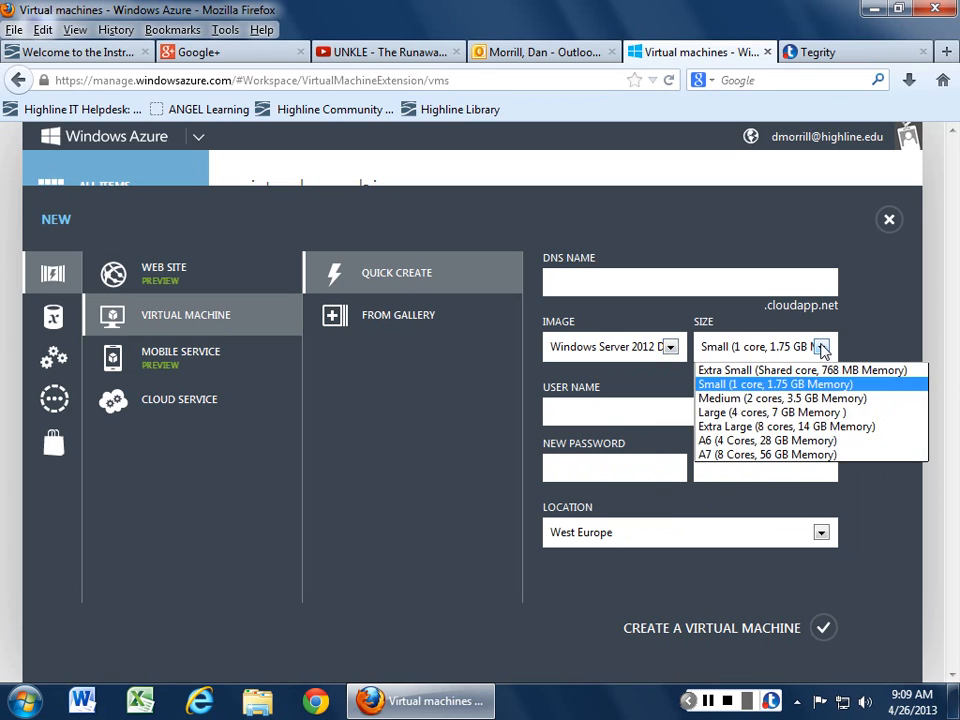
pyautogui.moveTo(800, 370)
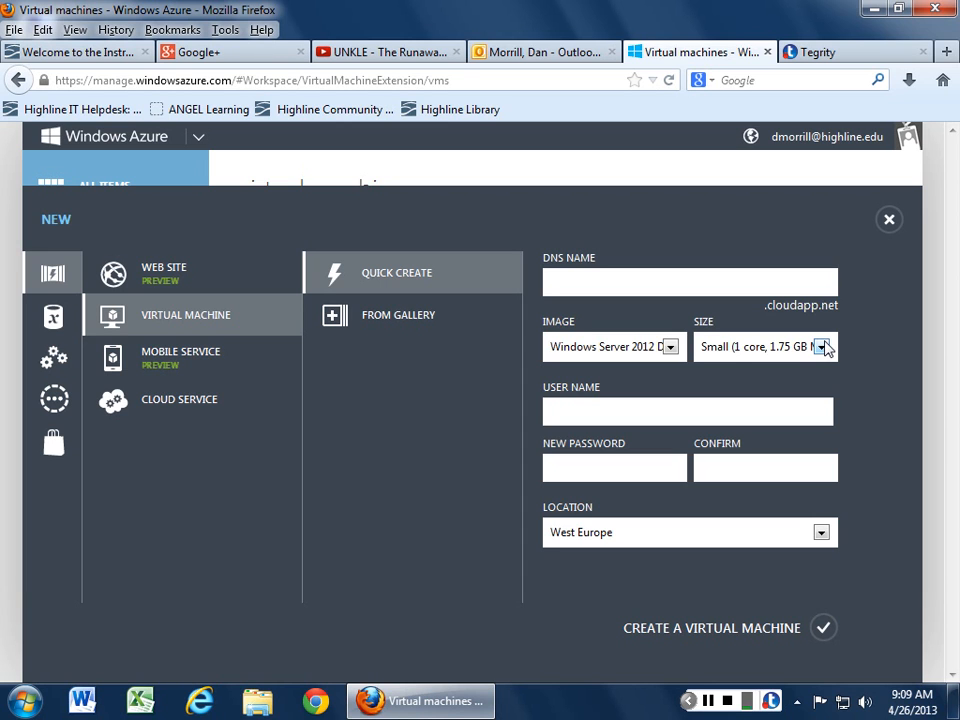
# Step: Browse the VM gallery's platform images and own disks, then close it without creating
pyautogui.click(398, 314)
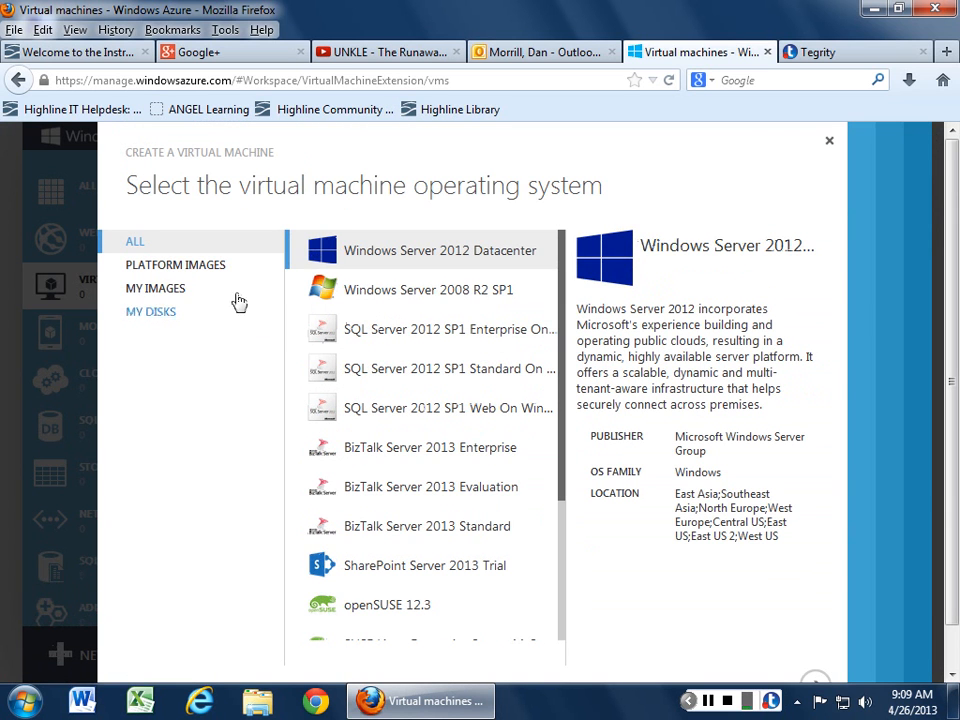
pyautogui.click(176, 264)
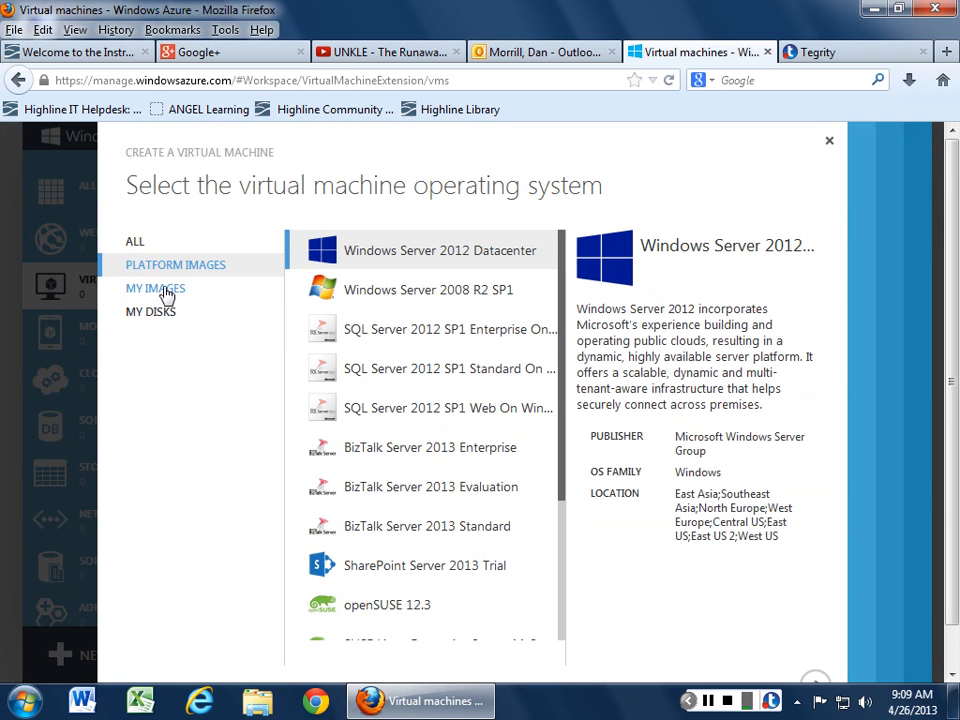
pyautogui.click(150, 312)
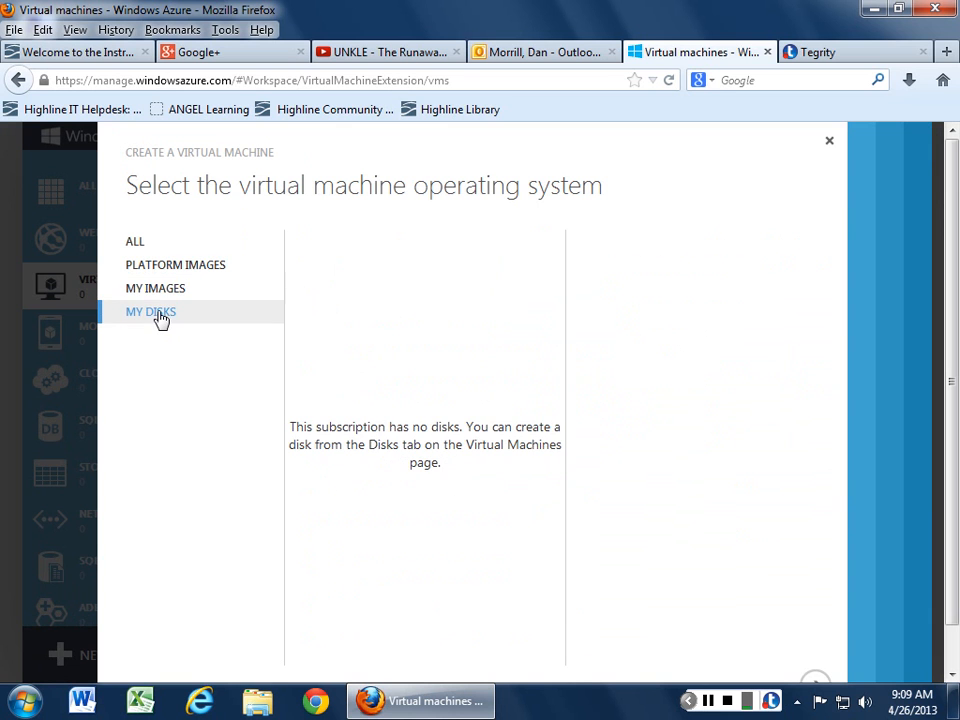
pyautogui.click(134, 240)
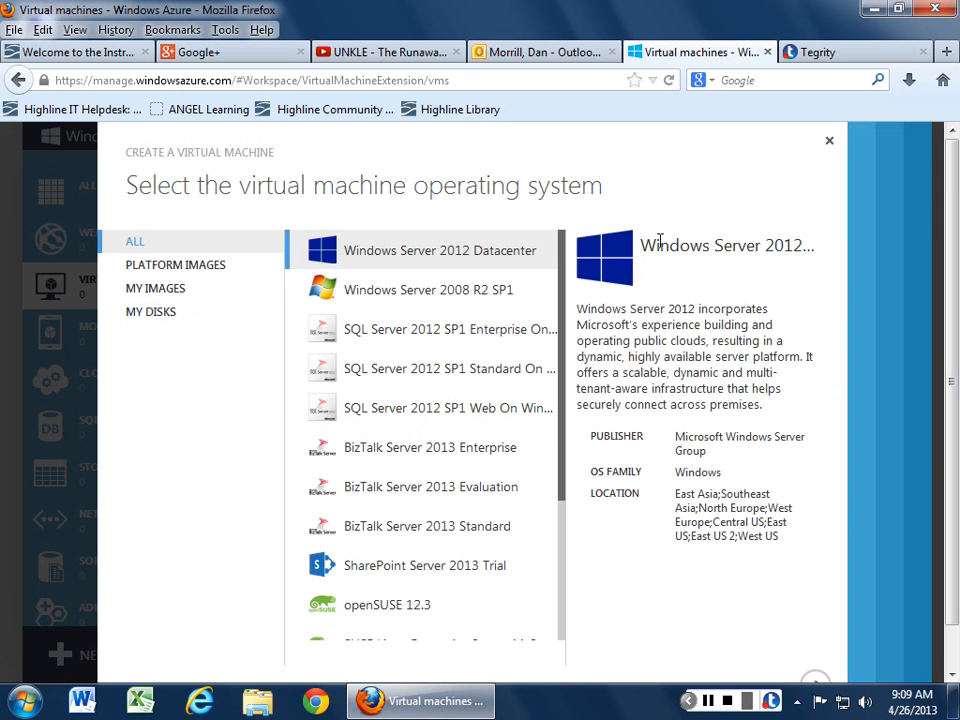
pyautogui.click(828, 140)
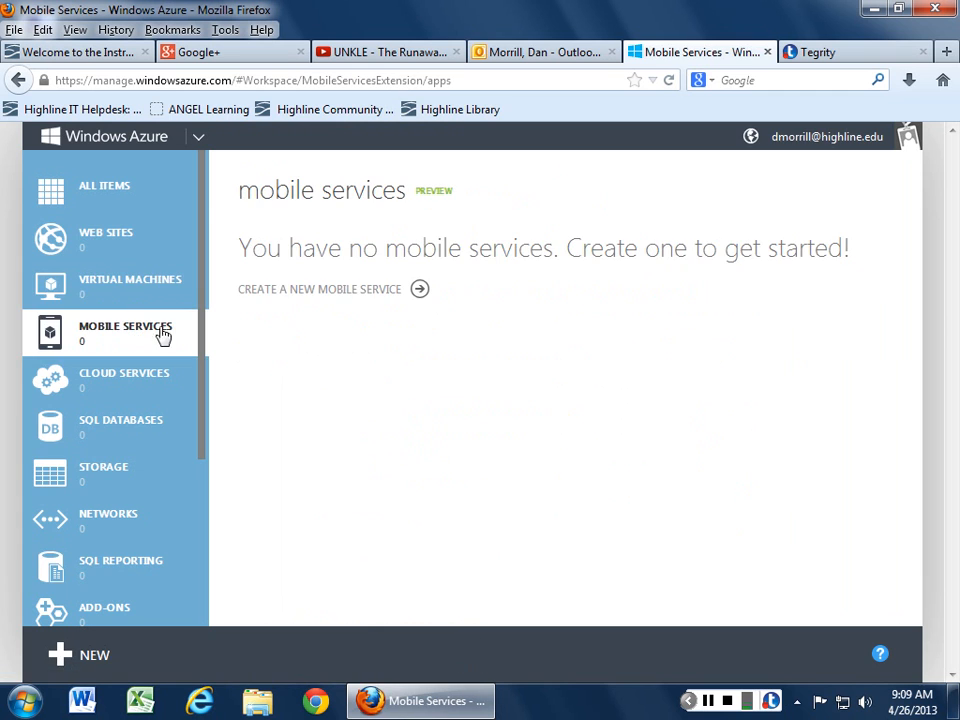
# Step: Review the Create a Mobile Service form's URL, database and region fields, then close it
pyautogui.click(332, 288)
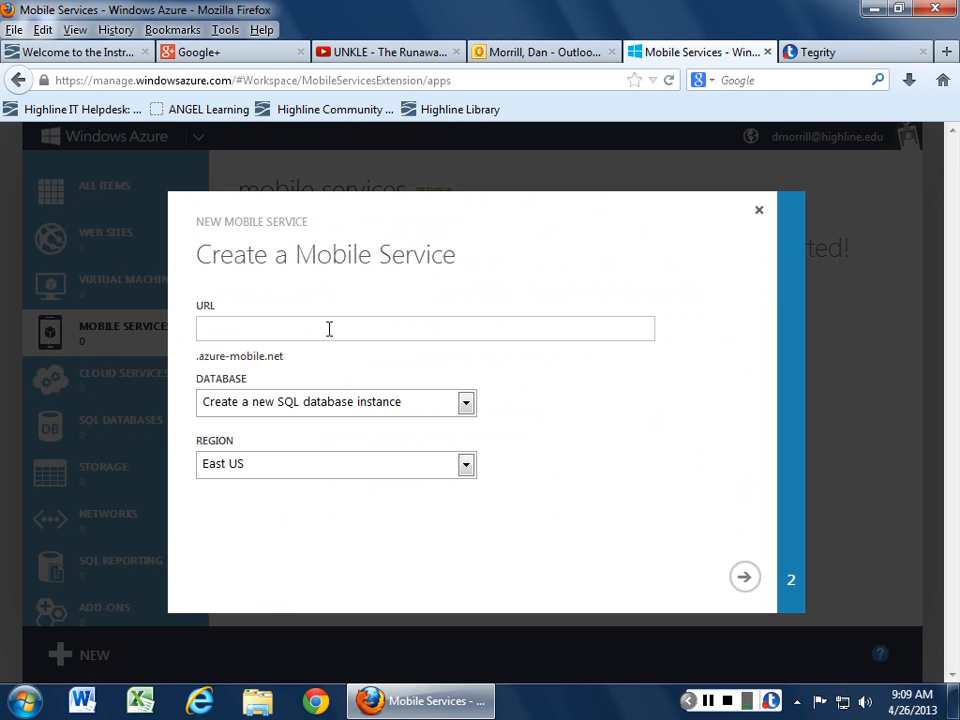
pyautogui.moveTo(452, 386)
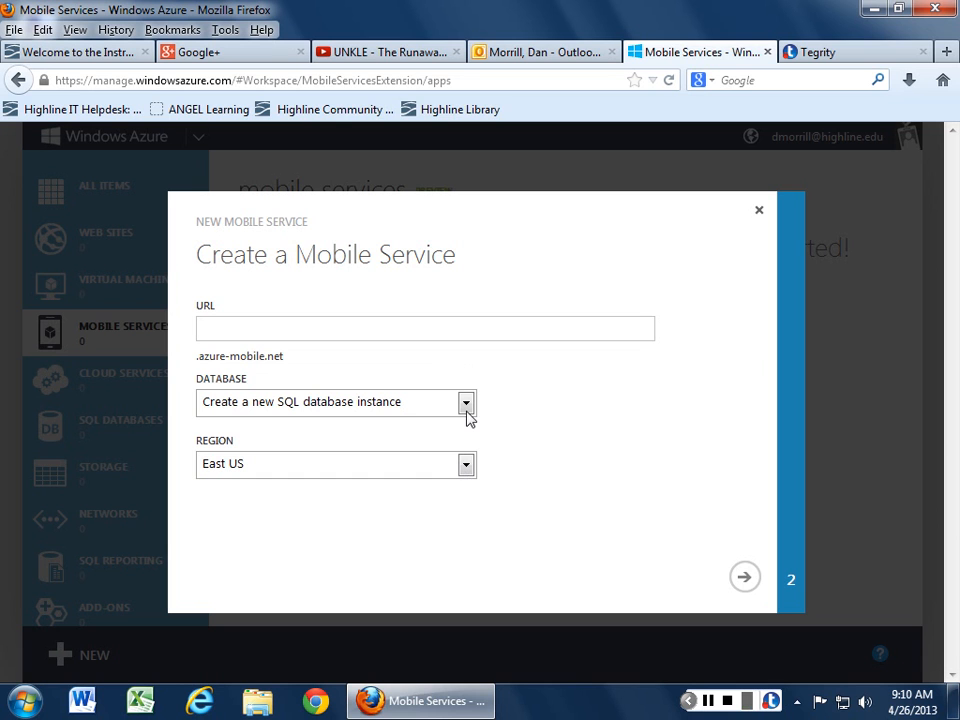
pyautogui.click(744, 576)
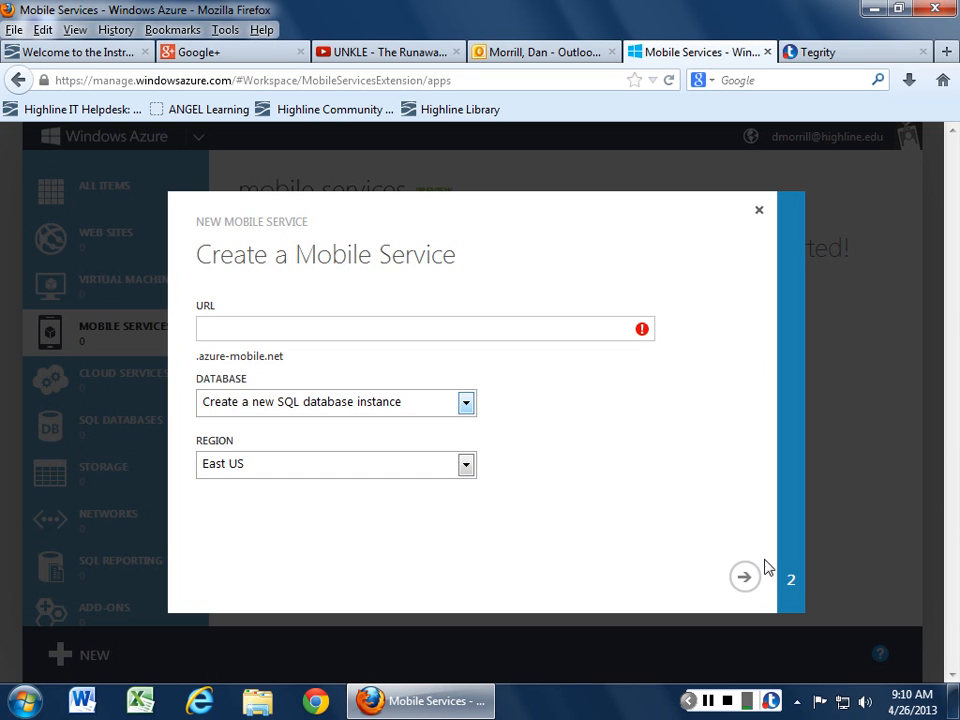
pyautogui.click(758, 210)
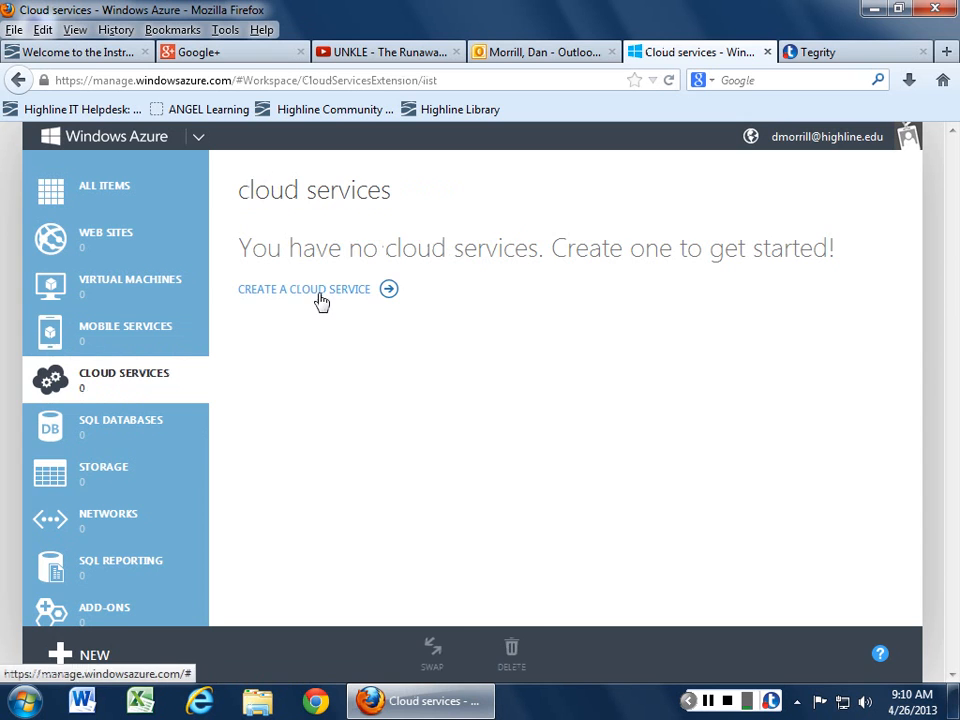
pyautogui.click(304, 288)
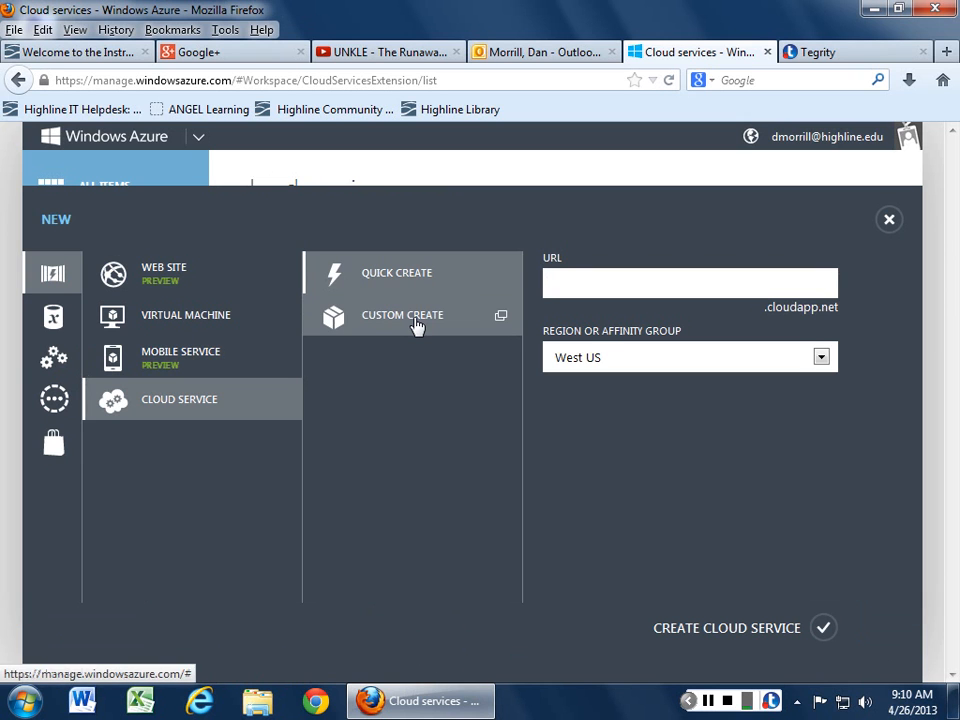
pyautogui.click(400, 316)
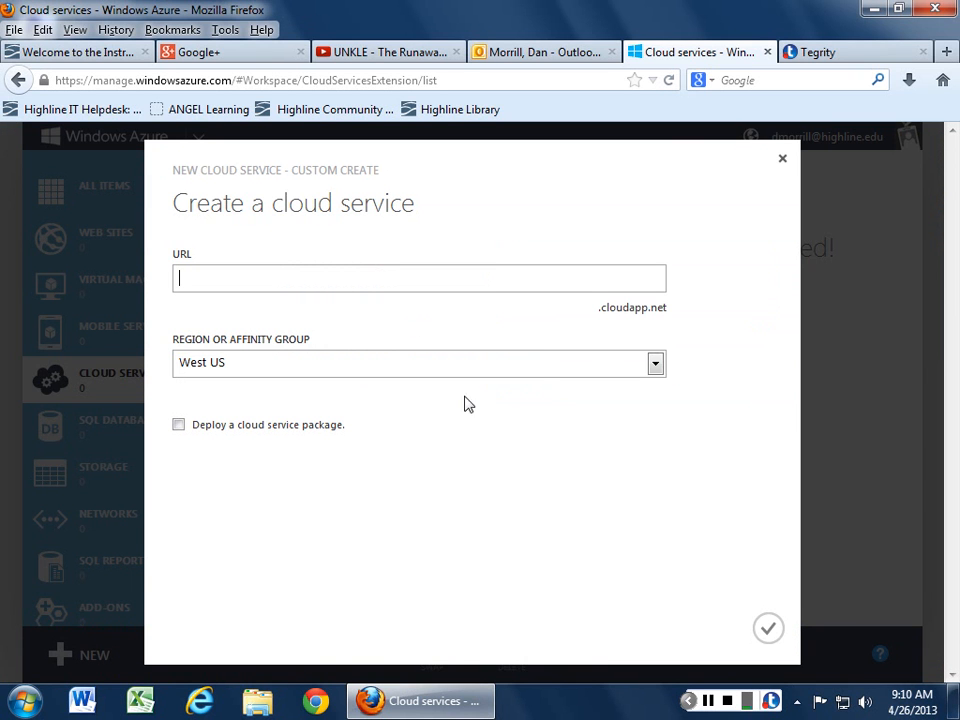
pyautogui.click(782, 158)
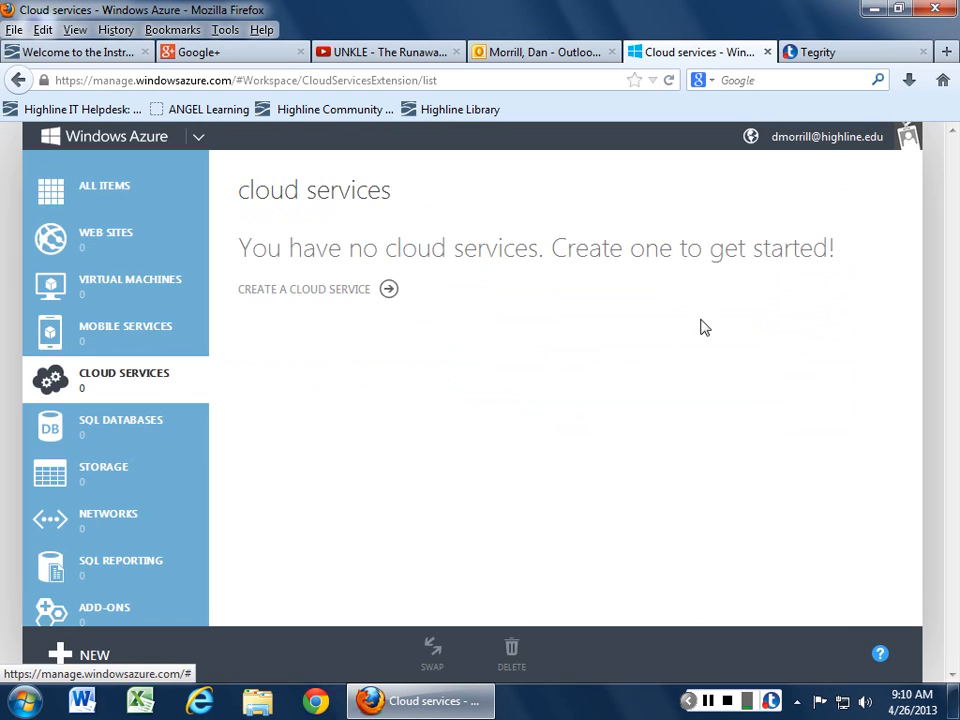
pyautogui.click(78, 656)
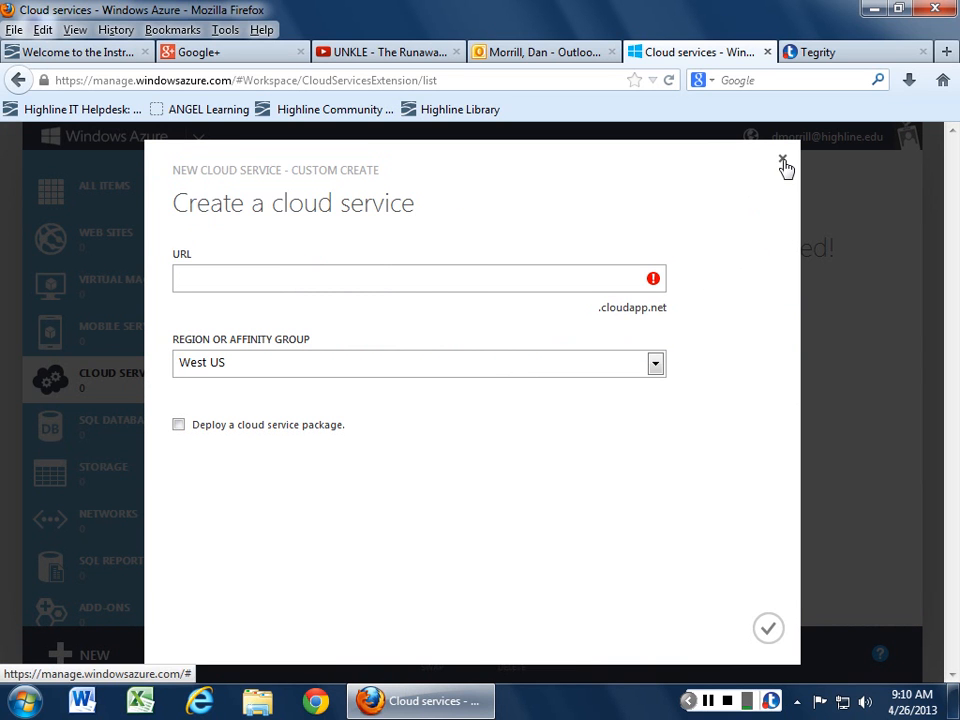
pyautogui.click(782, 164)
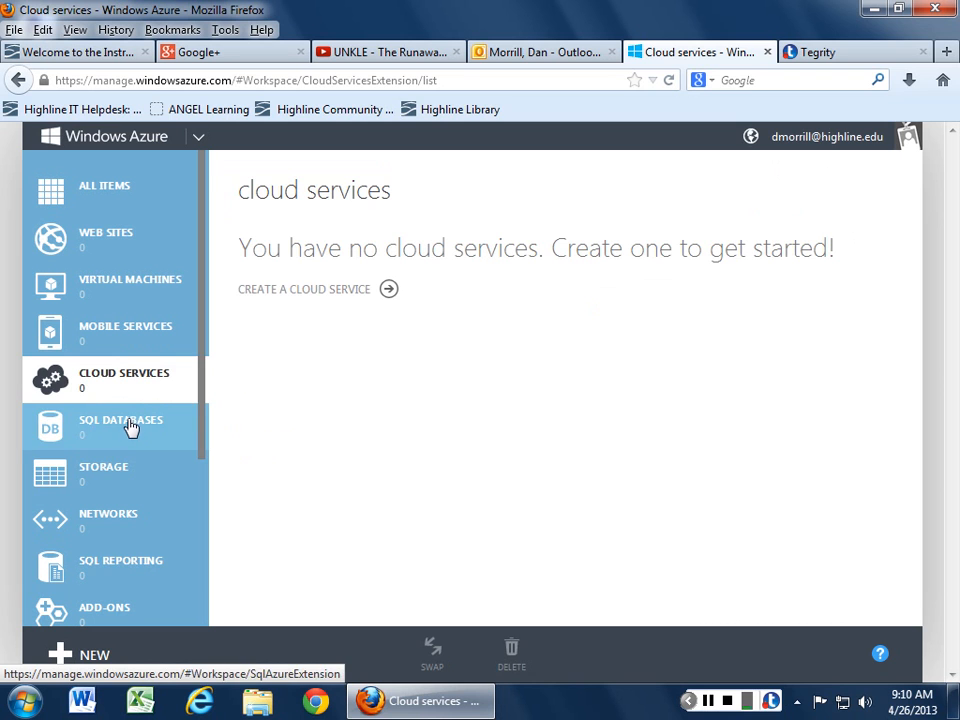
# Step: Toggle the SQL database between Business and Web editions to compare max sizes, then close
pyautogui.click(120, 420)
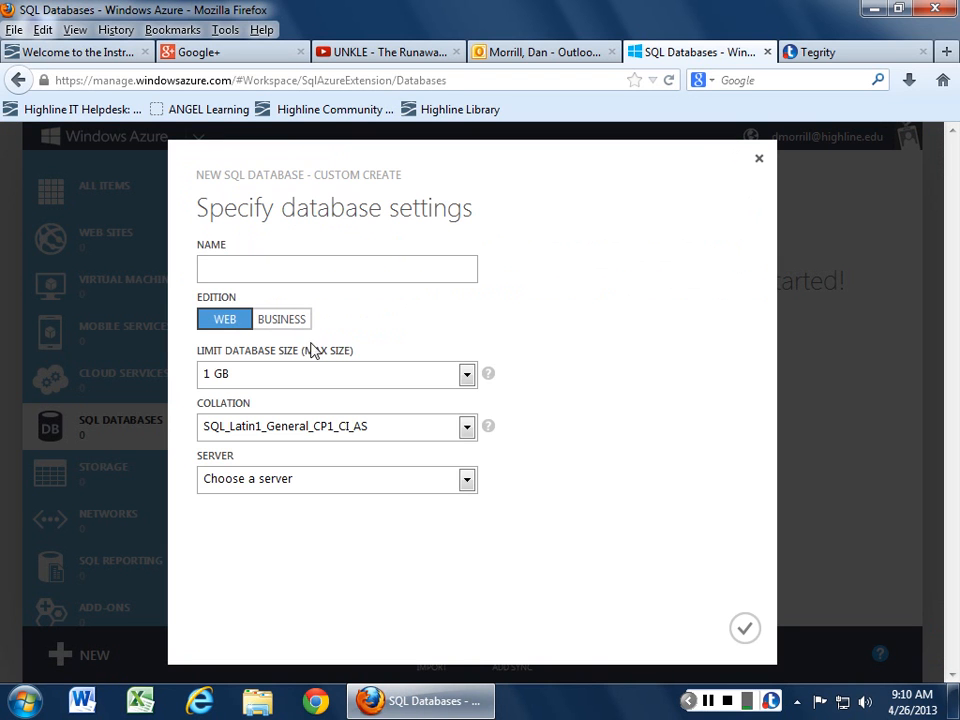
pyautogui.click(280, 318)
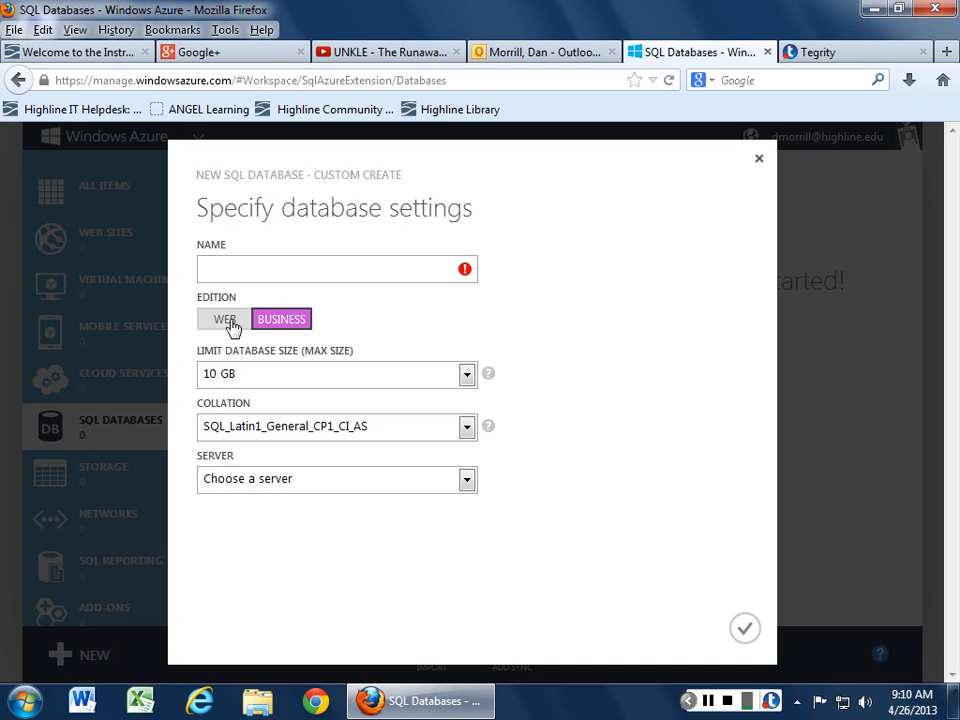
pyautogui.click(466, 374)
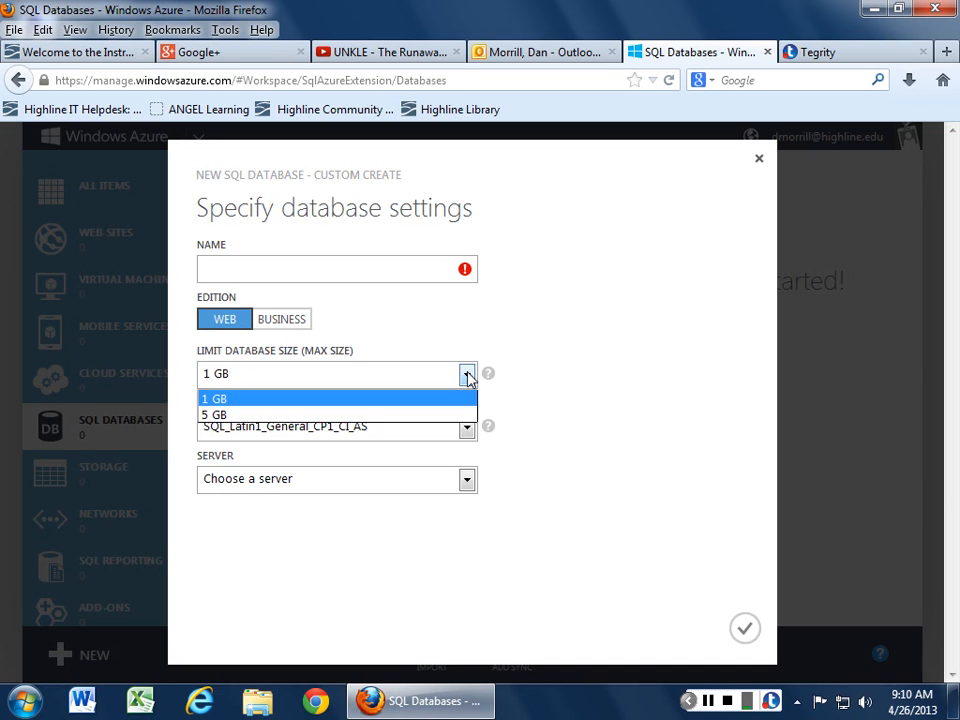
pyautogui.moveTo(460, 380)
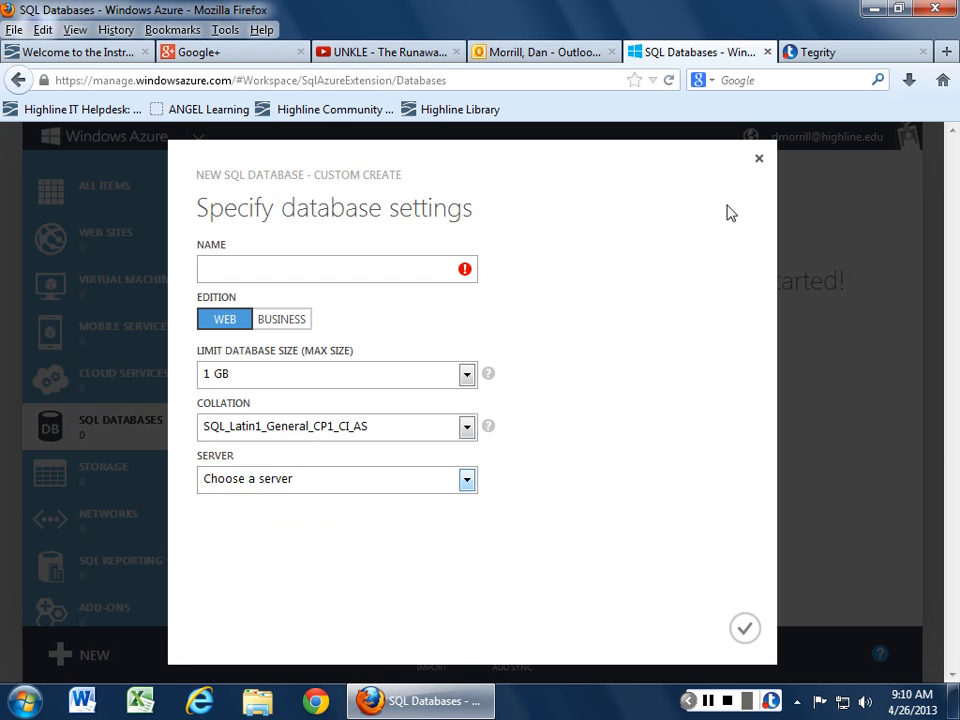
pyautogui.click(758, 158)
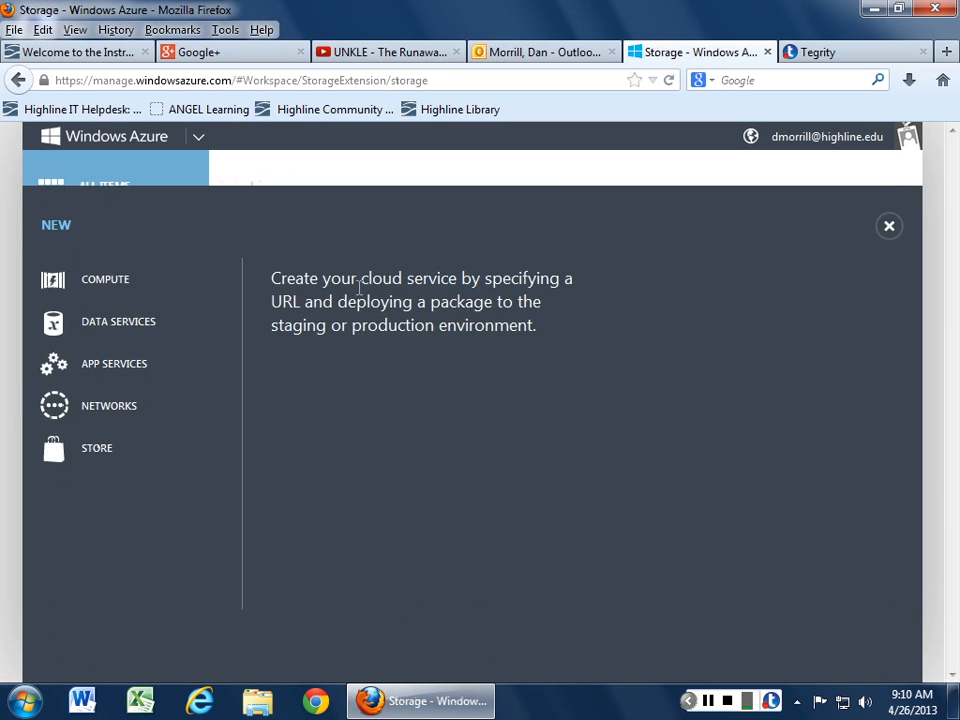
# Step: View Storage's location list and SQL Reporting's quick-create fields, ending on Recovery Services
pyautogui.click(116, 320)
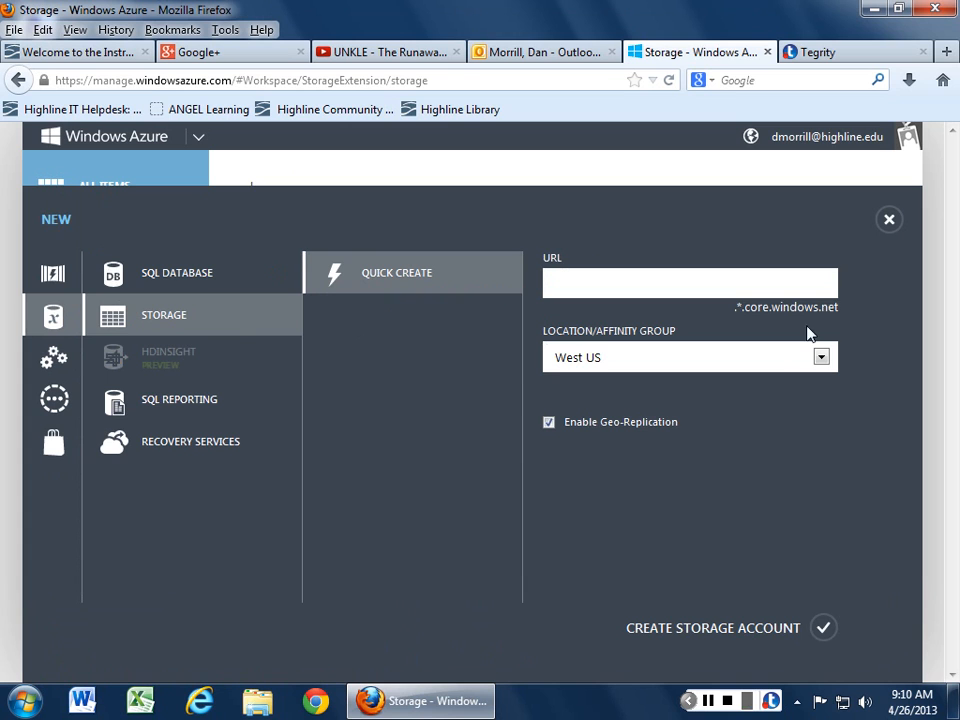
pyautogui.moveTo(652, 348)
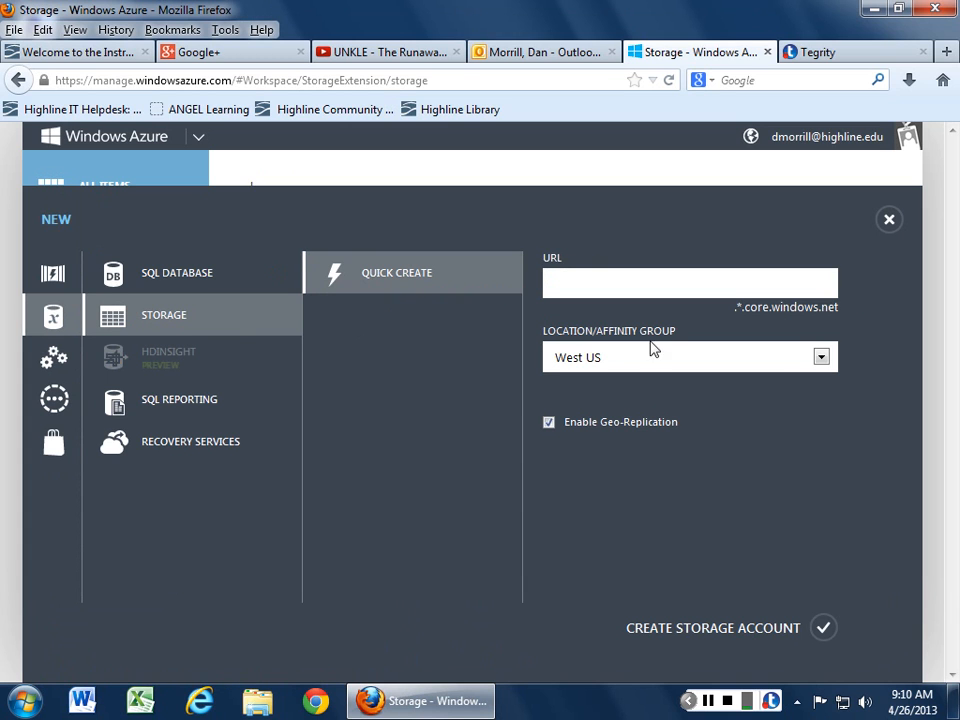
pyautogui.click(820, 356)
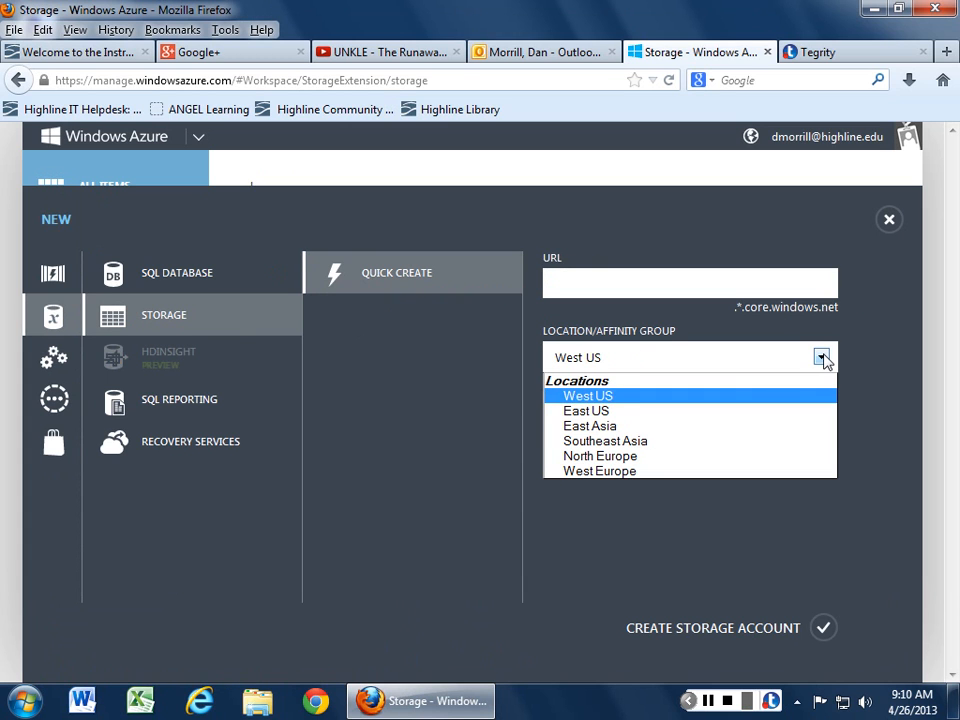
pyautogui.moveTo(644, 404)
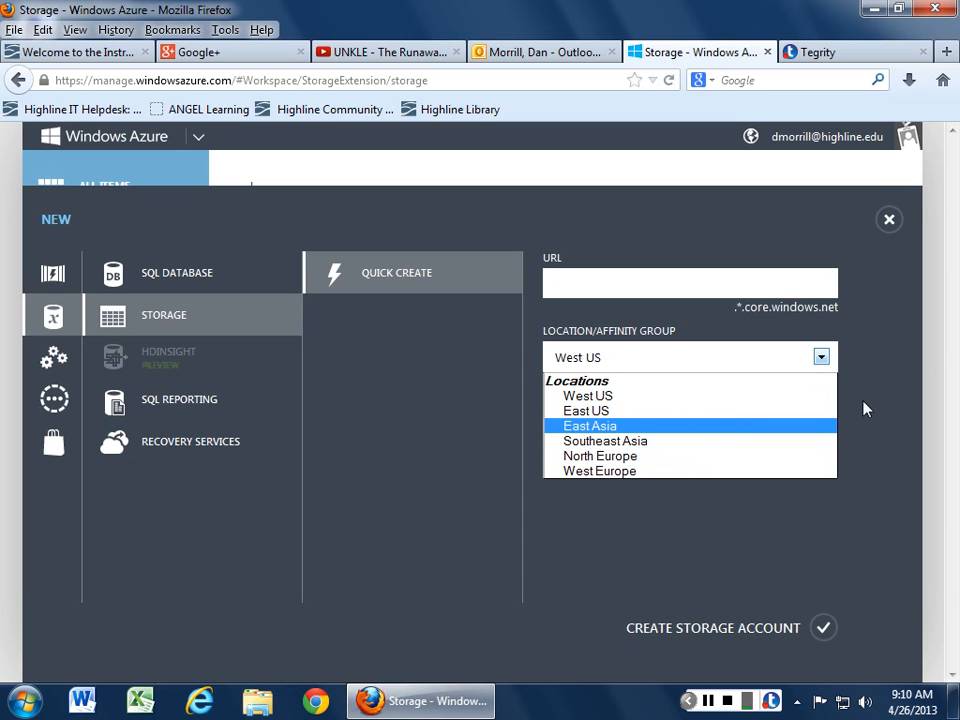
pyautogui.moveTo(172, 396)
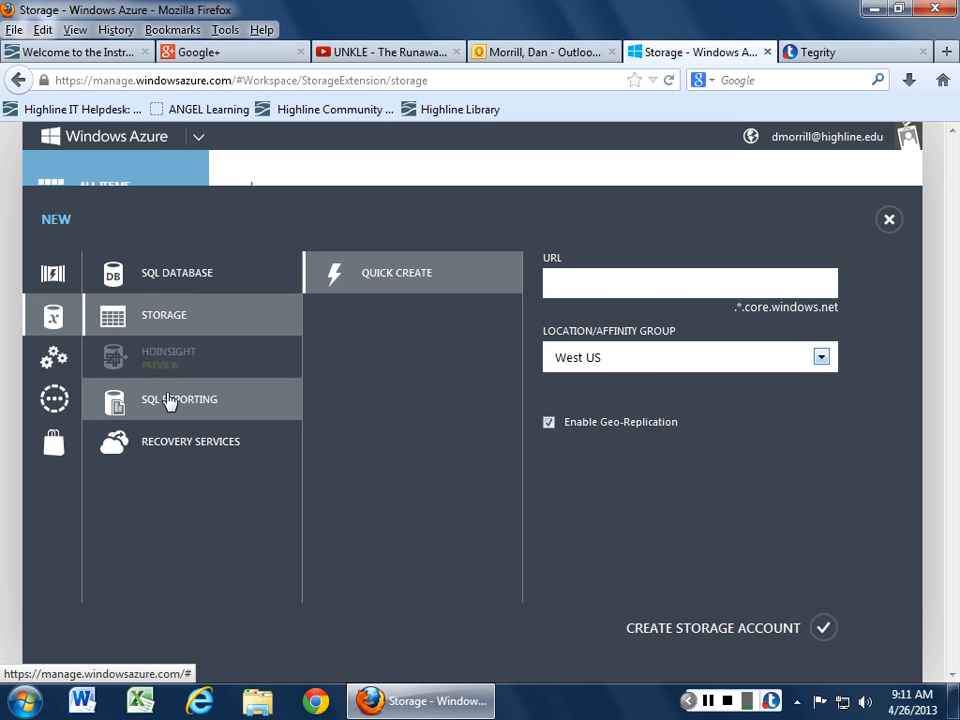
pyautogui.click(180, 400)
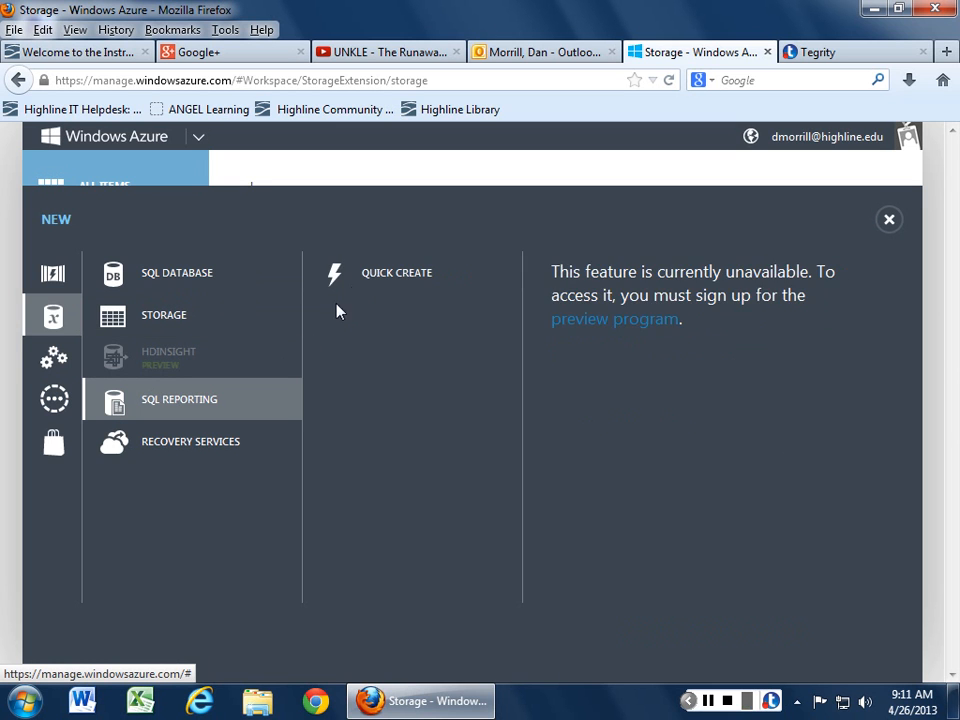
pyautogui.click(396, 272)
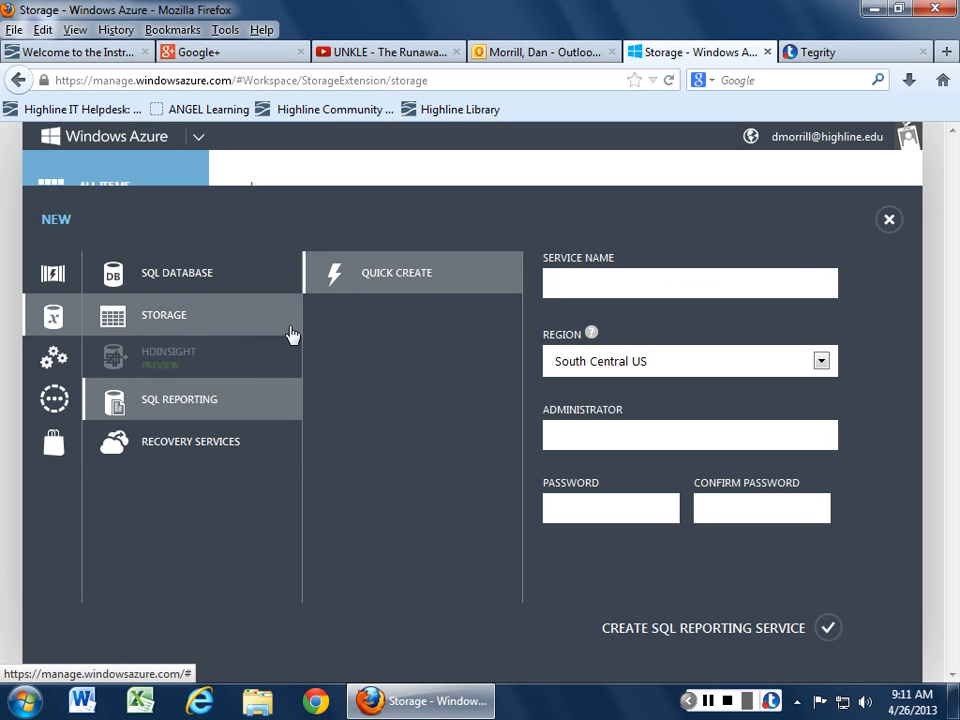
pyautogui.click(190, 442)
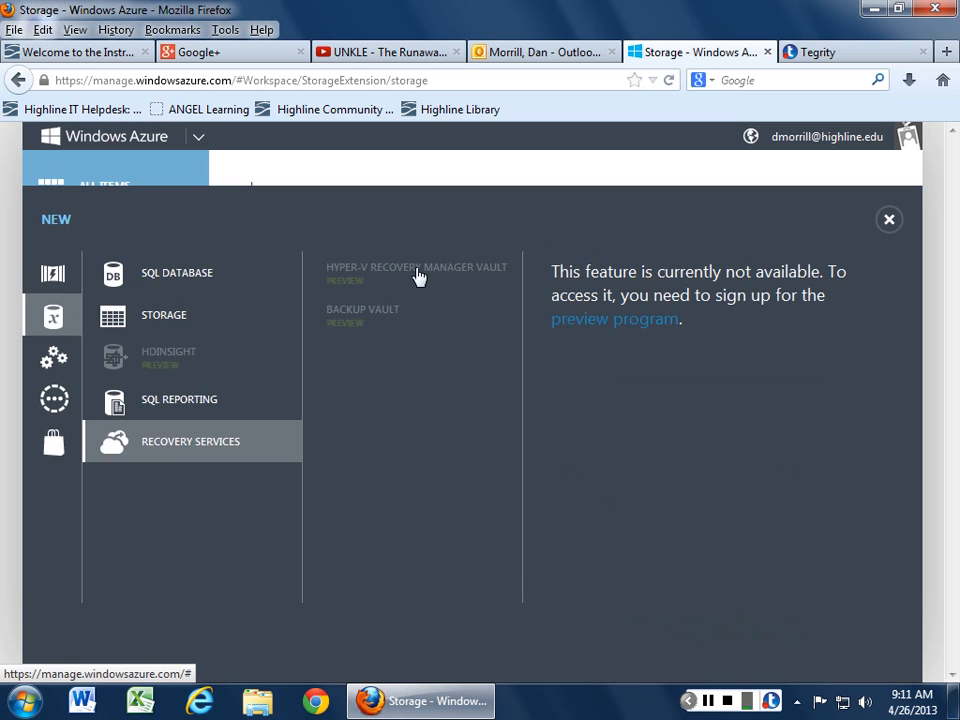
pyautogui.moveTo(428, 318)
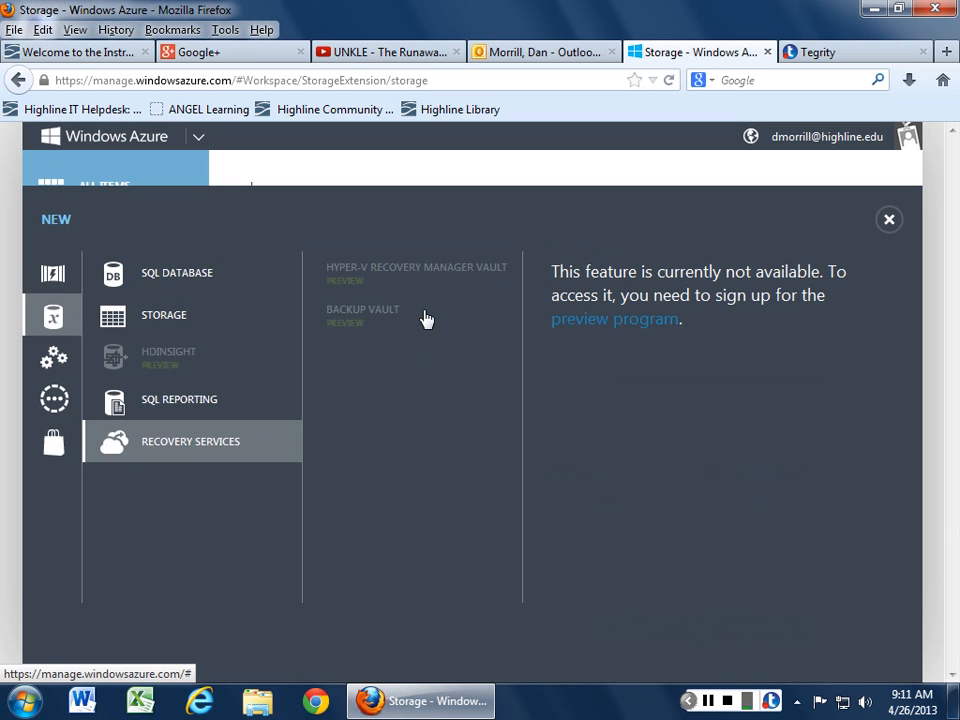
pyautogui.moveTo(880, 240)
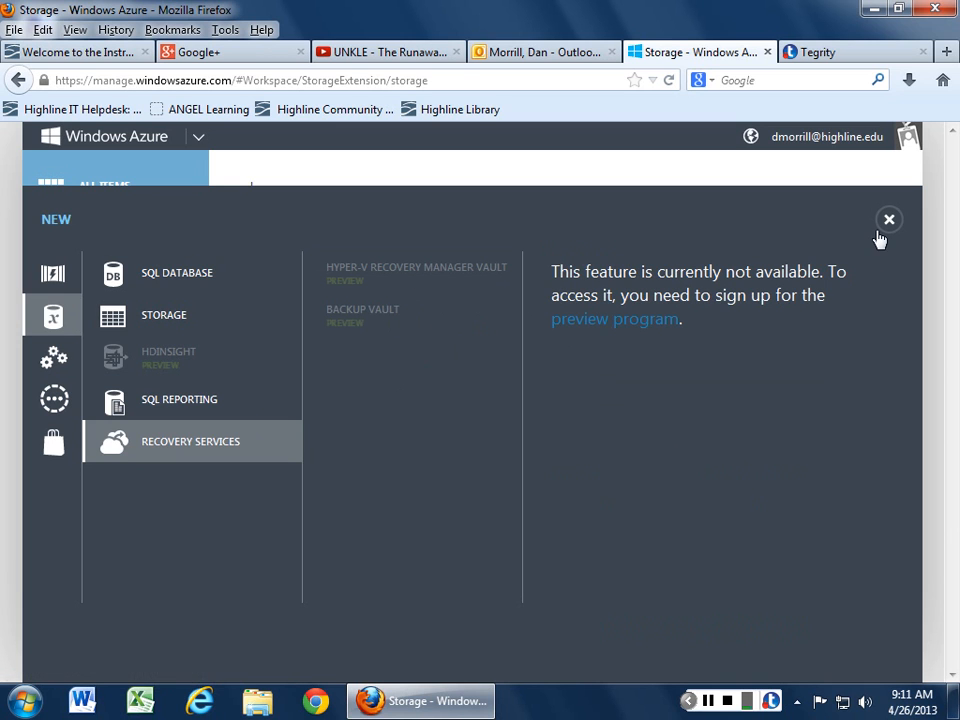
# Step: Check the virtual network's affinity group choices, abandon it, and show the DNS Servers tab
pyautogui.click(888, 218)
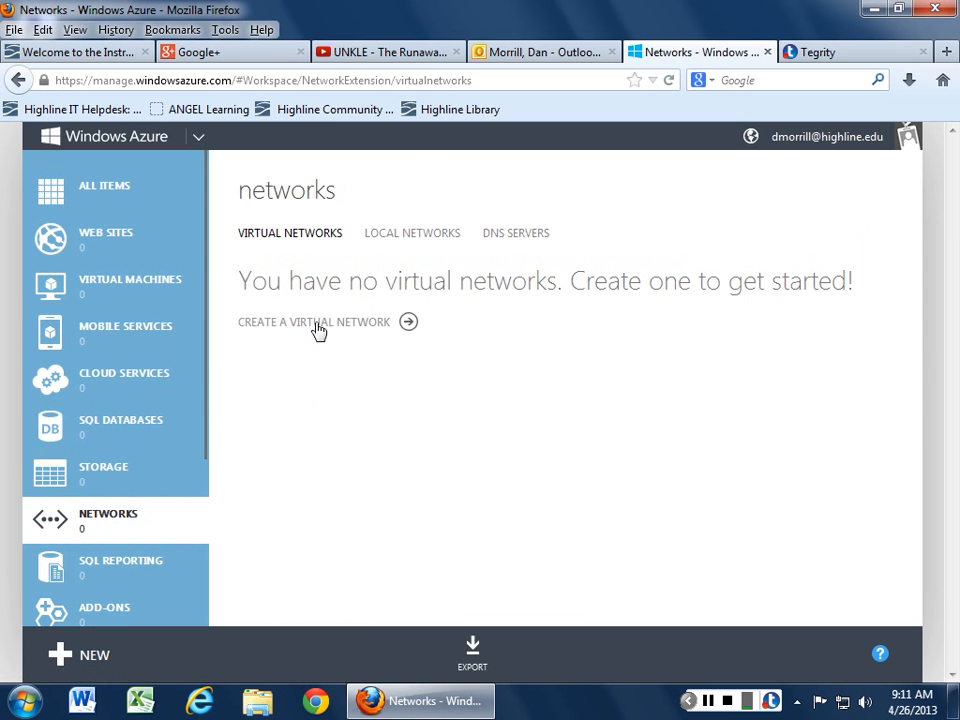
pyautogui.click(312, 320)
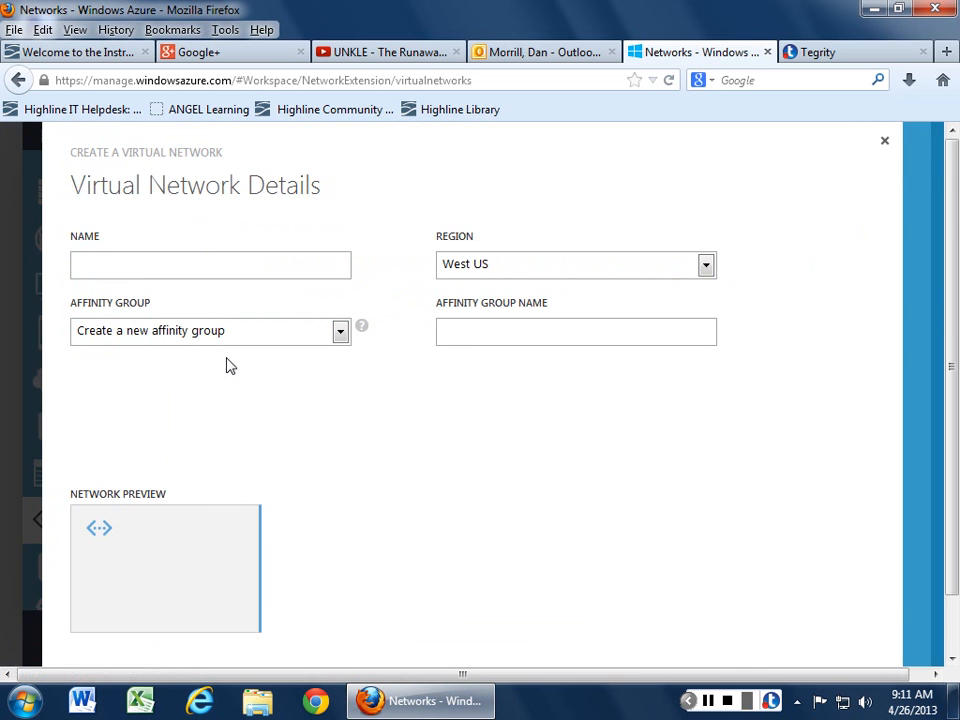
pyautogui.click(340, 330)
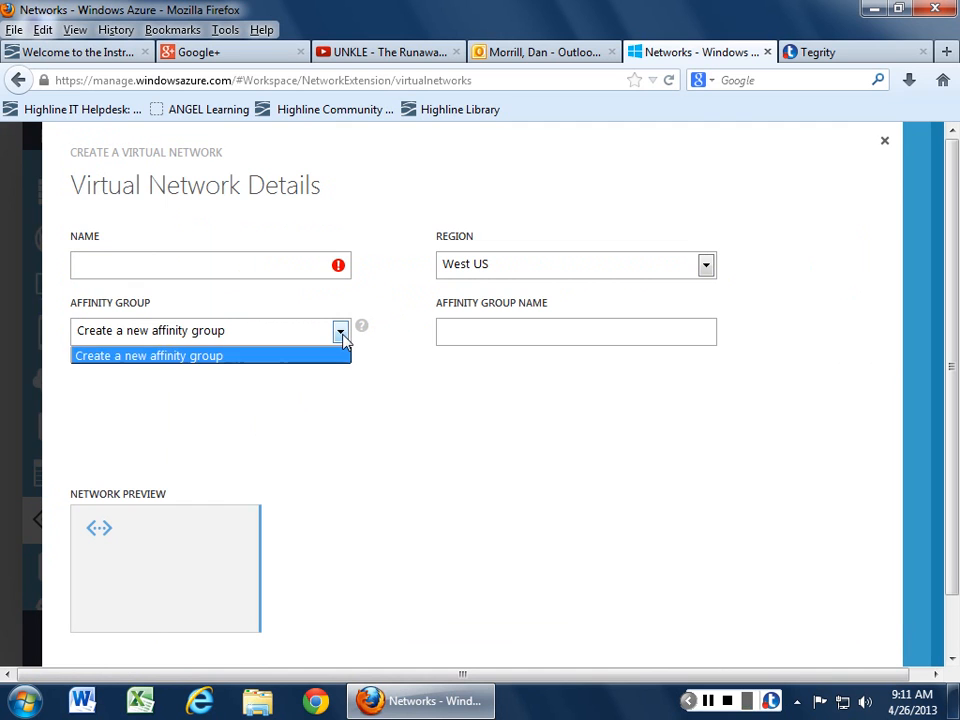
pyautogui.click(210, 356)
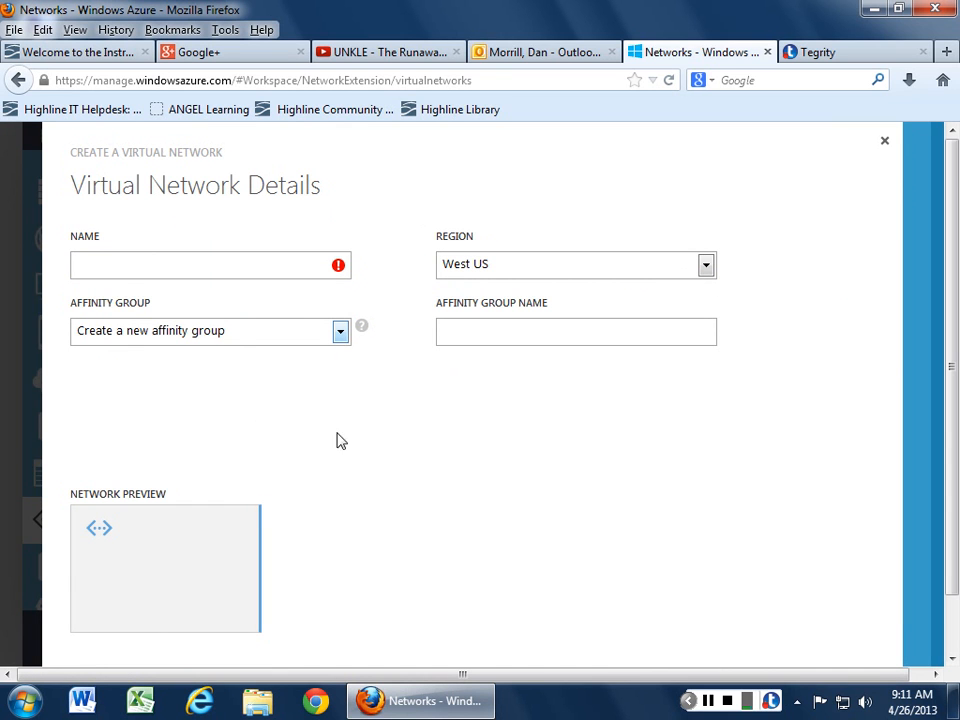
pyautogui.moveTo(884, 140)
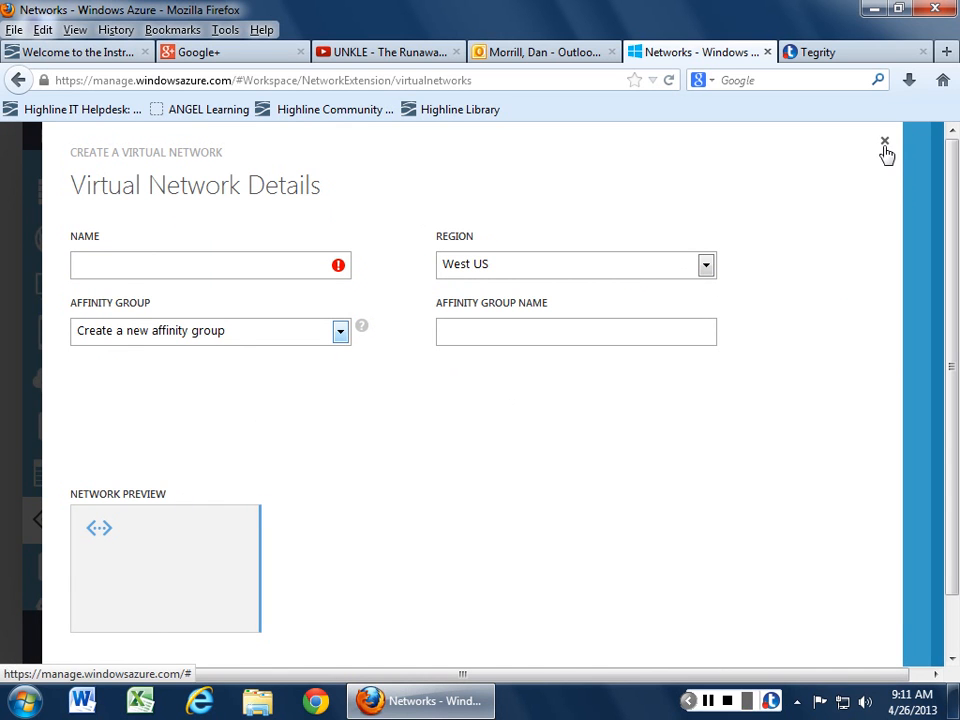
pyautogui.click(884, 140)
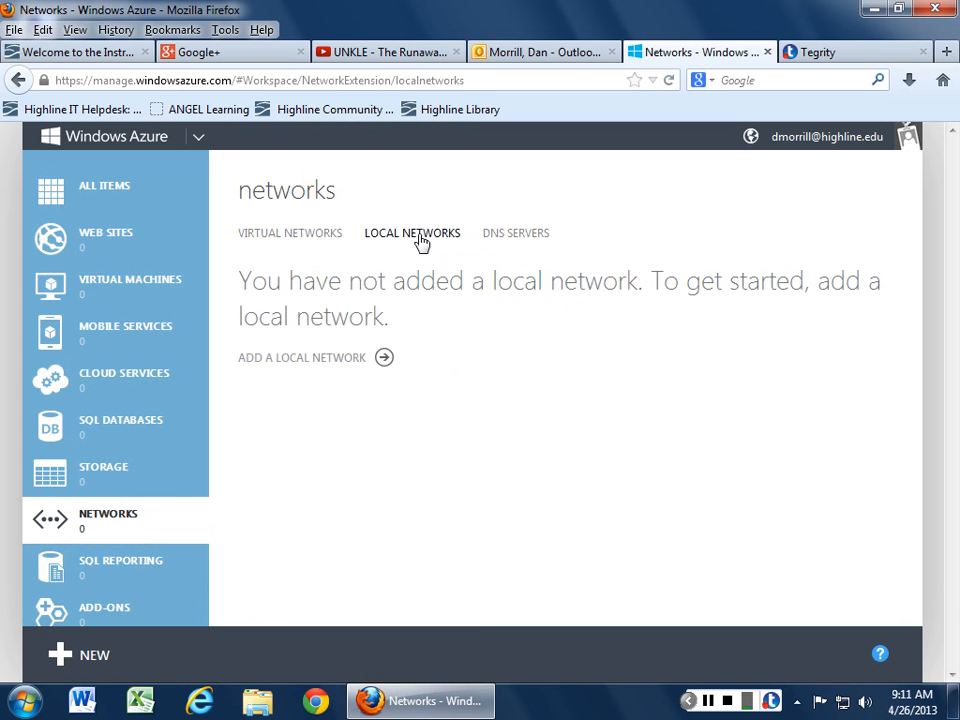
pyautogui.click(516, 232)
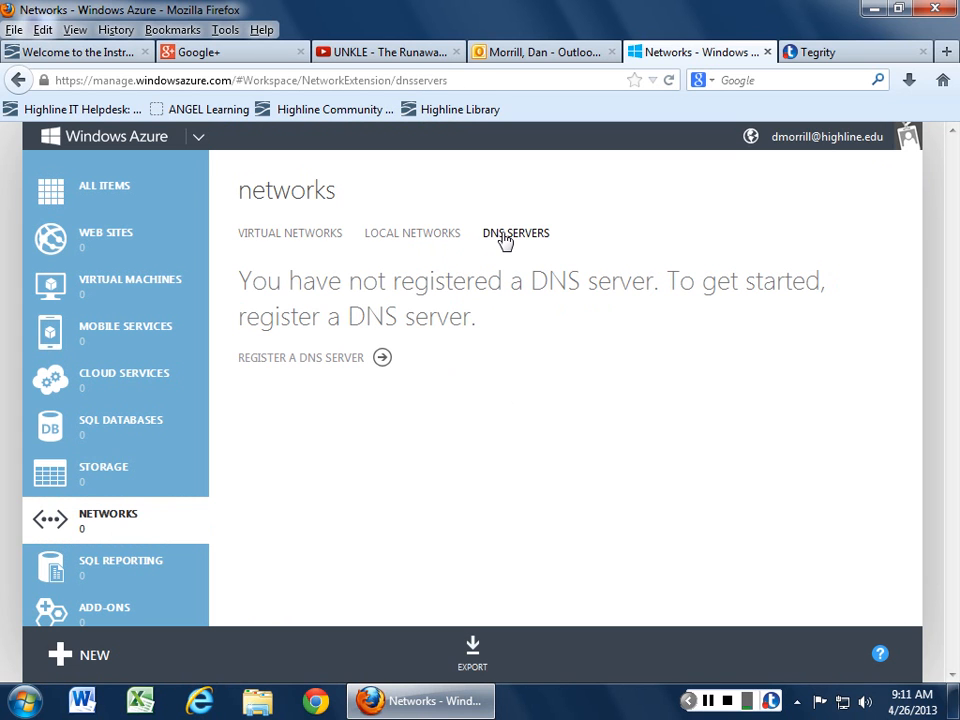
pyautogui.moveTo(470, 242)
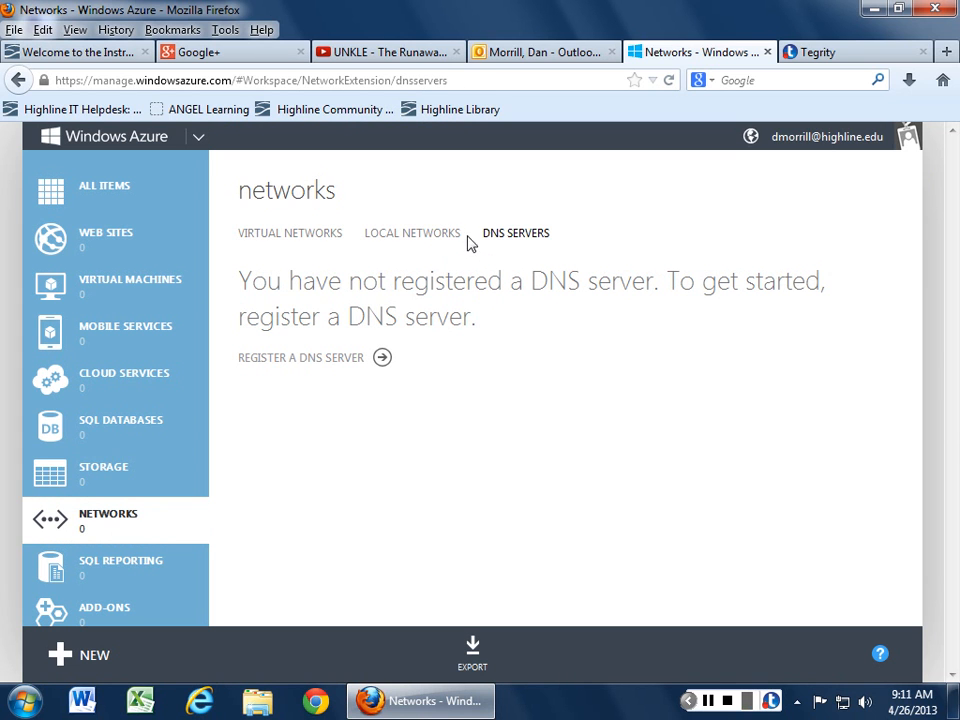
pyautogui.moveTo(436, 240)
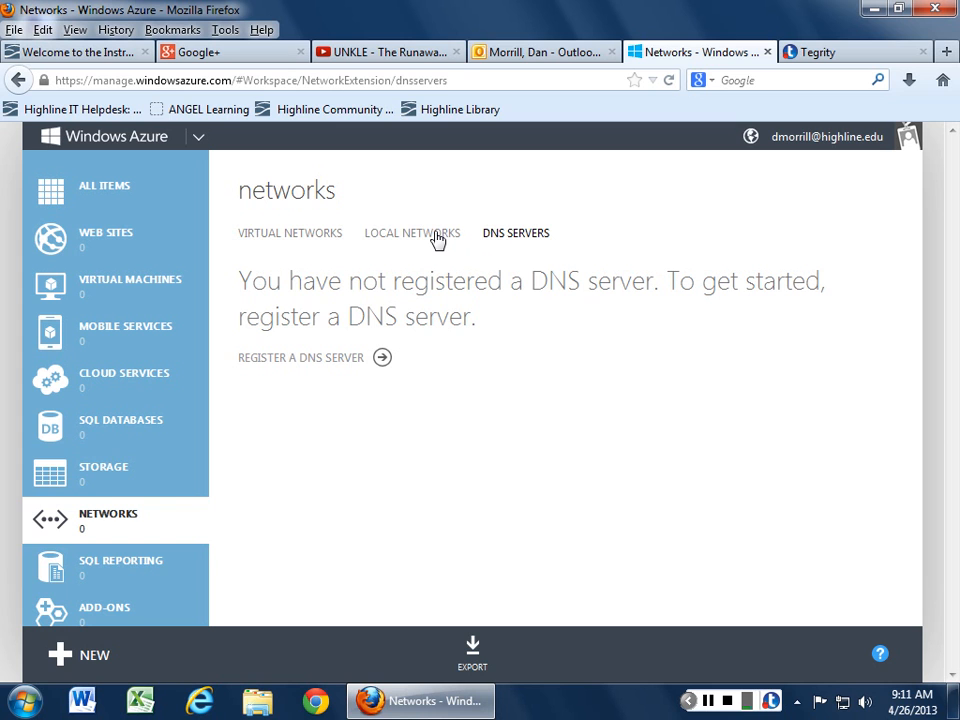
# Step: Look over the Add a Local Network form's VPN device IP field, then dismiss it unfilled
pyautogui.click(412, 232)
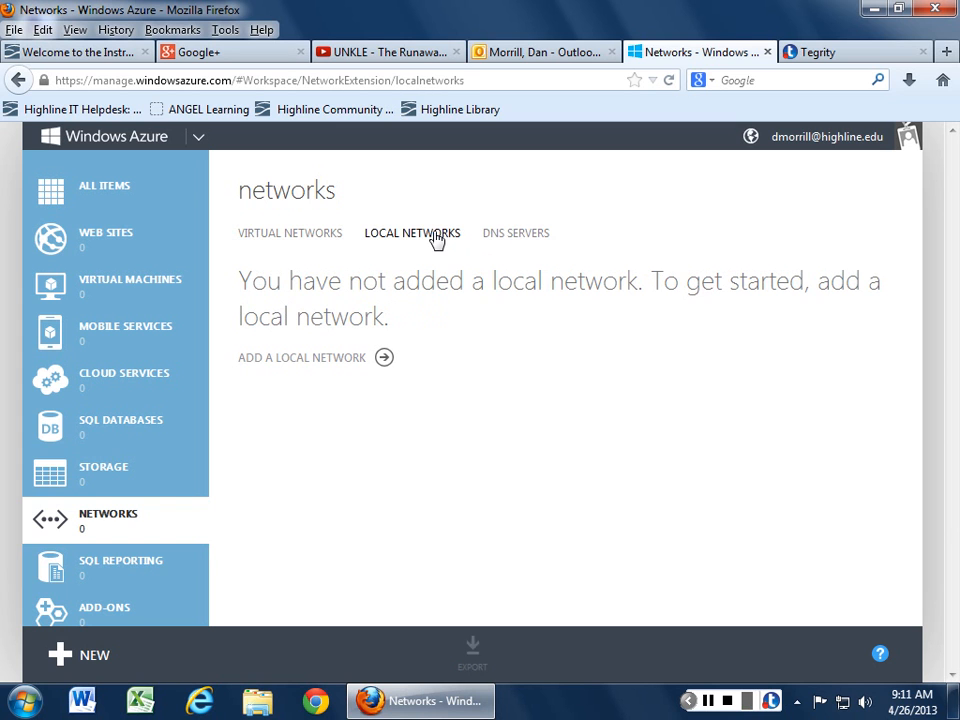
pyautogui.click(300, 356)
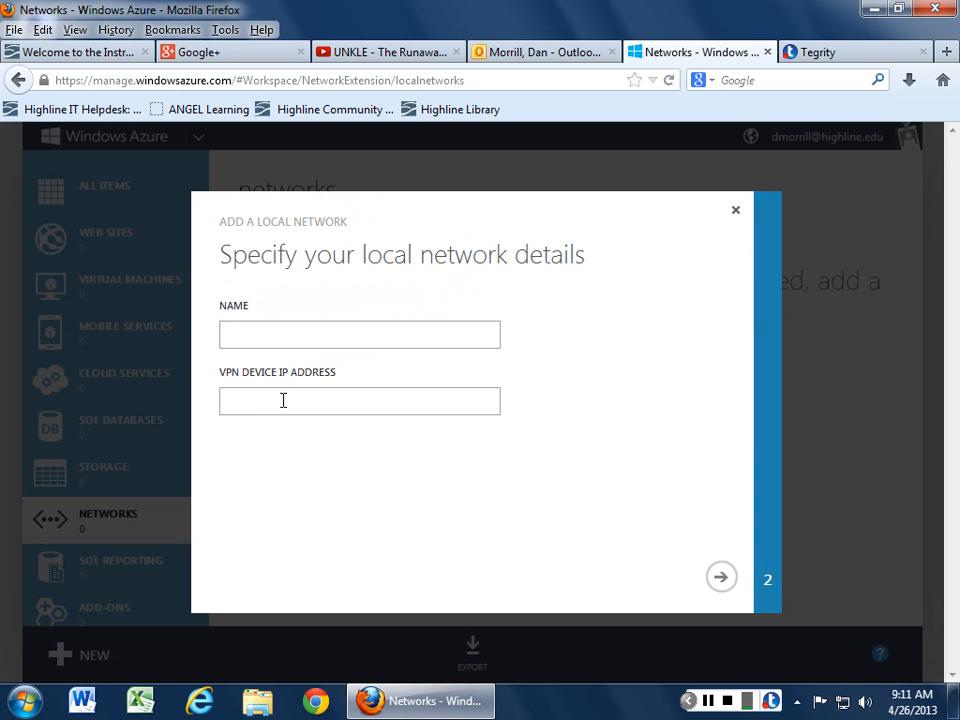
pyautogui.click(360, 400)
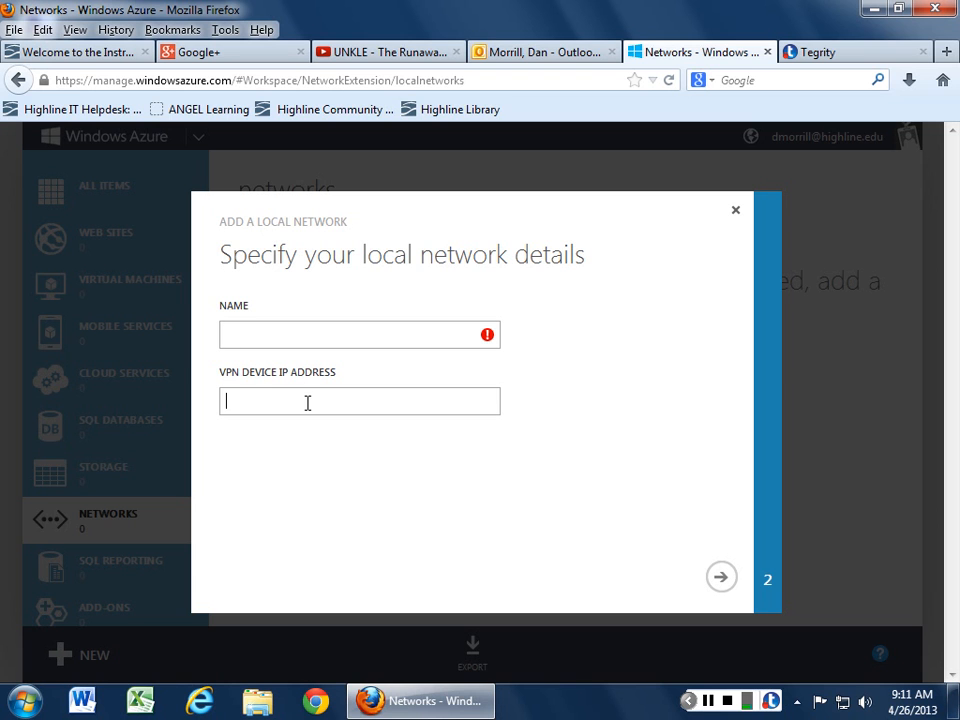
pyautogui.moveTo(790, 216)
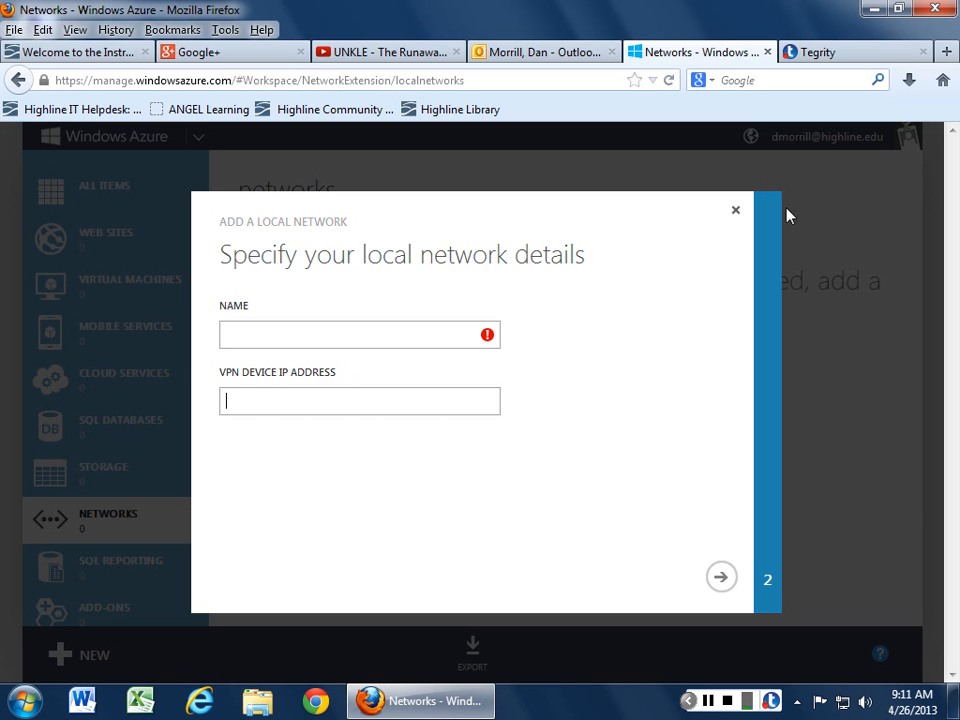
pyautogui.click(736, 210)
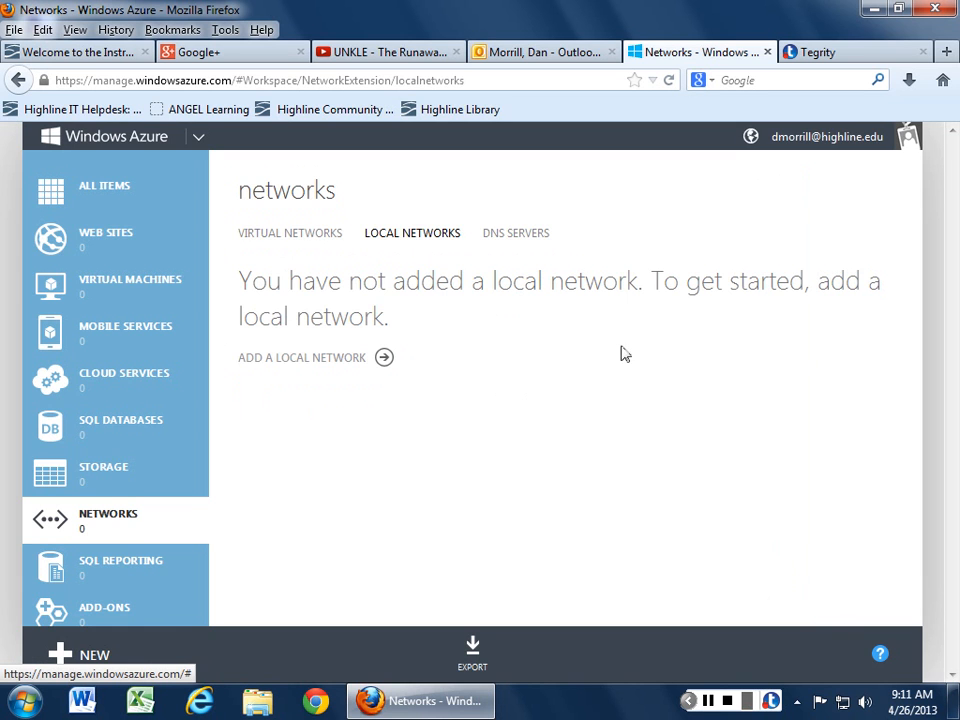
pyautogui.moveTo(308, 352)
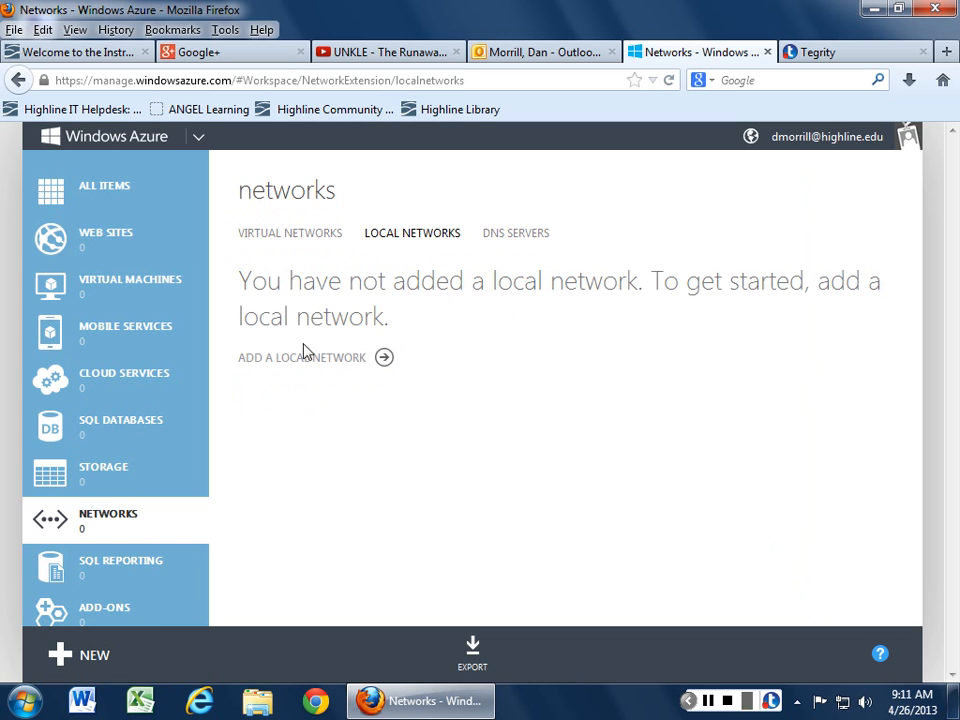
pyautogui.moveTo(298, 482)
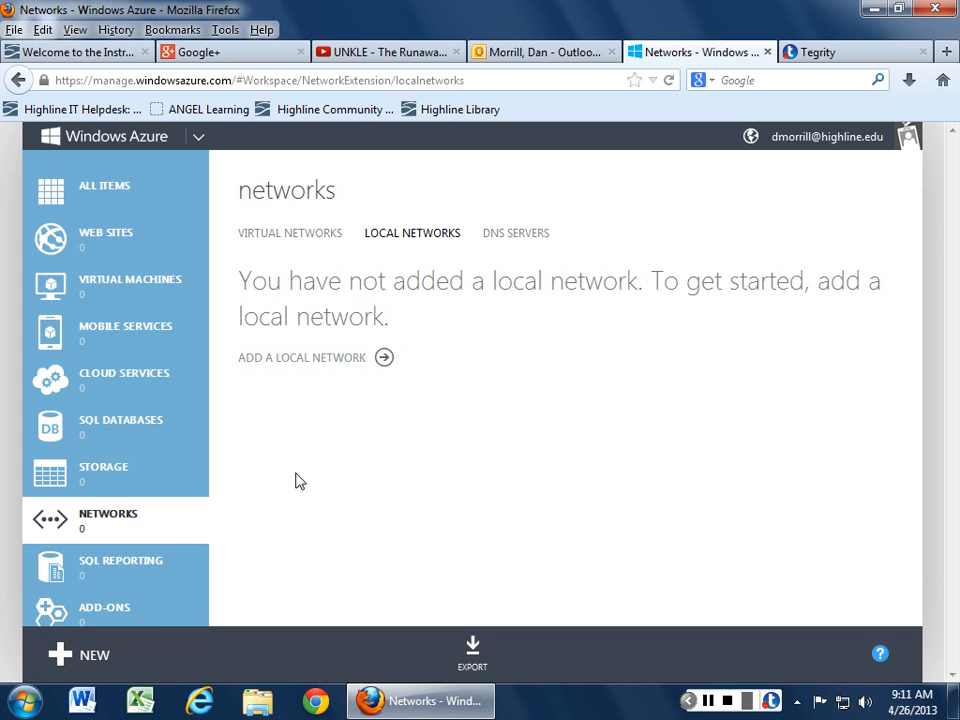
pyautogui.click(120, 560)
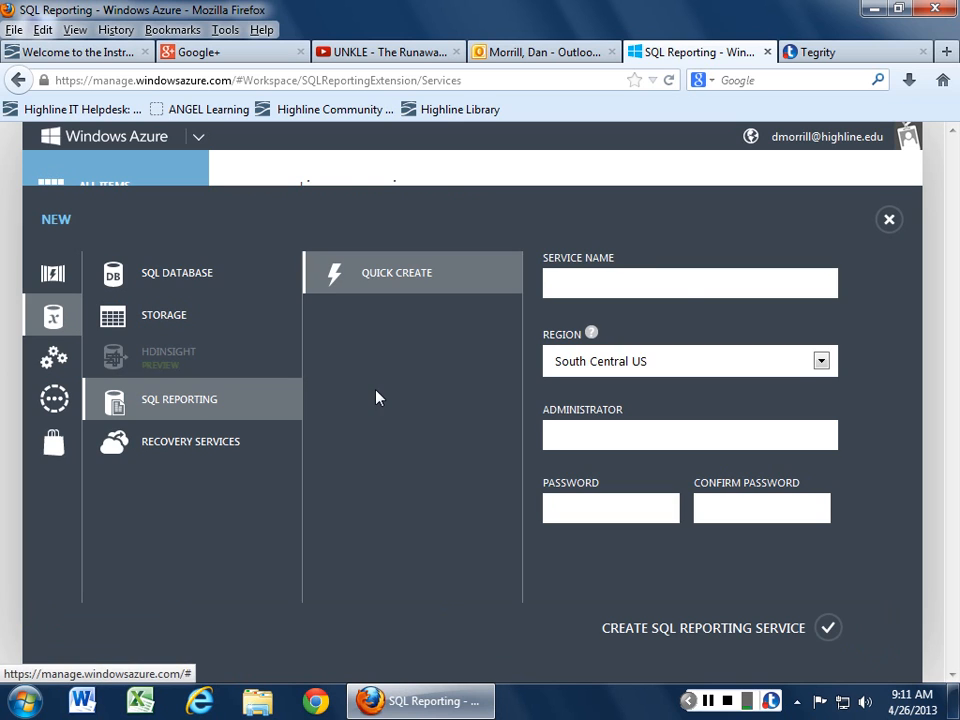
pyautogui.moveTo(556, 378)
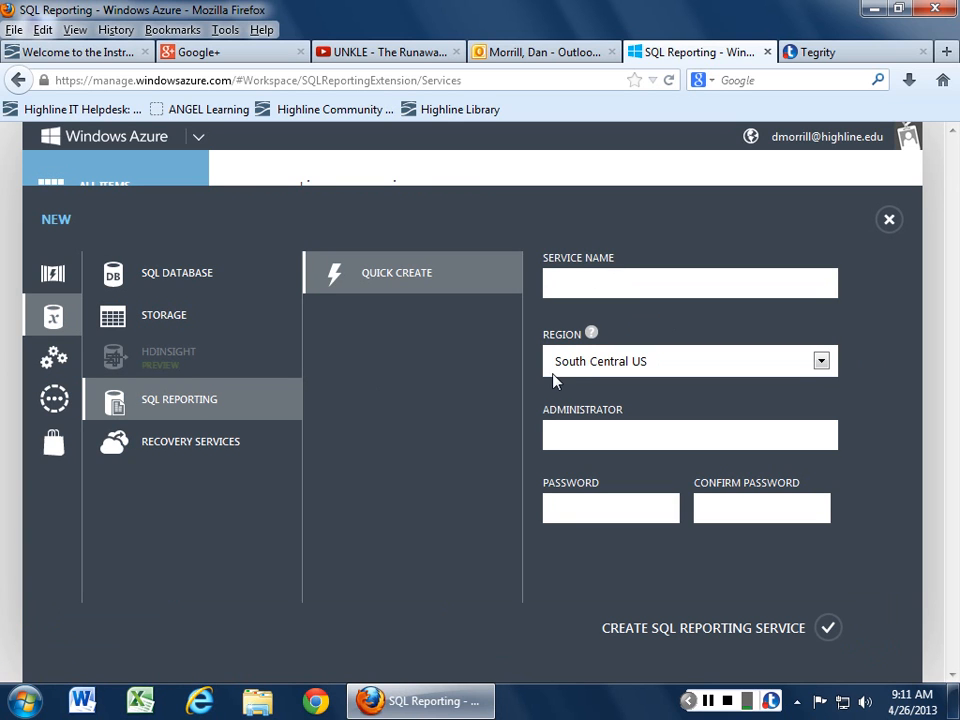
pyautogui.moveTo(592, 332)
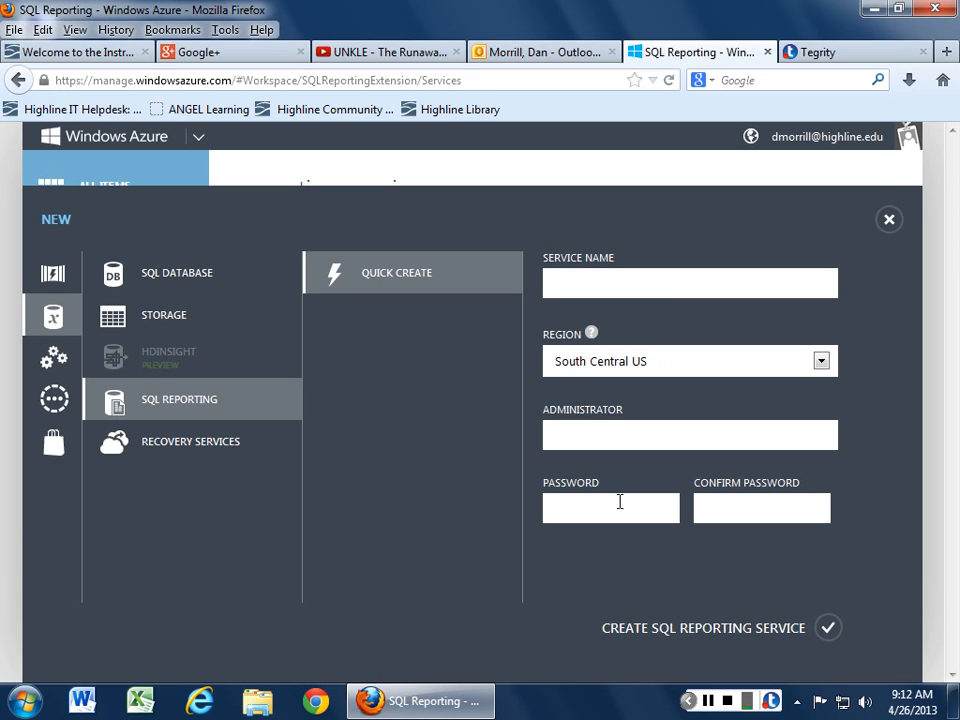
pyautogui.moveTo(884, 220)
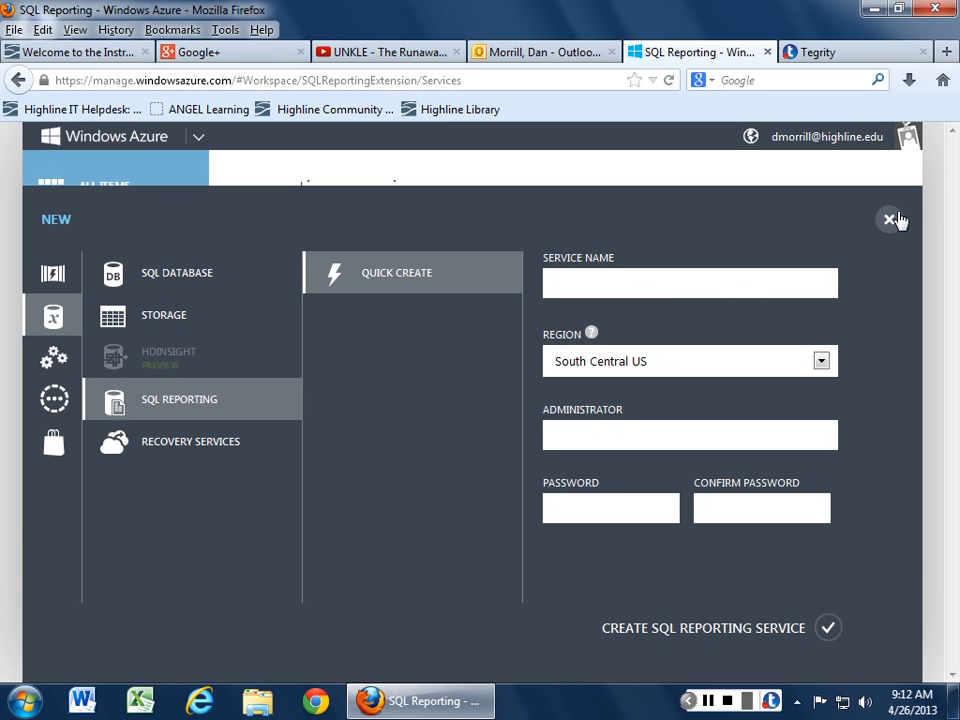
pyautogui.moveTo(886, 218)
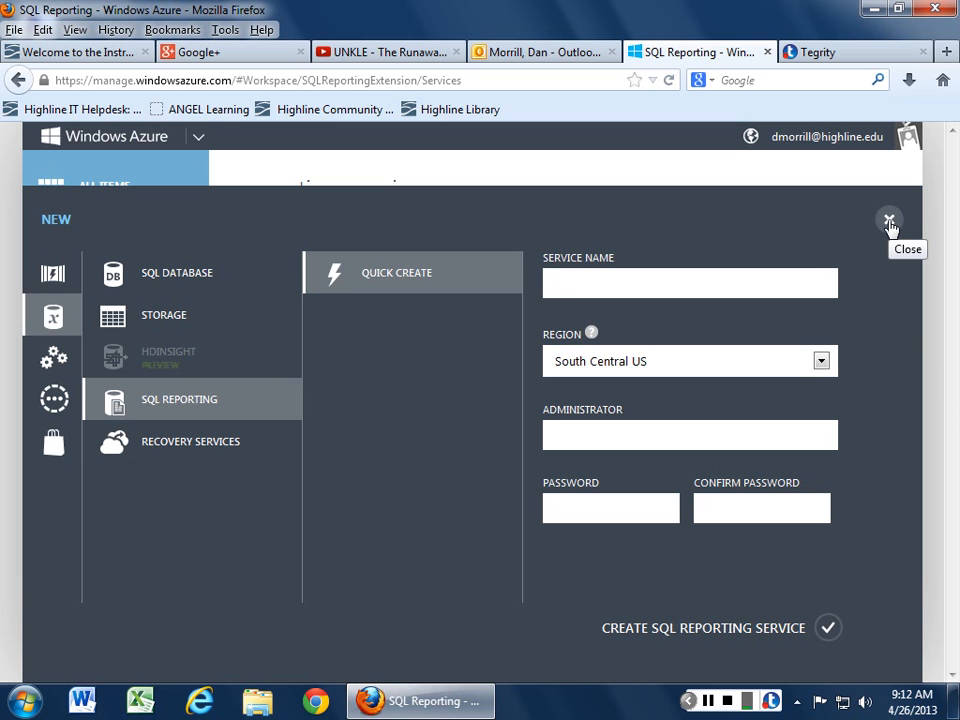
pyautogui.click(888, 220)
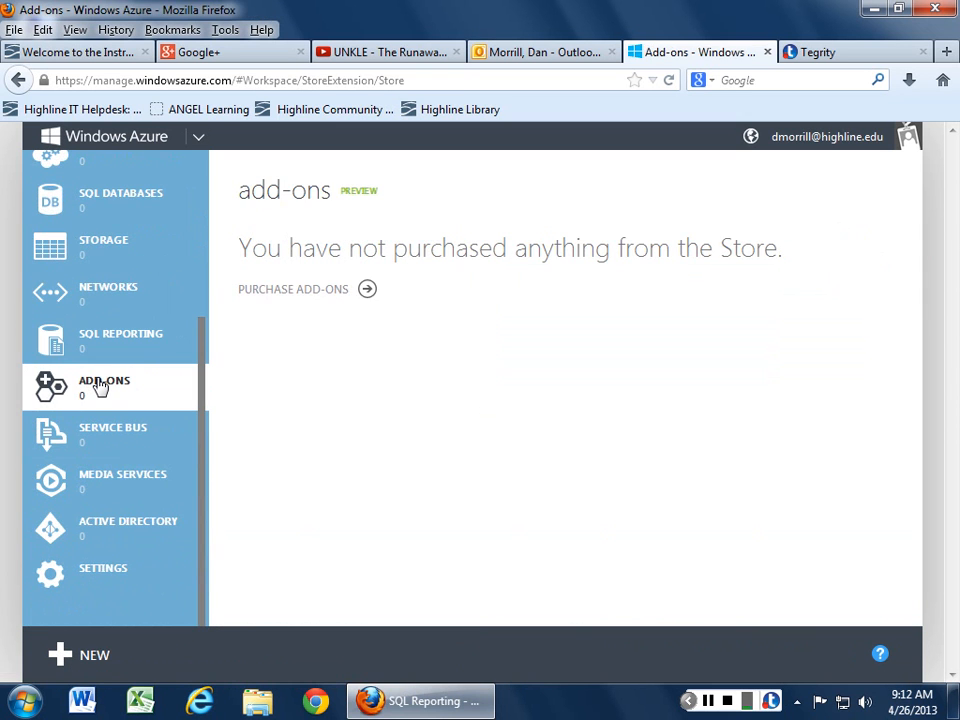
# Step: Scroll through the Store's Choose an Add-on list and close it without purchasing
pyautogui.click(292, 288)
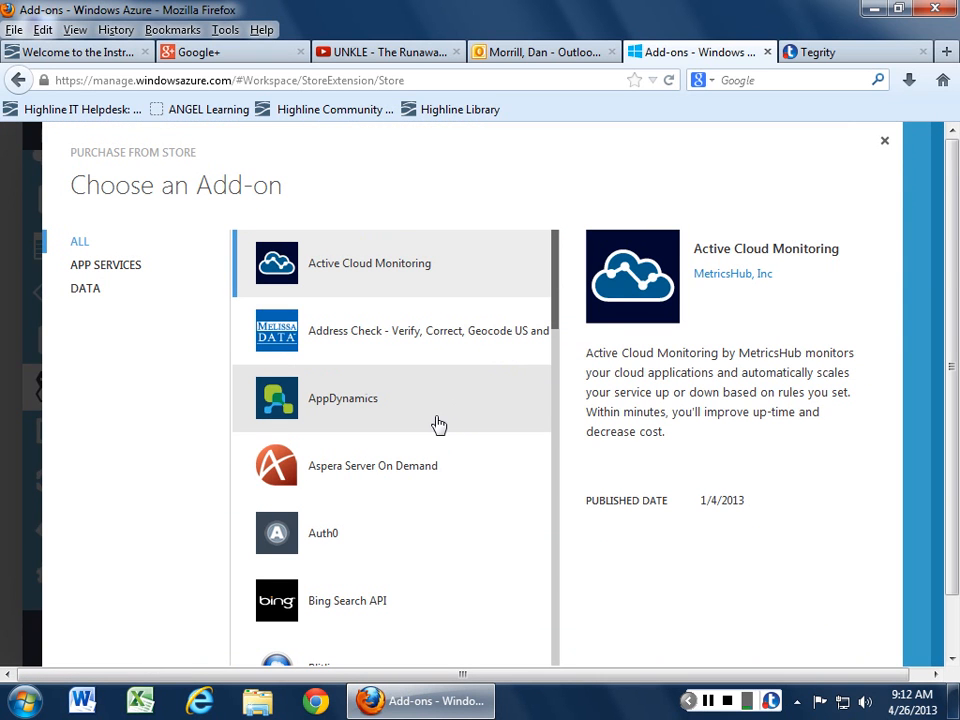
pyautogui.moveTo(440, 408)
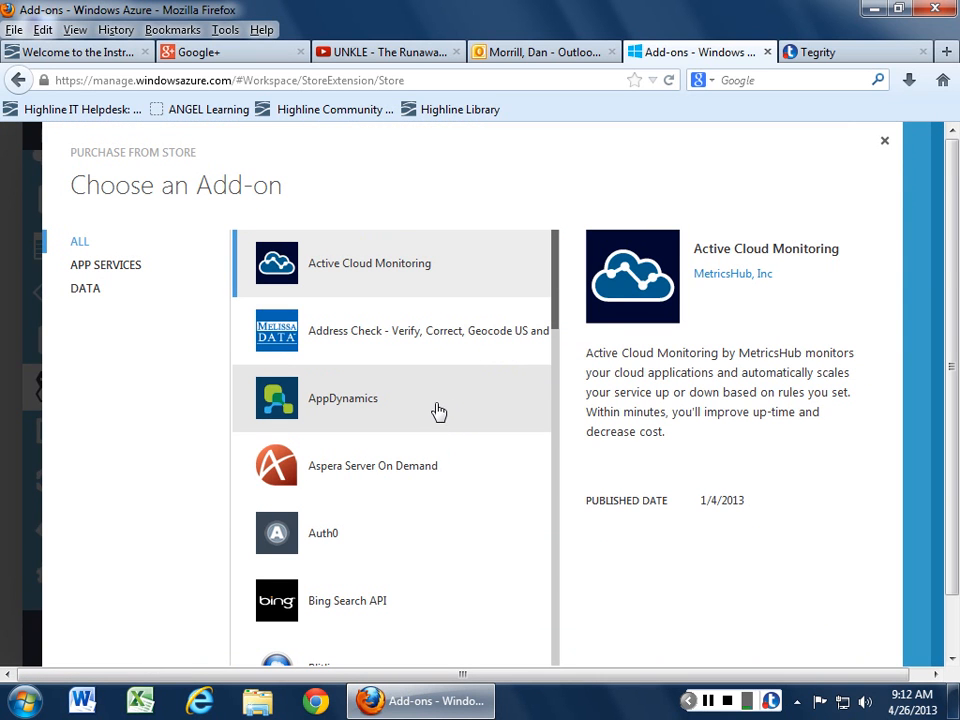
pyautogui.scroll(-3)
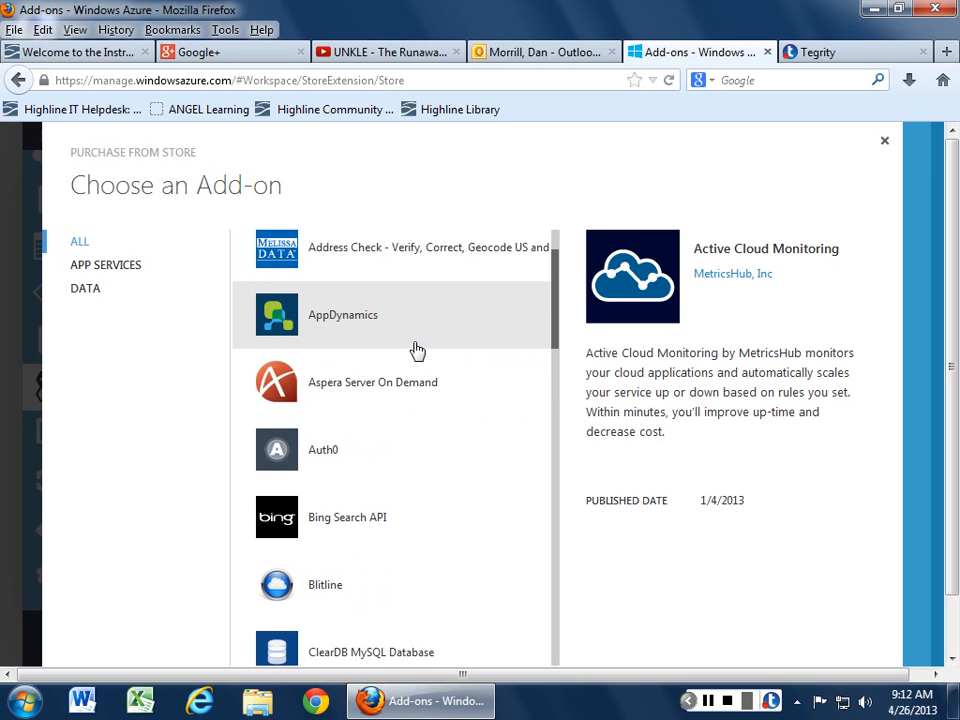
pyautogui.scroll(-3)
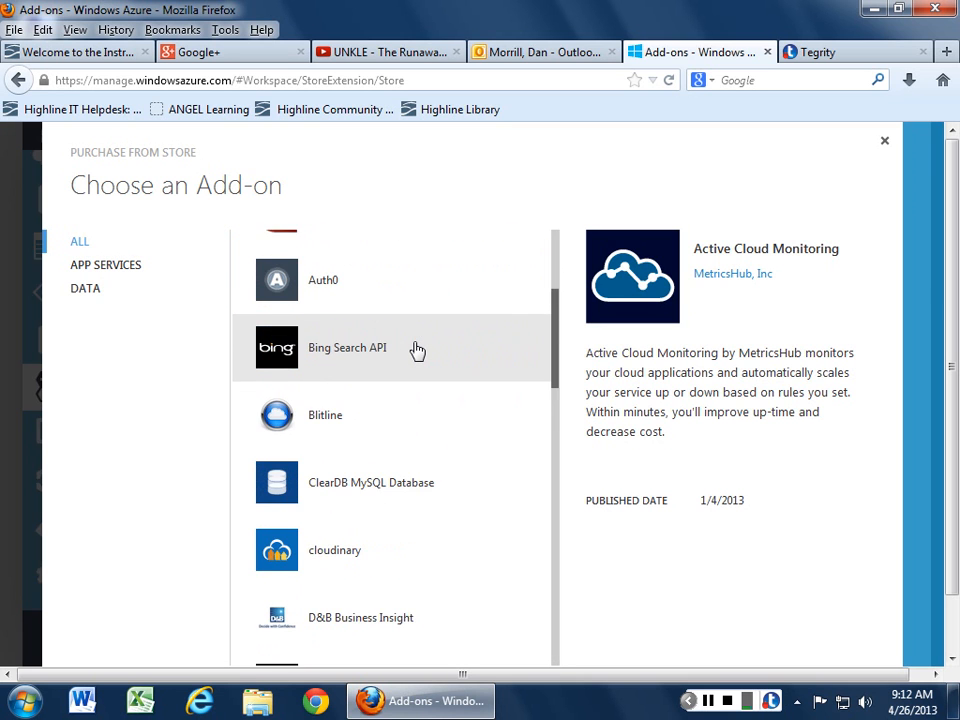
pyautogui.scroll(-3)
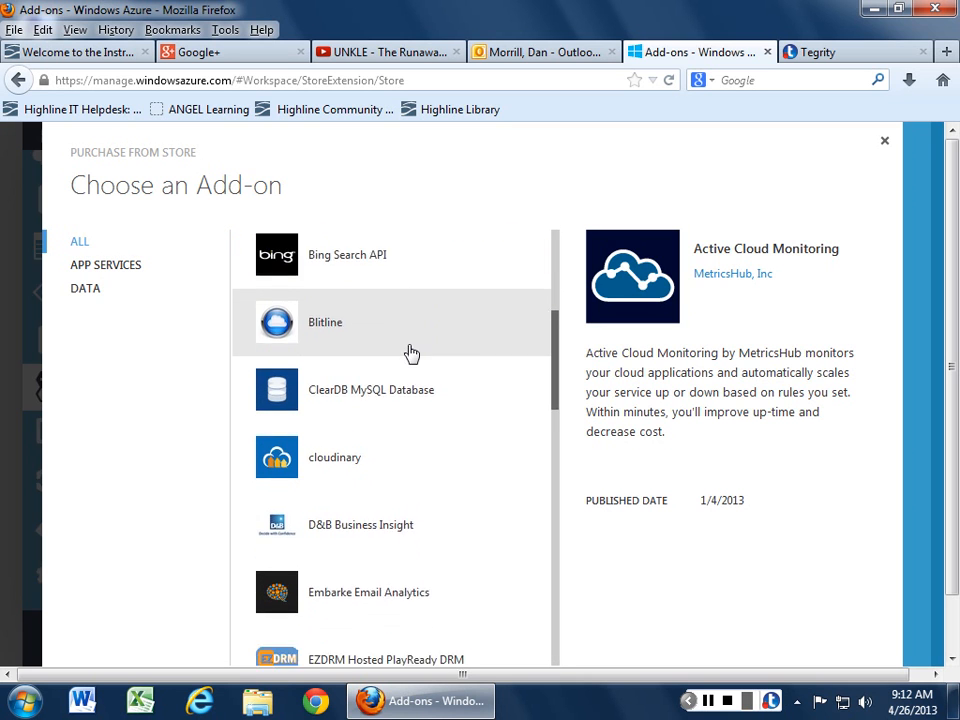
pyautogui.scroll(-3)
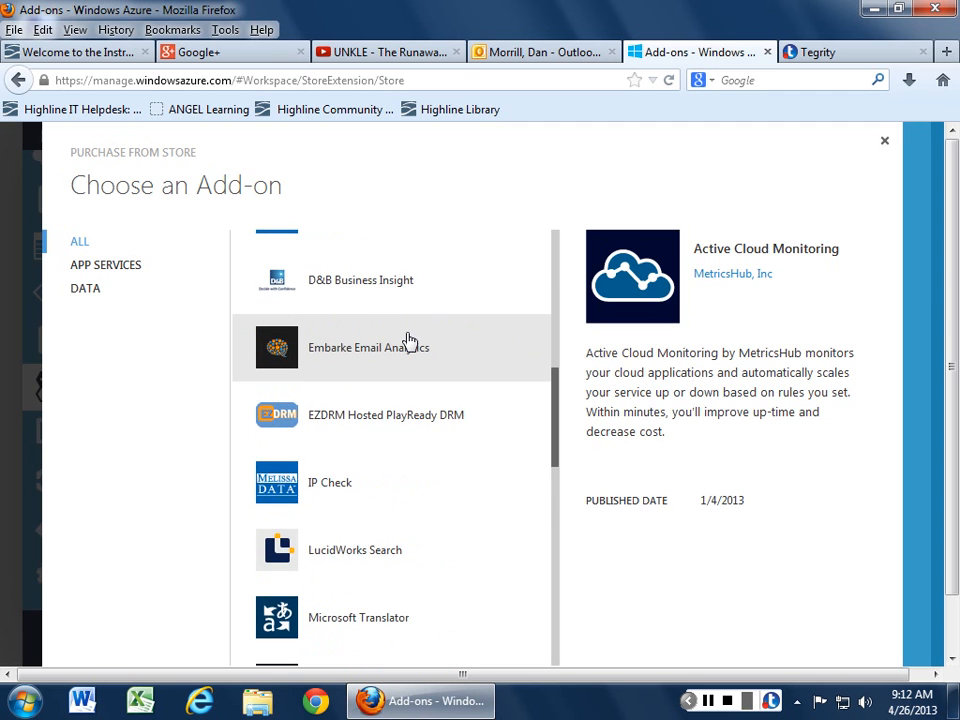
pyautogui.scroll(-3)
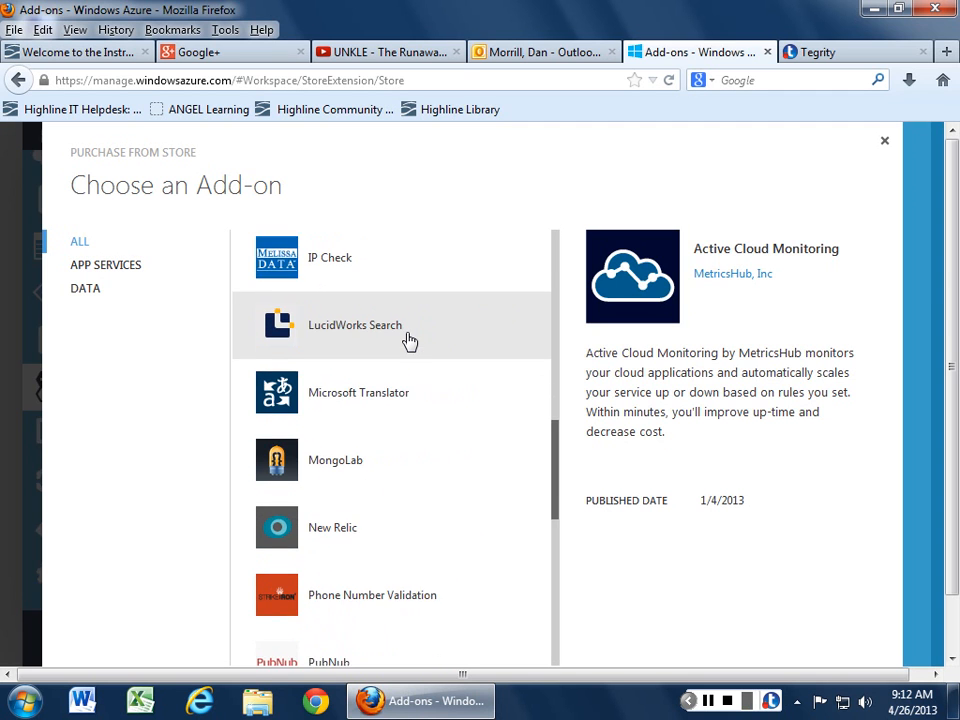
pyautogui.scroll(-3)
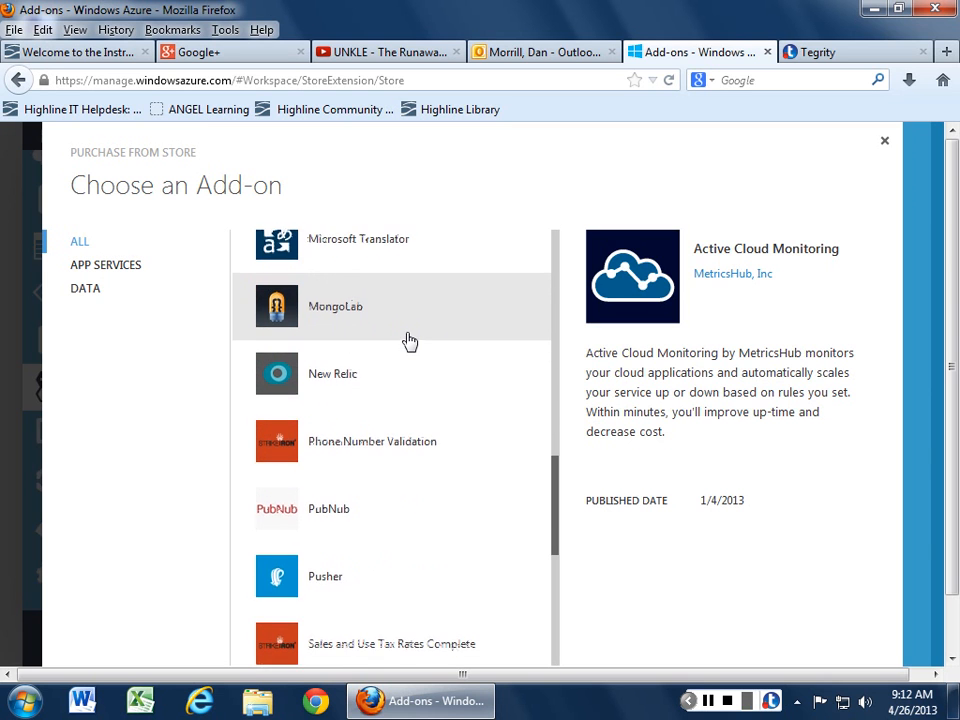
pyautogui.scroll(-3)
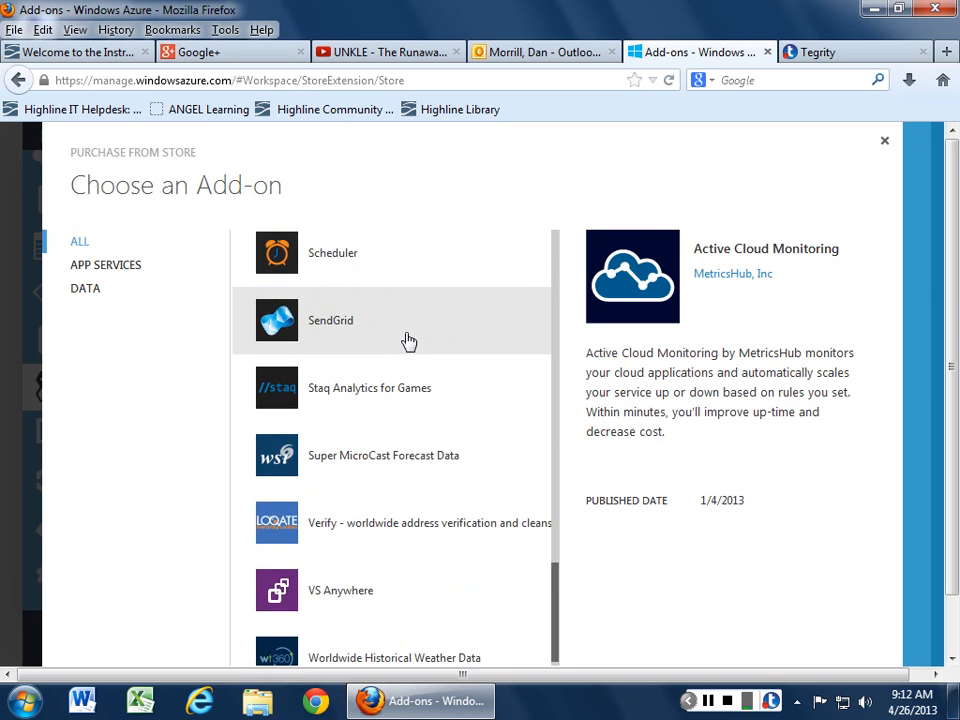
pyautogui.click(84, 288)
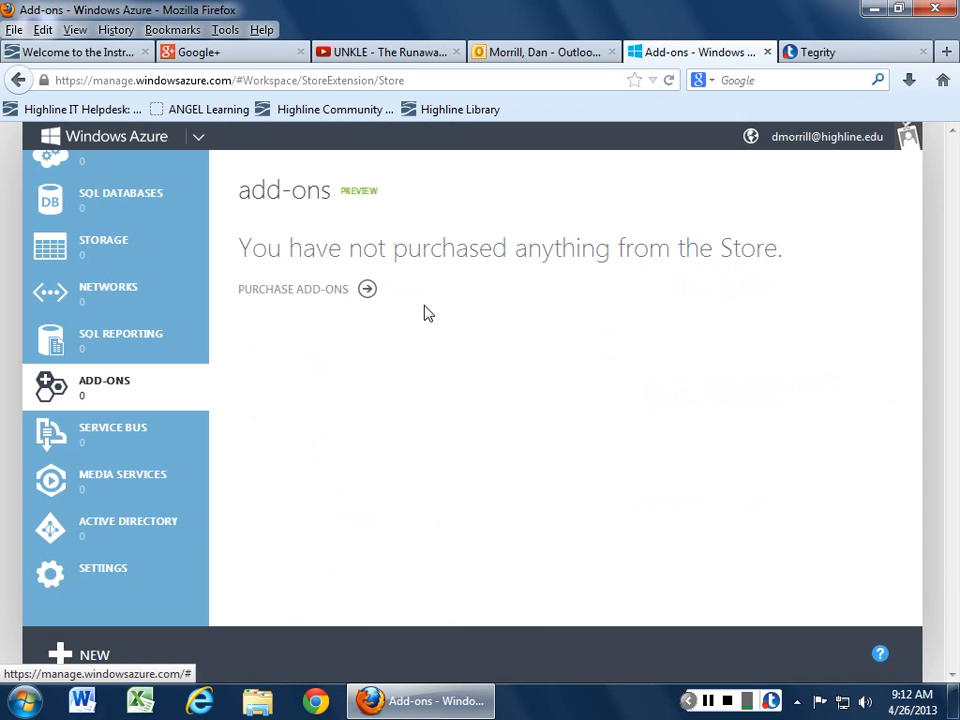
# Step: View the Service Bus new namespace form's region choices, then close it without creating
pyautogui.click(112, 432)
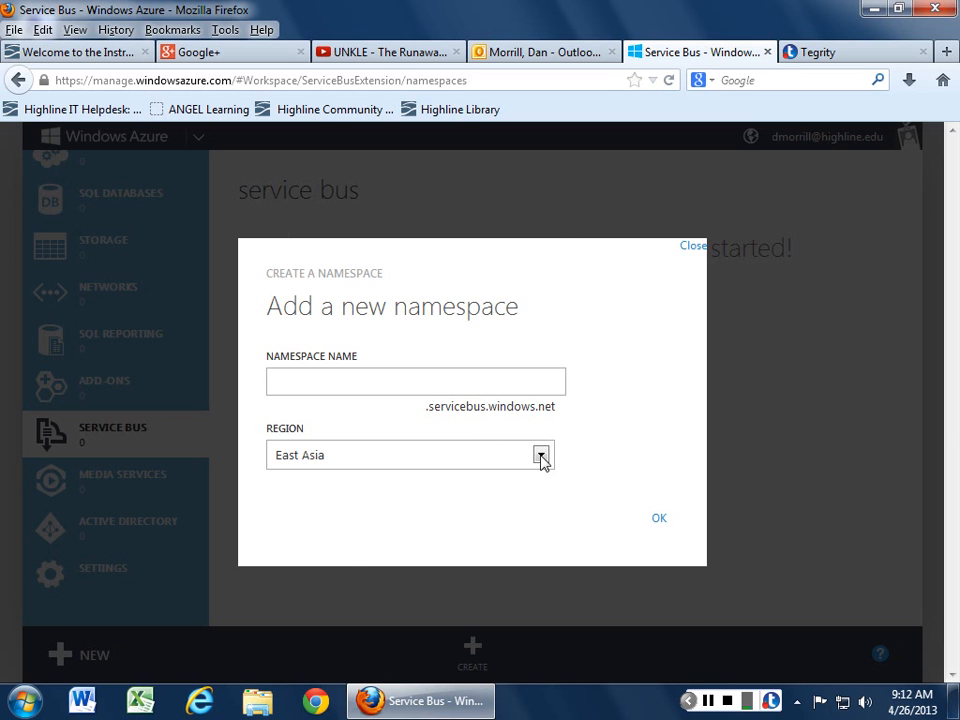
pyautogui.click(540, 456)
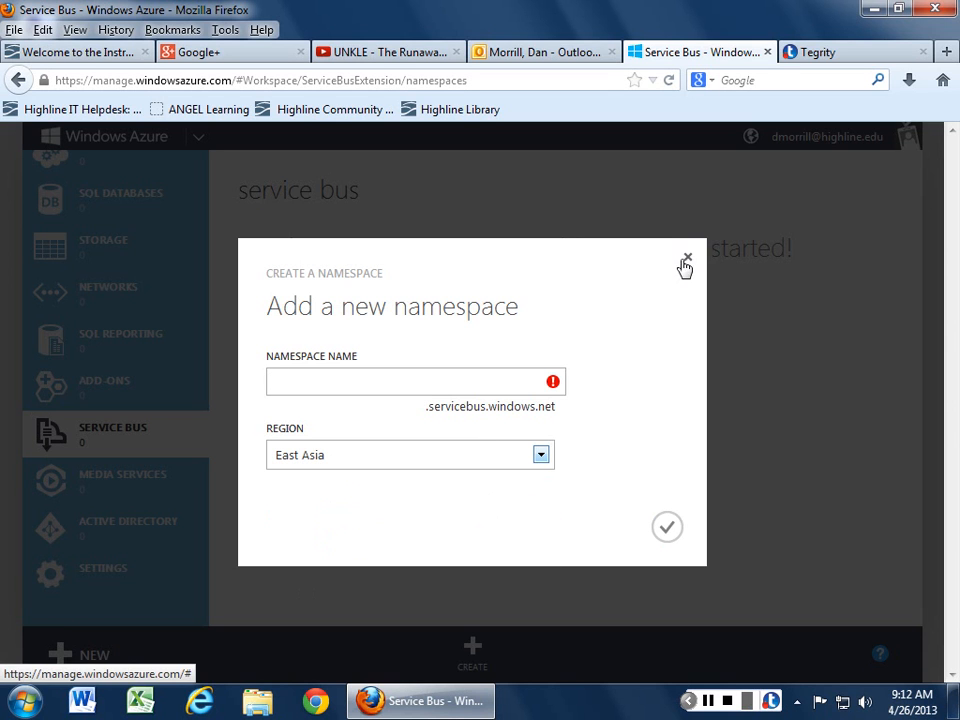
pyautogui.click(682, 264)
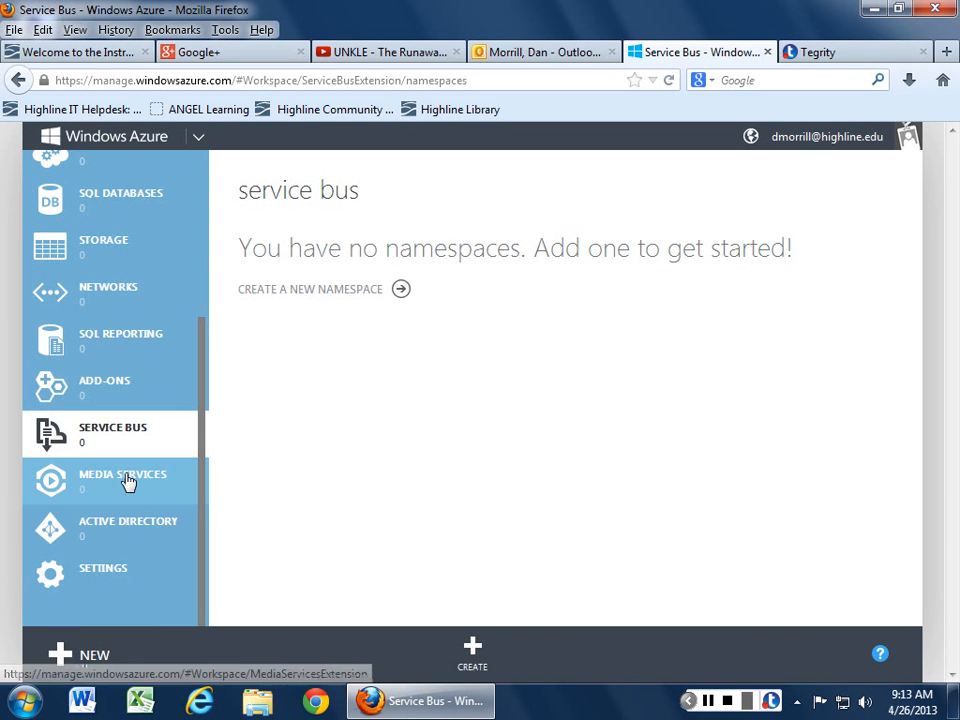
# Step: Bring up the Media Service Quick Create form from Media Services
pyautogui.click(120, 476)
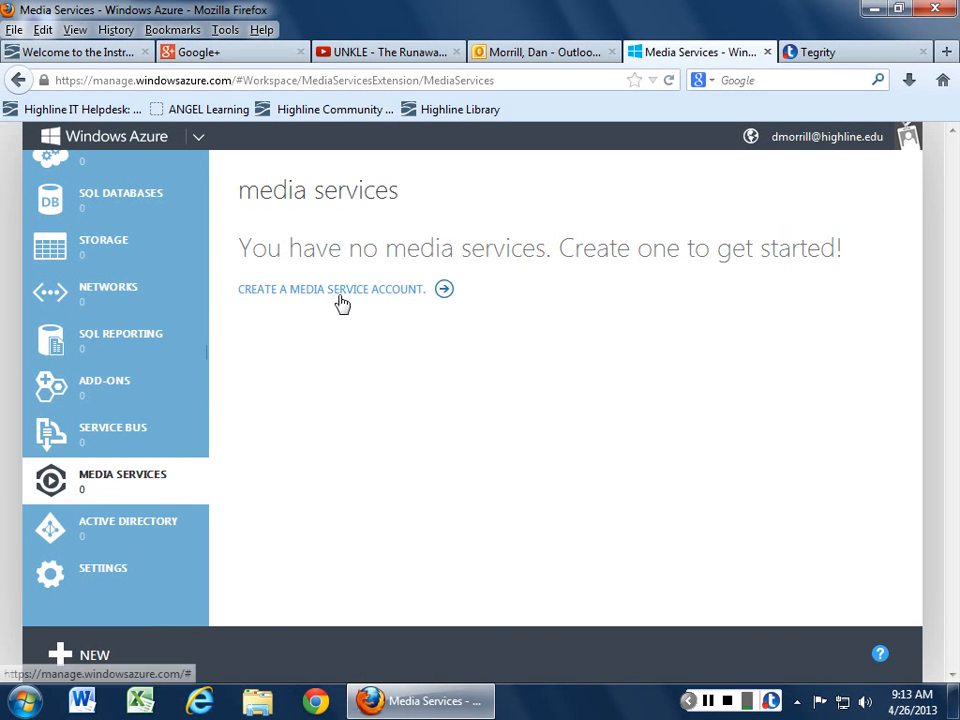
pyautogui.click(332, 288)
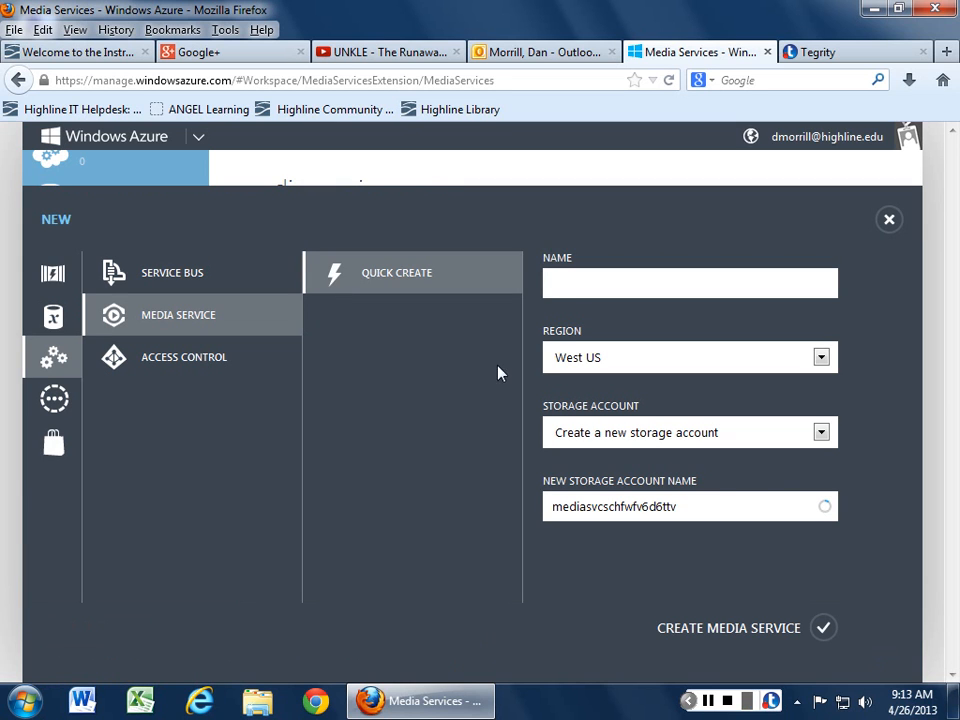
pyautogui.click(824, 432)
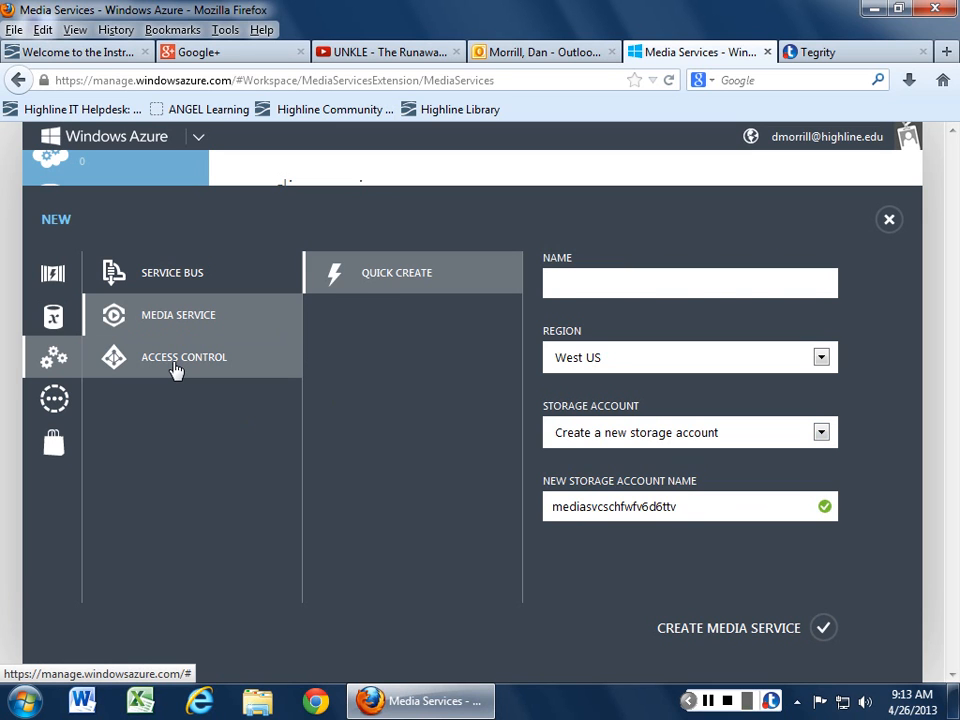
# Step: Preview the Access Control creation option in the New panel
pyautogui.click(184, 356)
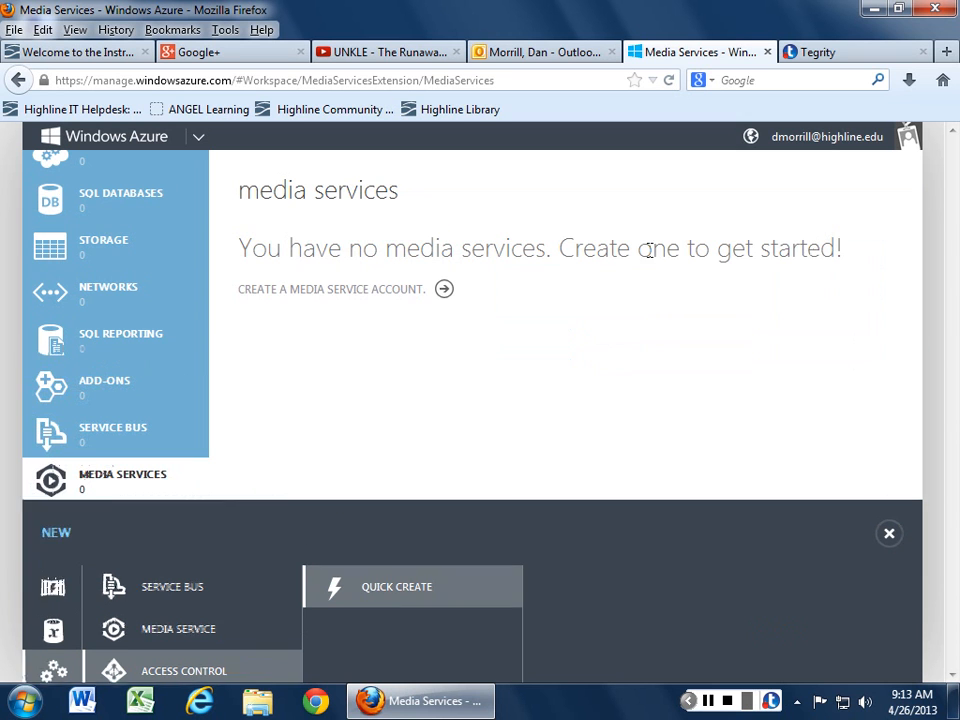
# Step: Bring up Active Directory's Access Control namespace Quick Create form, close it unsubmitted, then go to Settings
pyautogui.click(128, 524)
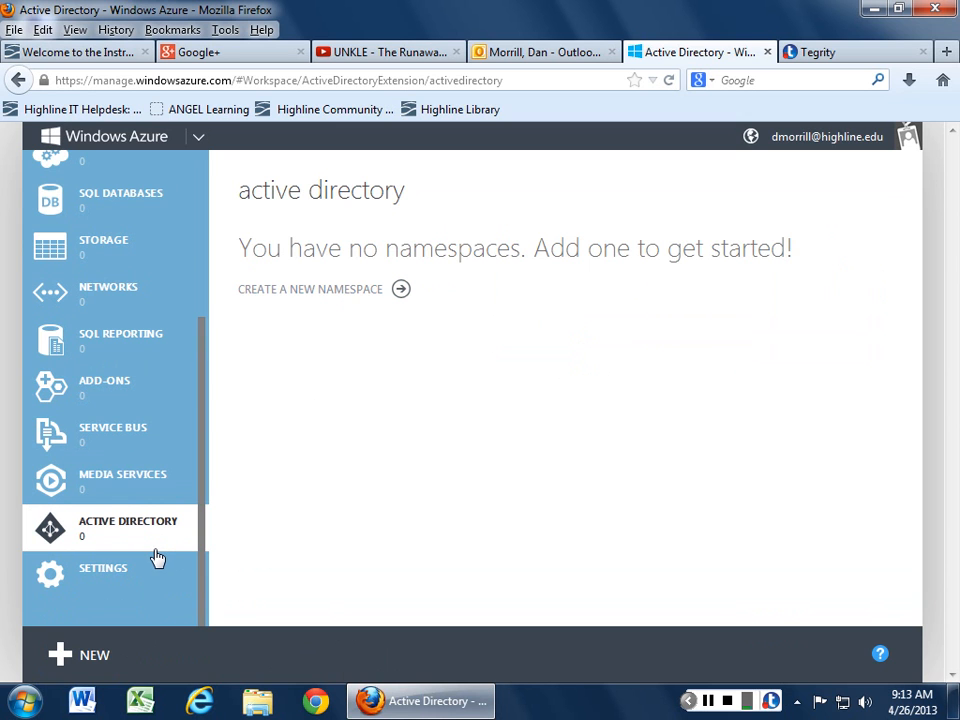
pyautogui.moveTo(350, 288)
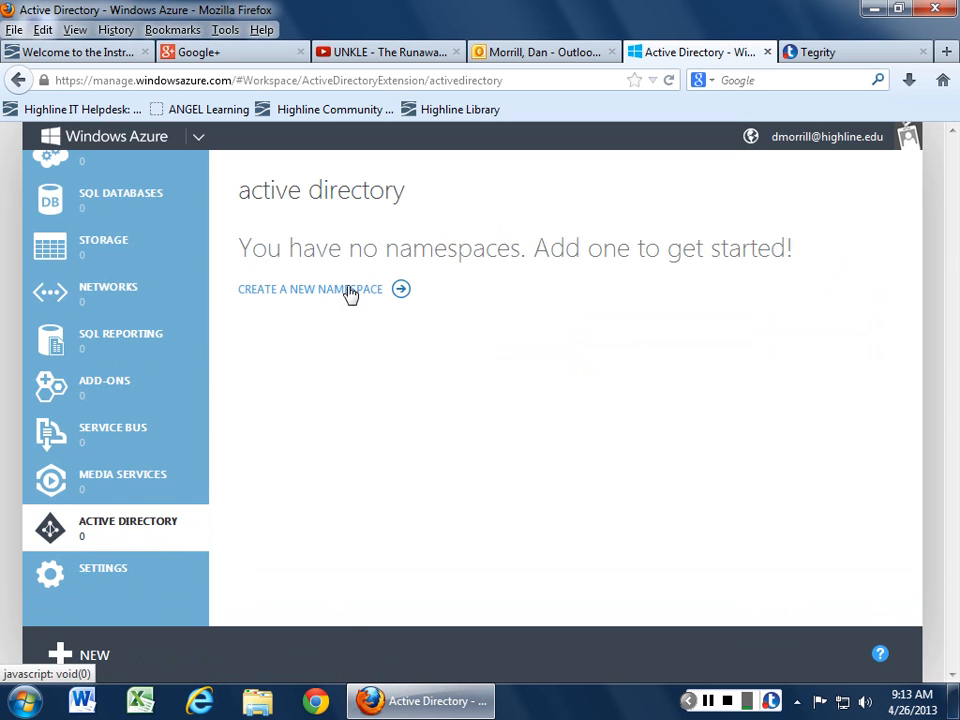
pyautogui.click(310, 288)
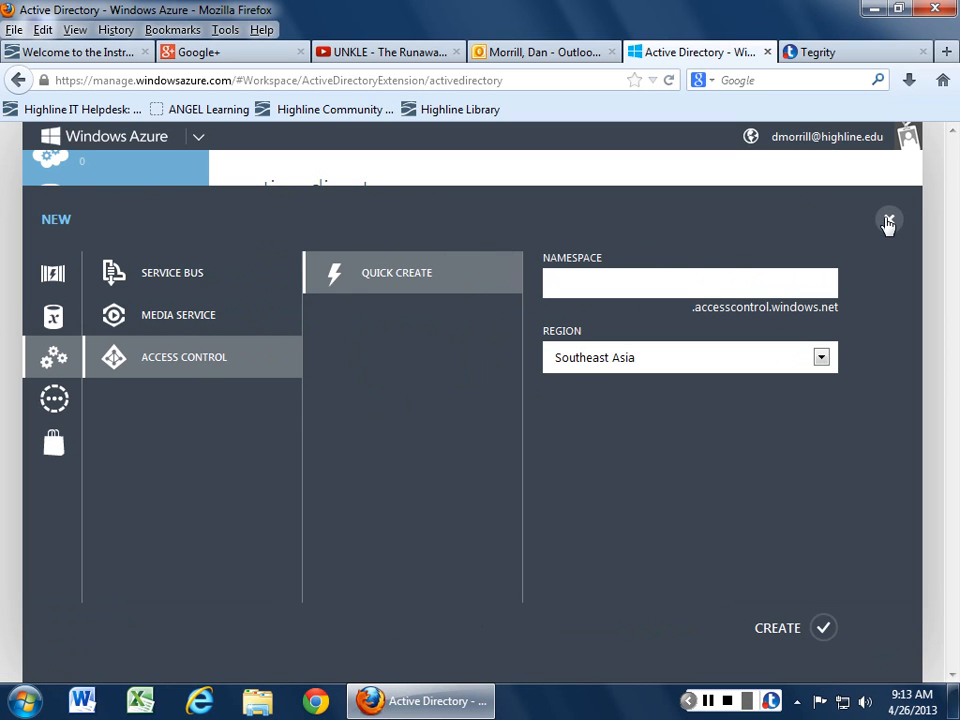
pyautogui.click(888, 220)
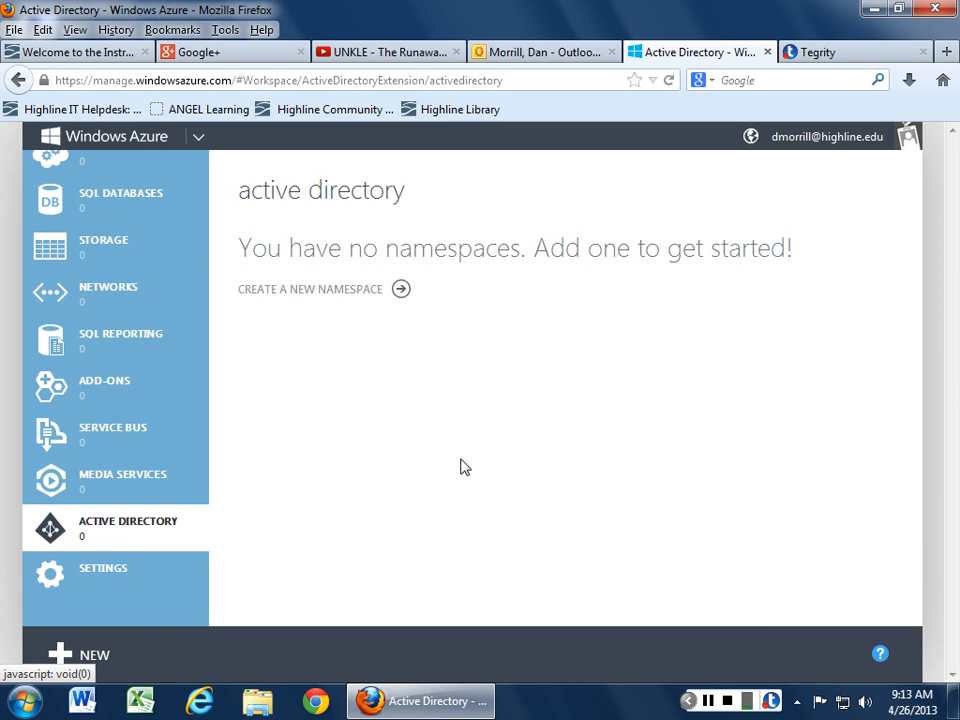
pyautogui.moveTo(452, 436)
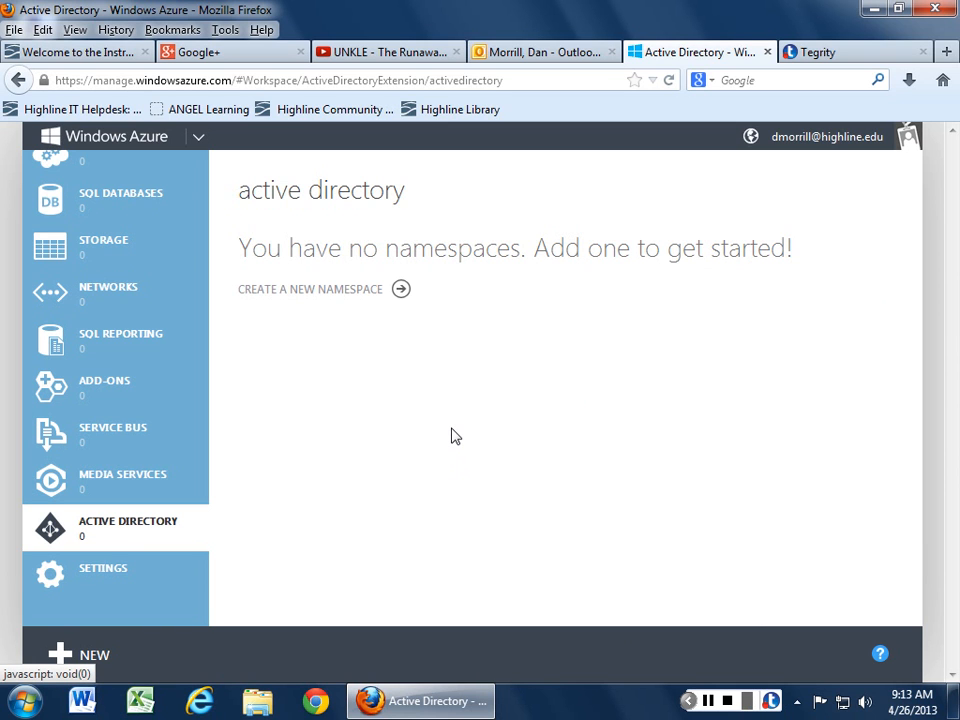
pyautogui.click(102, 568)
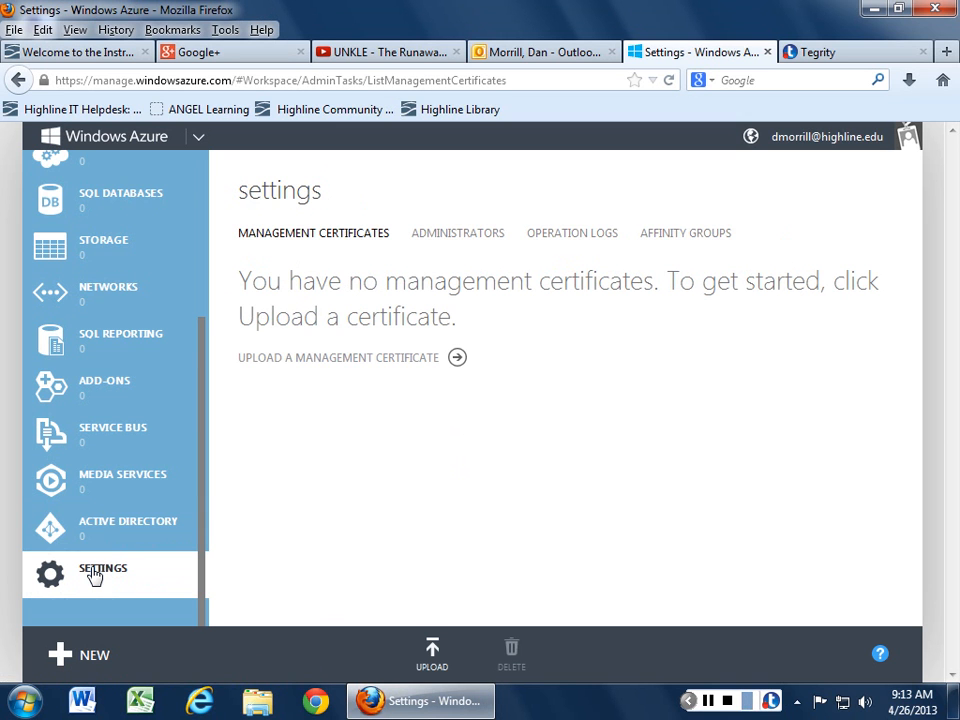
pyautogui.moveTo(380, 360)
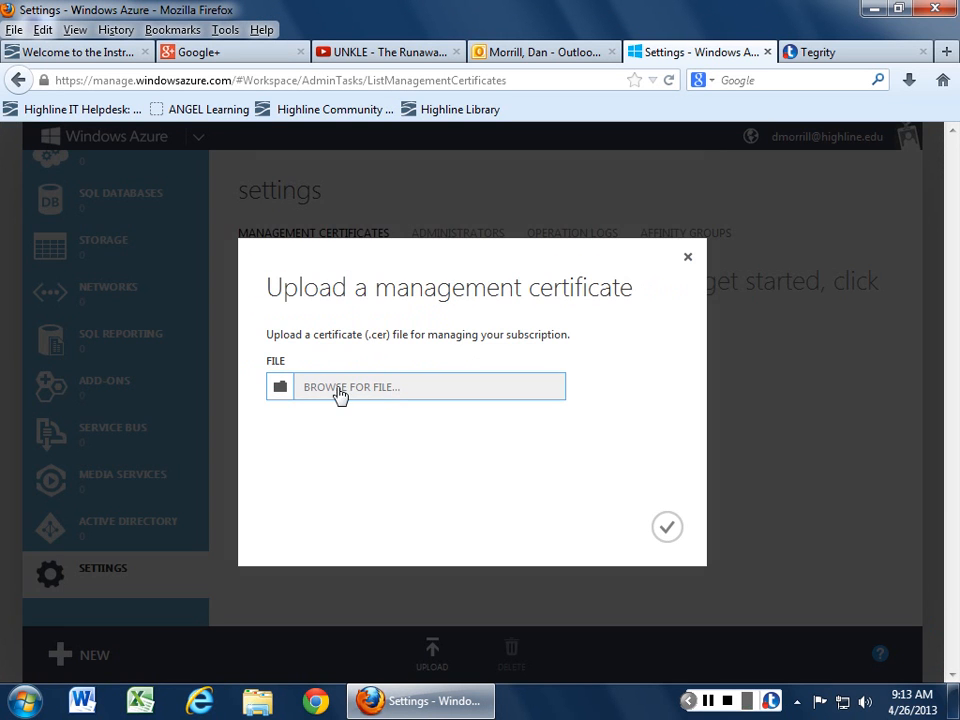
pyautogui.doubleClick(380, 334)
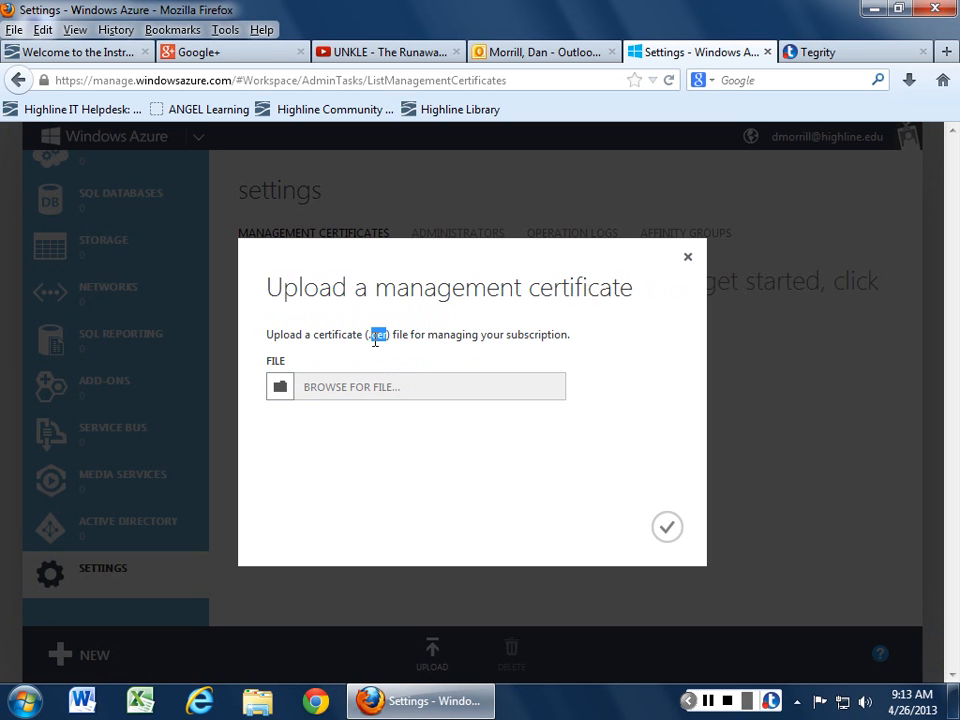
pyautogui.moveTo(688, 260)
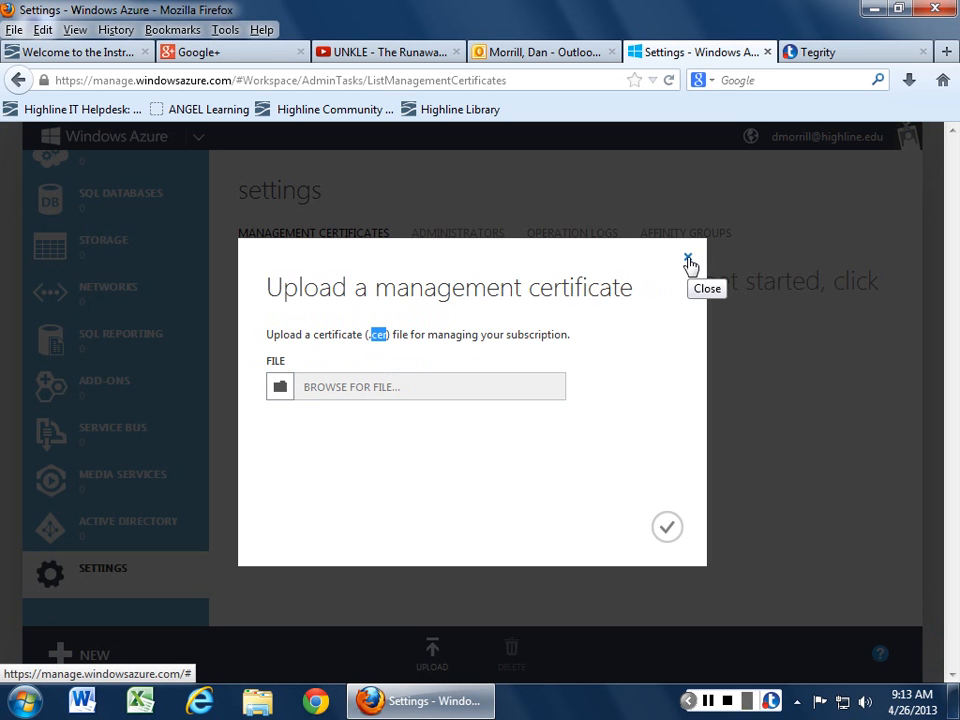
pyautogui.click(686, 260)
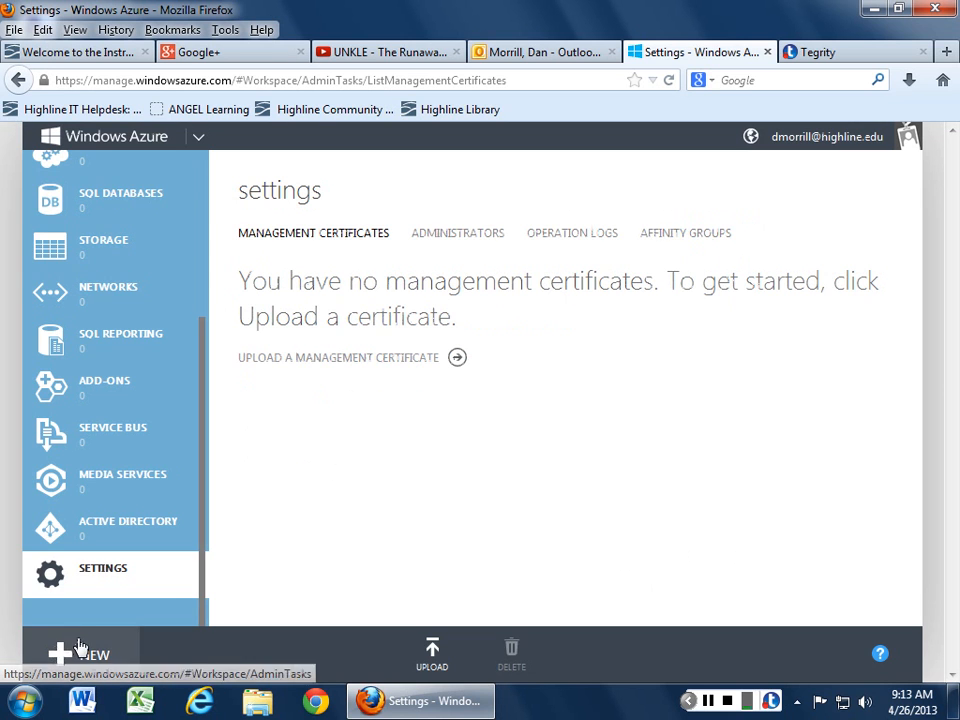
pyautogui.click(432, 648)
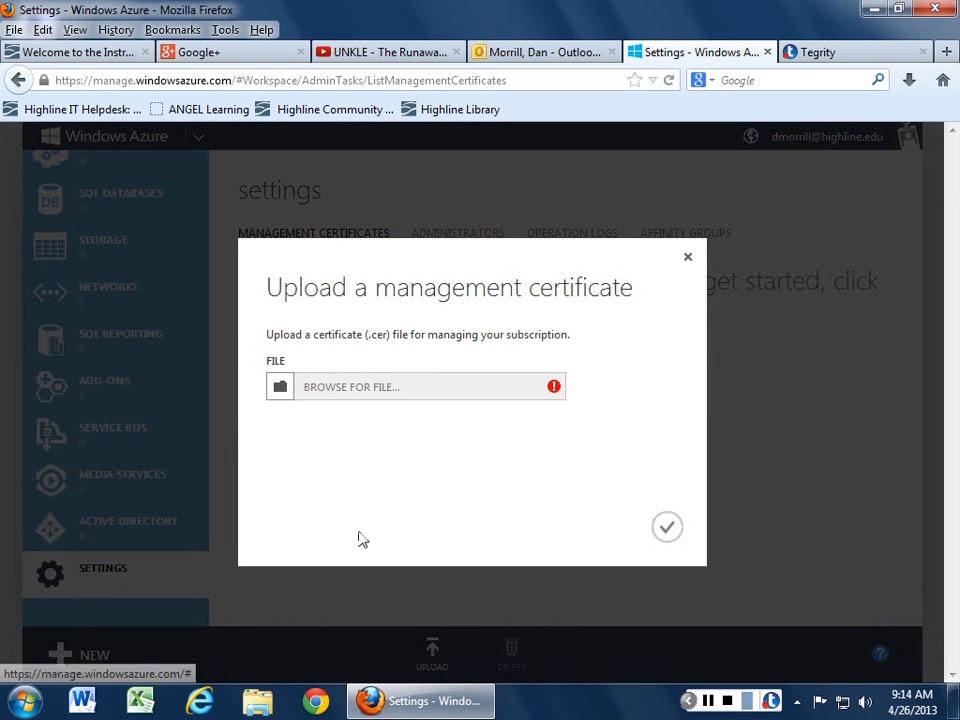
pyautogui.click(688, 258)
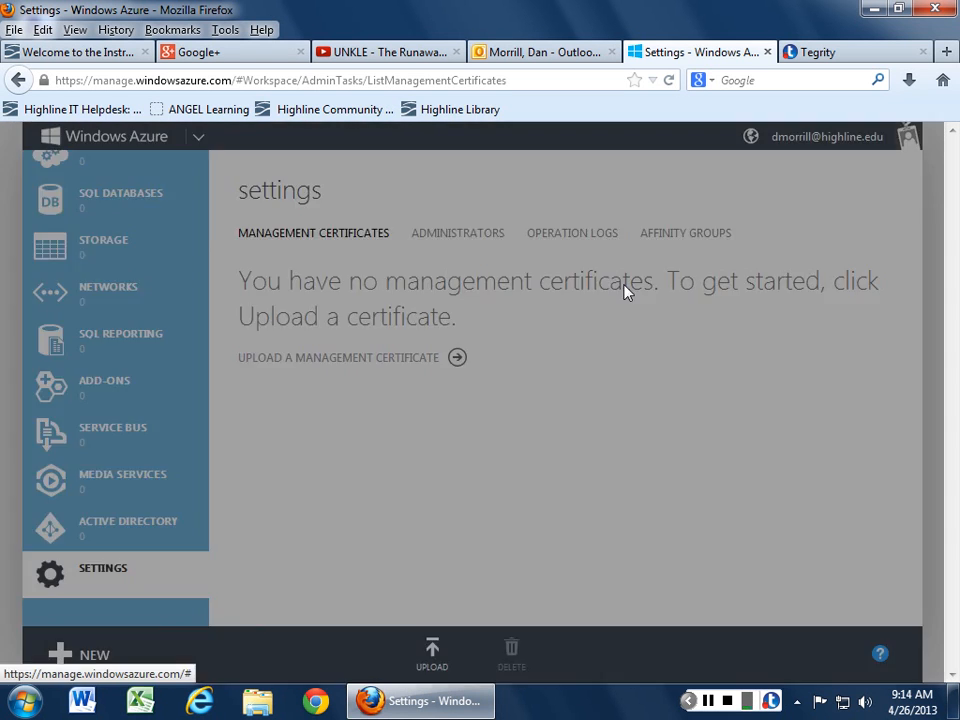
pyautogui.click(72, 654)
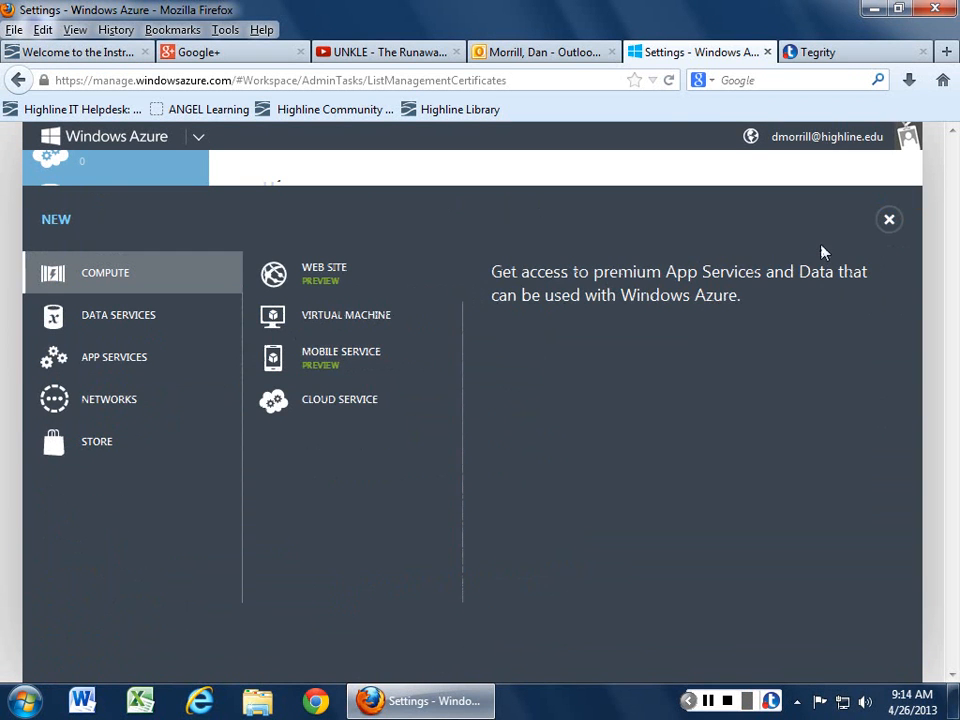
# Step: View the Networks creation options, then close the New panel
pyautogui.click(108, 400)
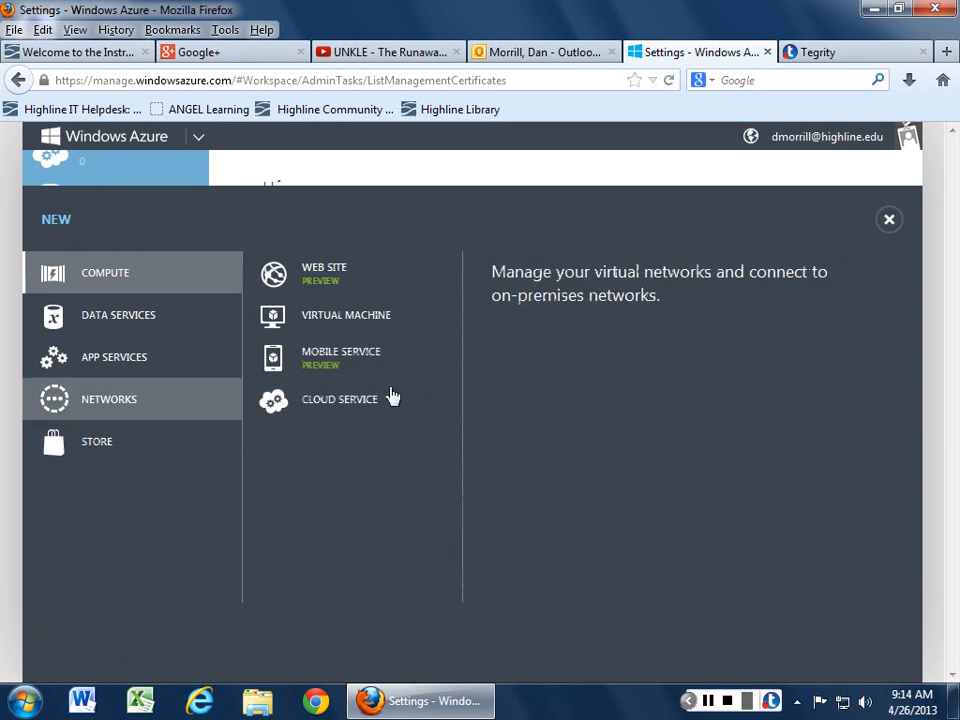
pyautogui.click(888, 218)
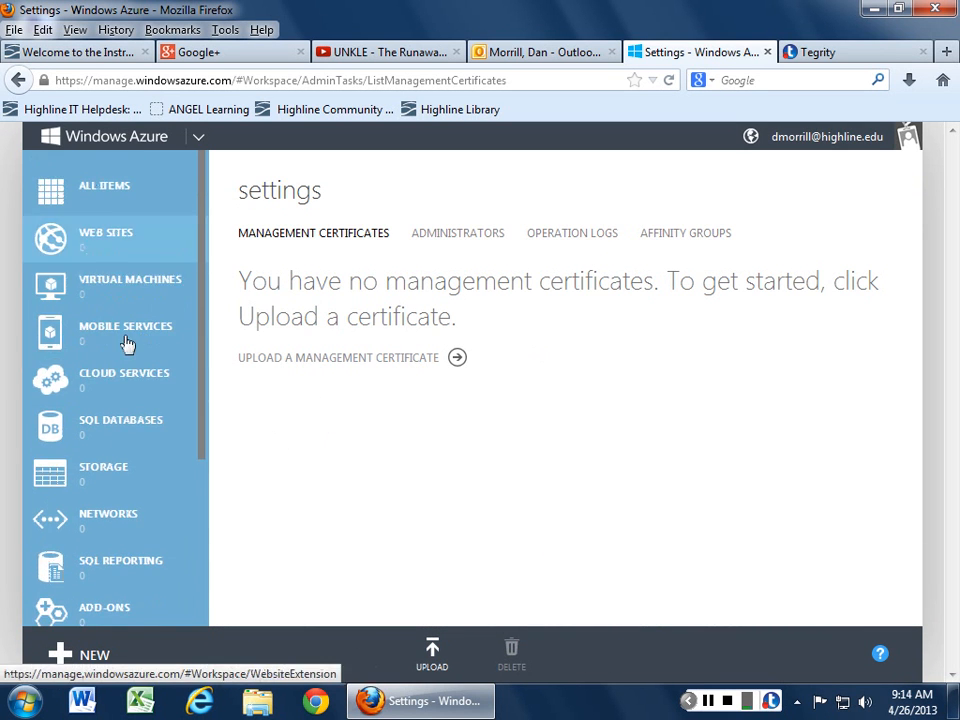
pyautogui.moveTo(560, 656)
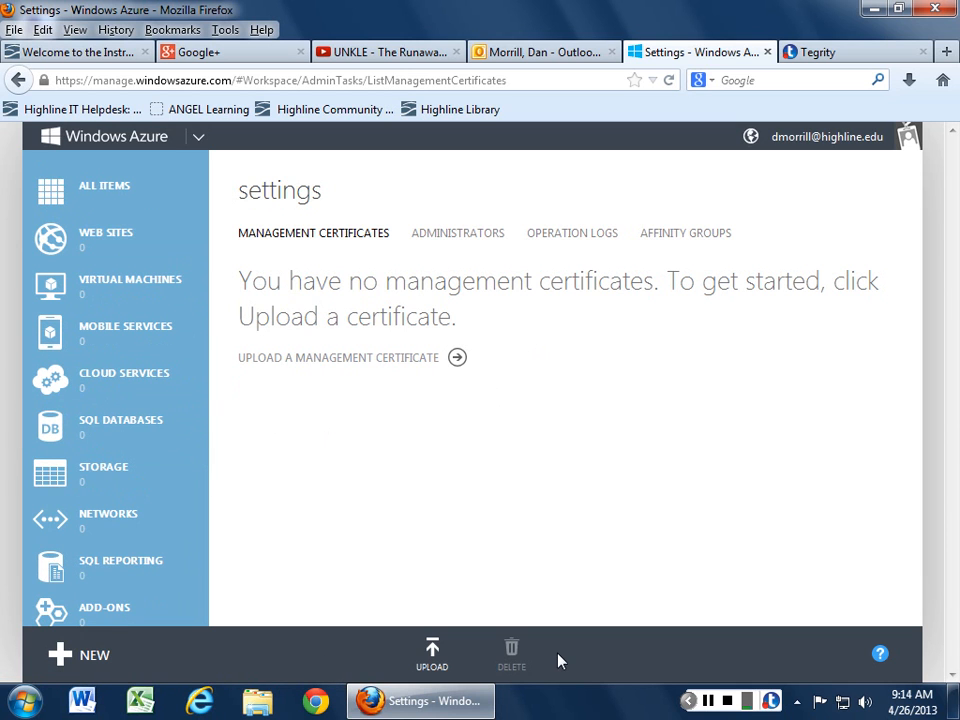
pyautogui.moveTo(200, 138)
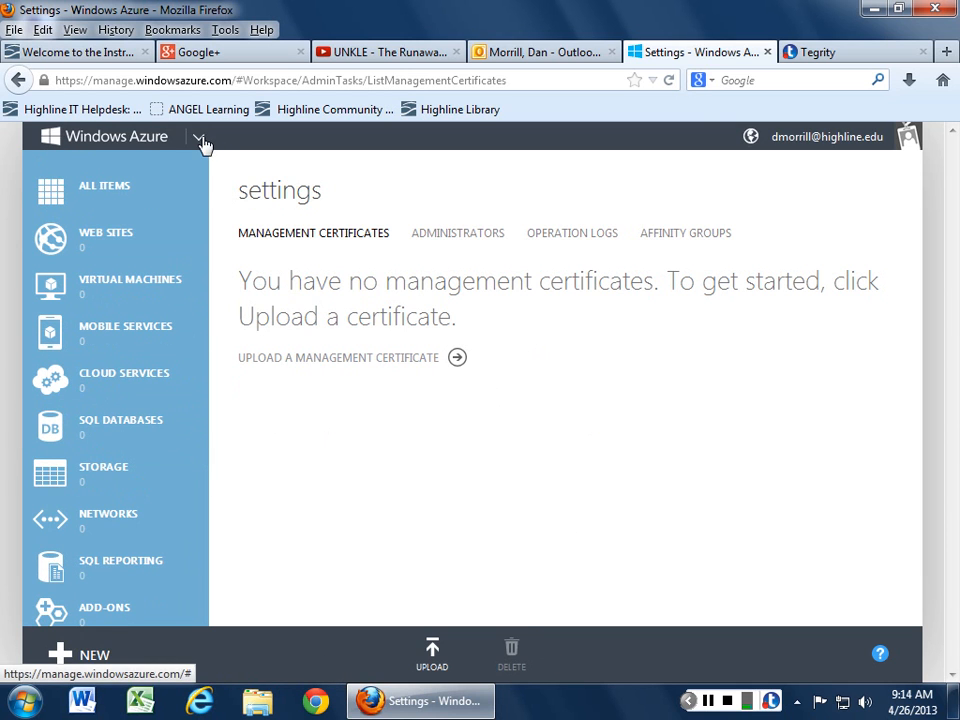
# Step: Expand the Windows Azure header menu listing Home, Pricing, Documentation, Downloads, Community and Support
pyautogui.click(200, 144)
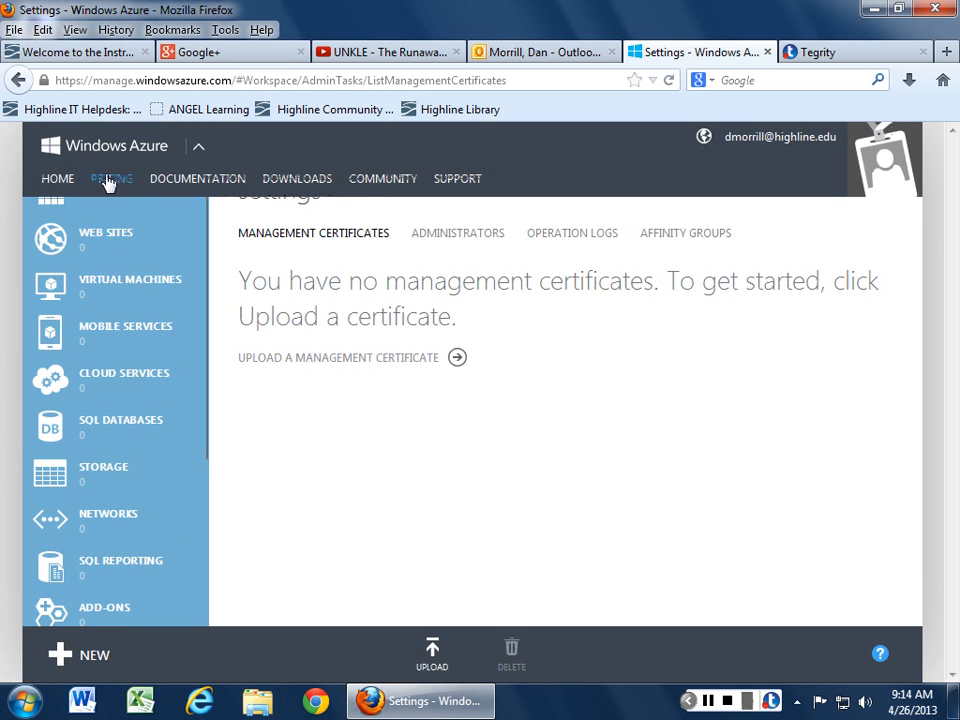
pyautogui.moveTo(382, 180)
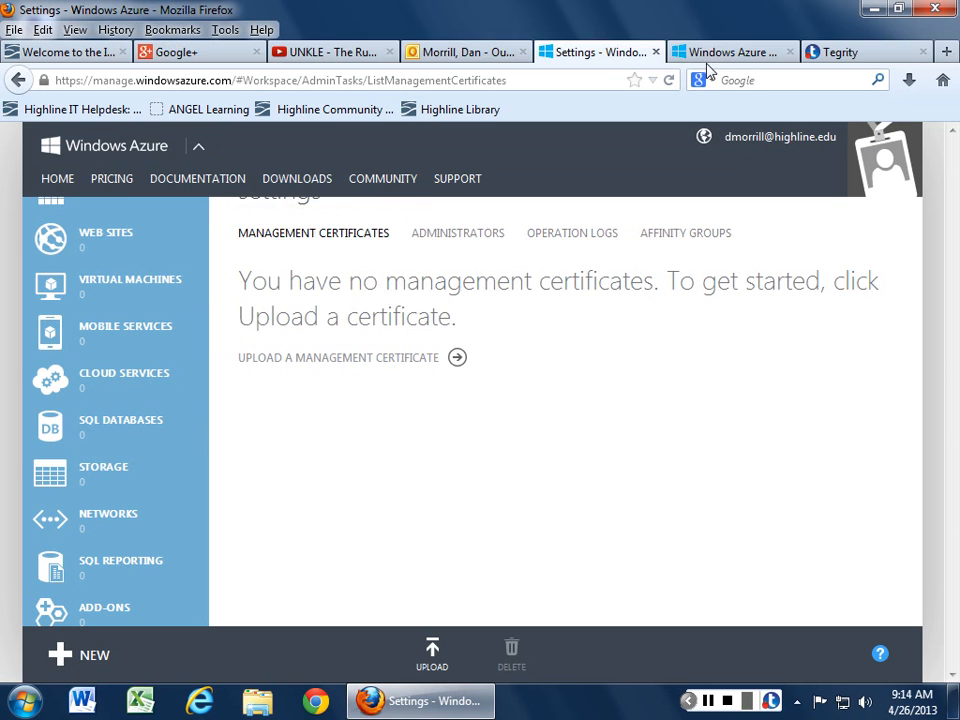
# Step: Review the Documentation tab's What is Windows Azure, Developer Centers and Services sections
pyautogui.click(744, 52)
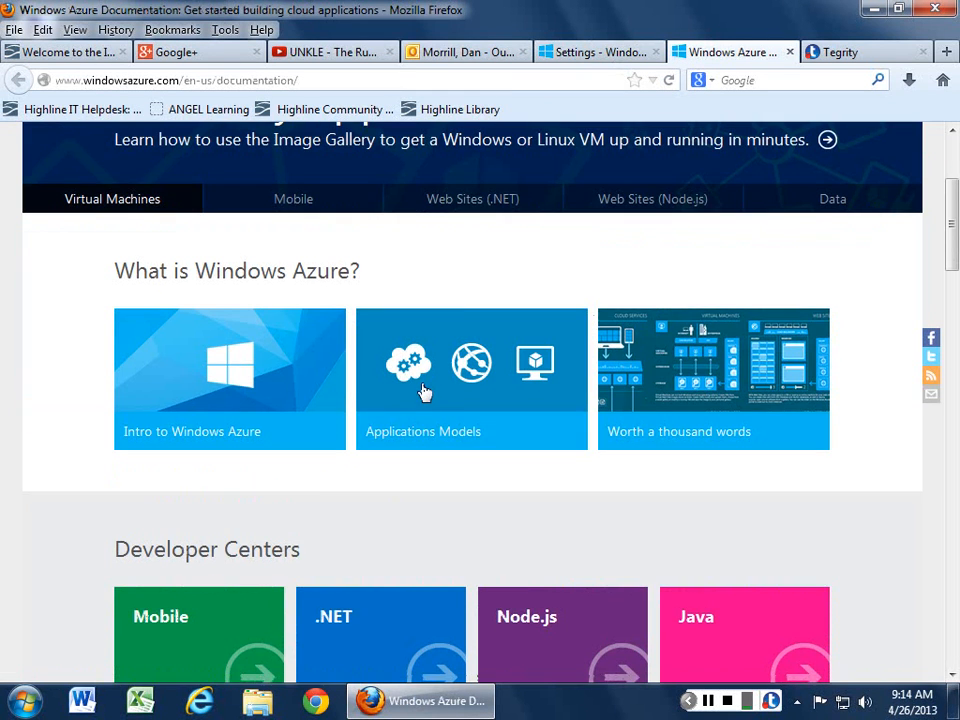
pyautogui.scroll(-3)
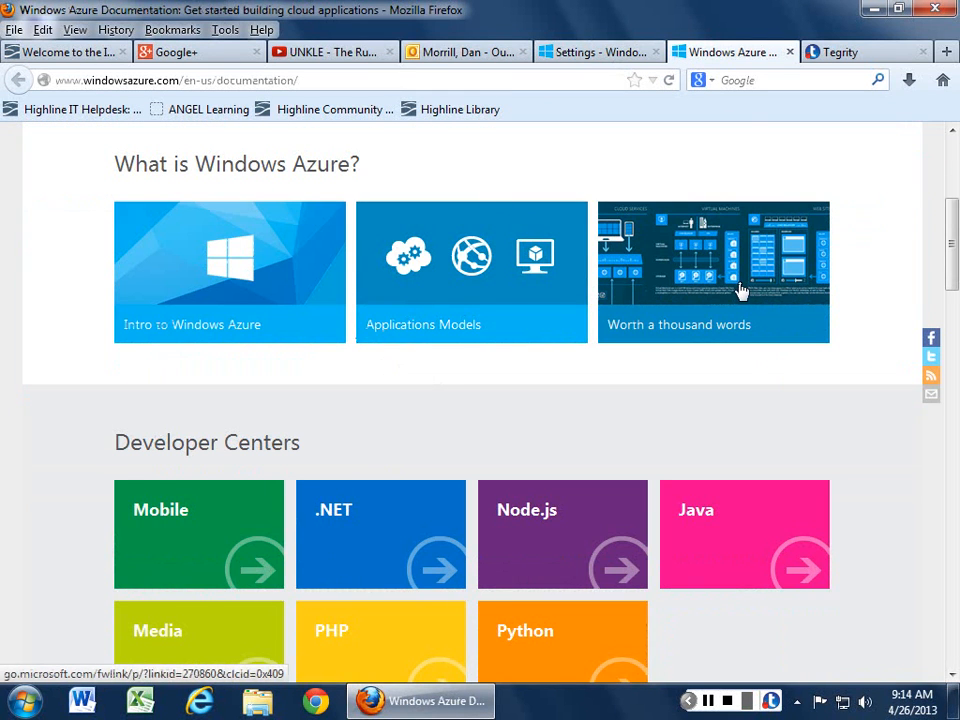
pyautogui.scroll(-3)
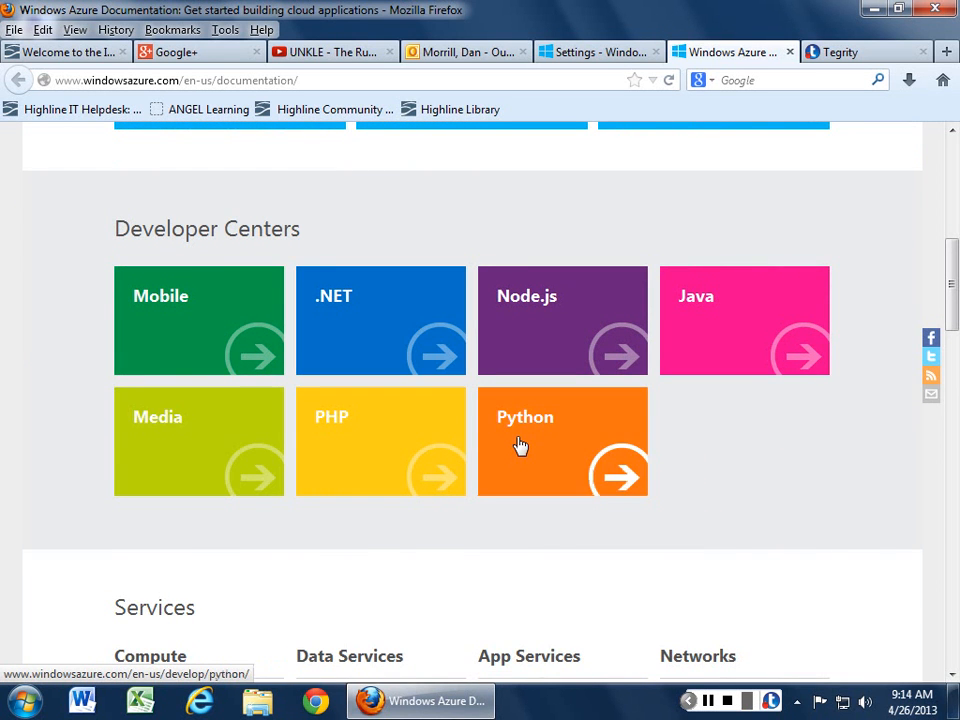
pyautogui.scroll(-3)
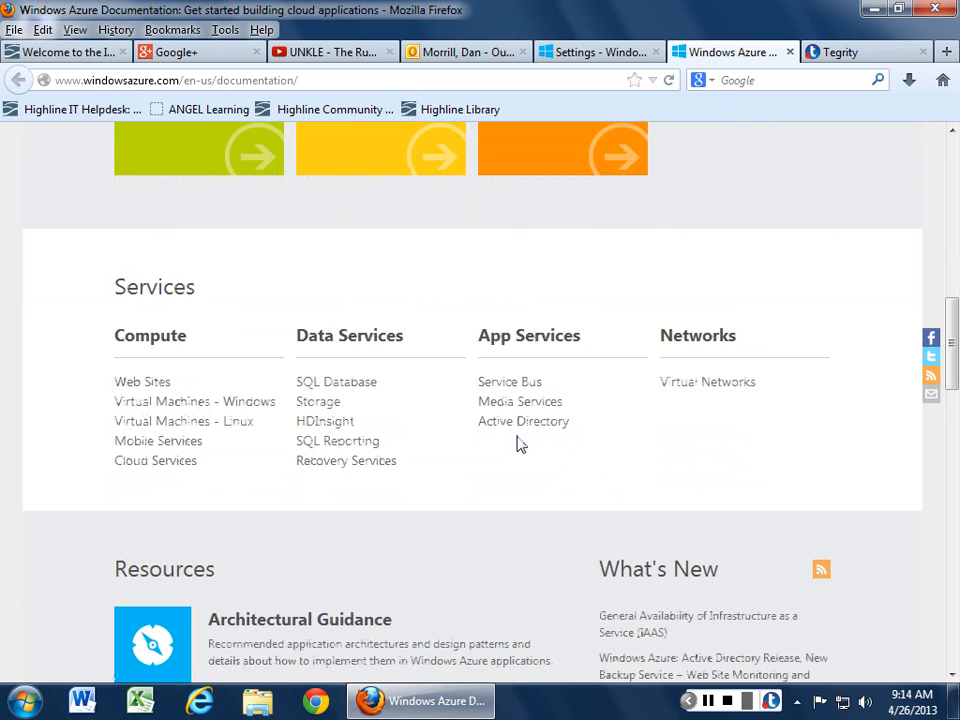
pyautogui.scroll(3)
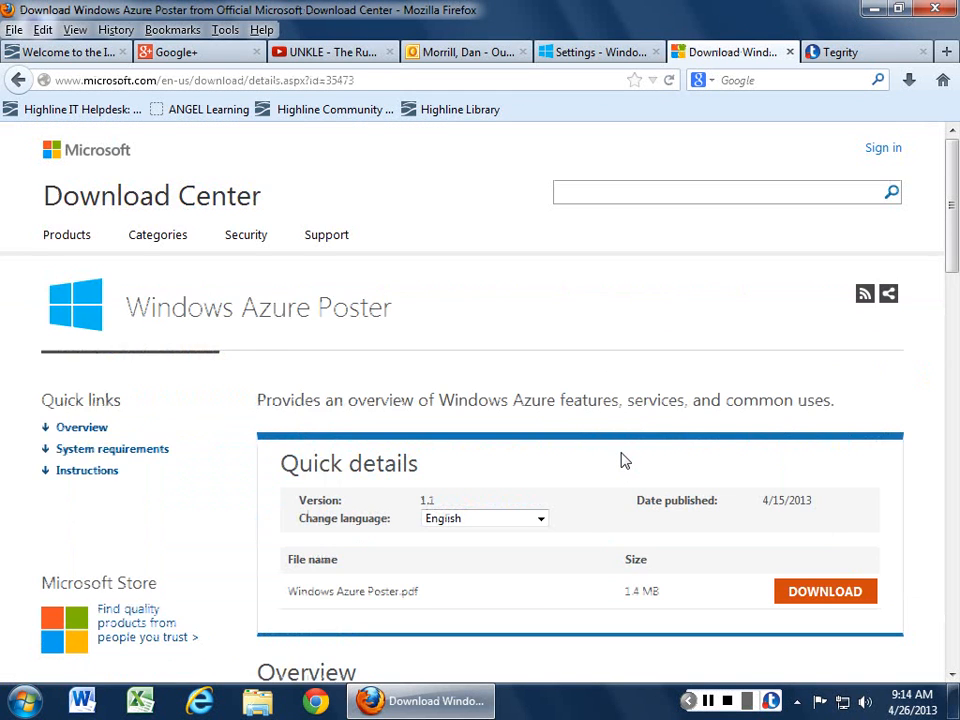
# Step: Read the Windows Azure Poster page's quick details, overview and system requirements
pyautogui.scroll(-3)
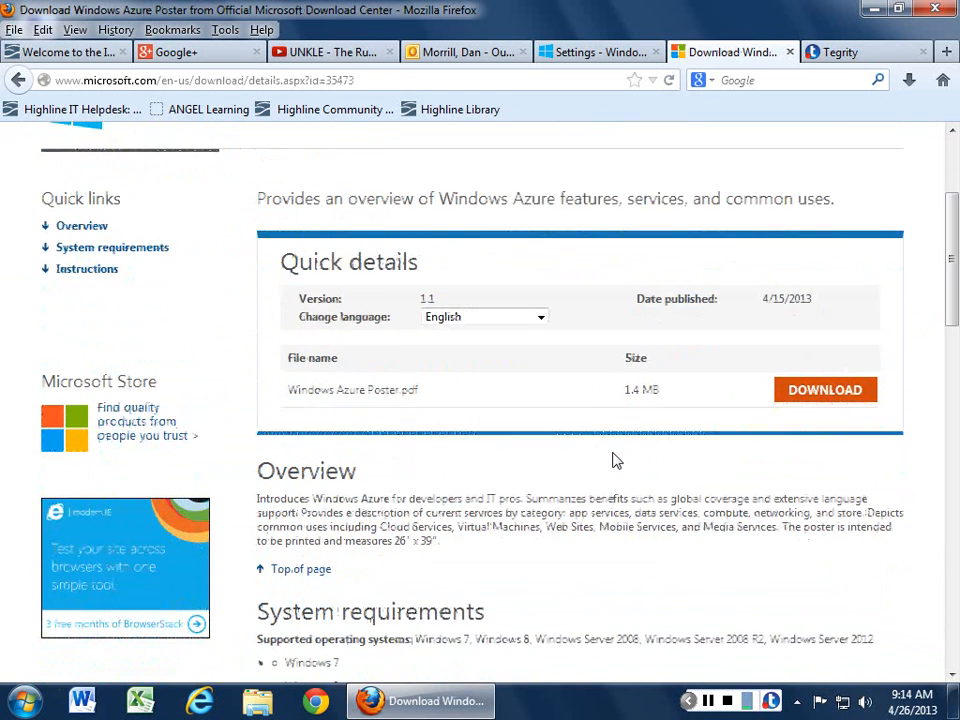
pyautogui.scroll(-3)
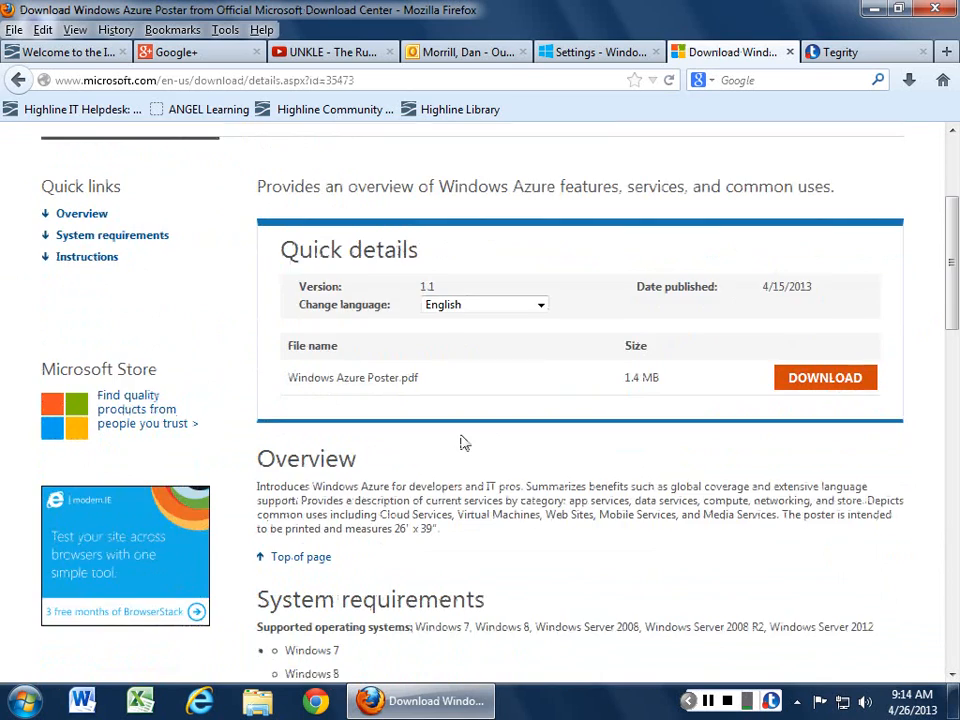
pyautogui.scroll(-3)
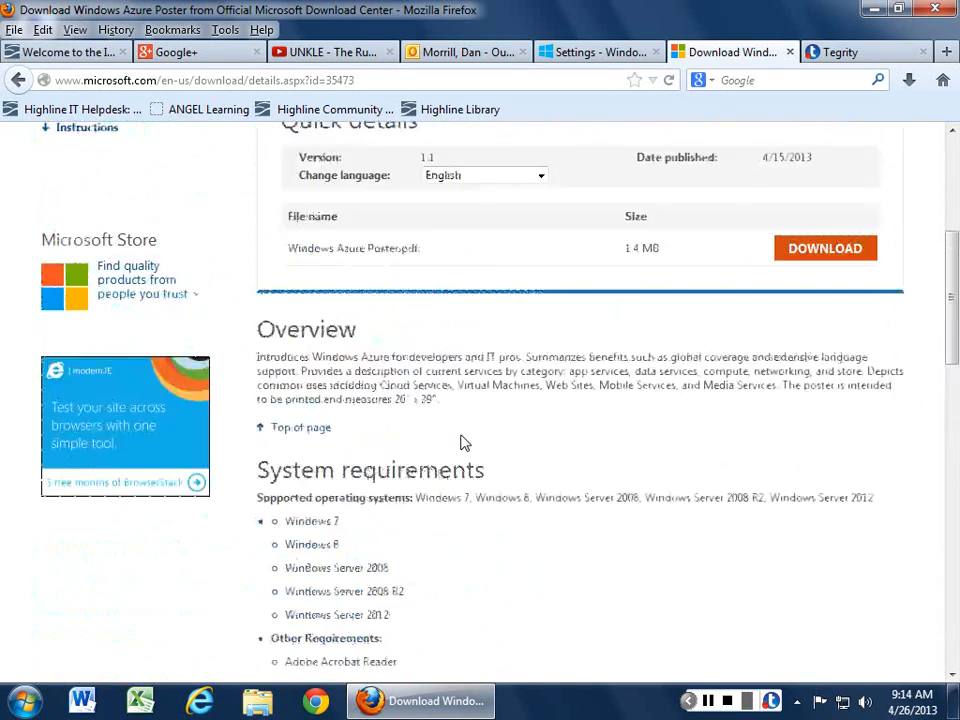
# Step: Return to the Settings - Windows Azure portal tab
pyautogui.click(604, 52)
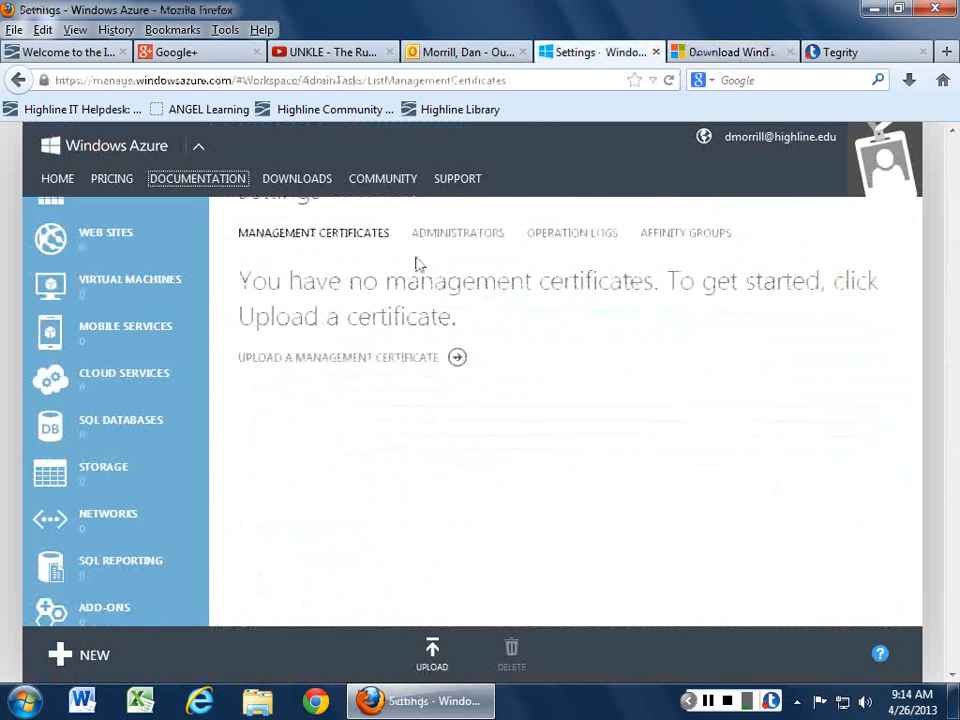
pyautogui.moveTo(184, 380)
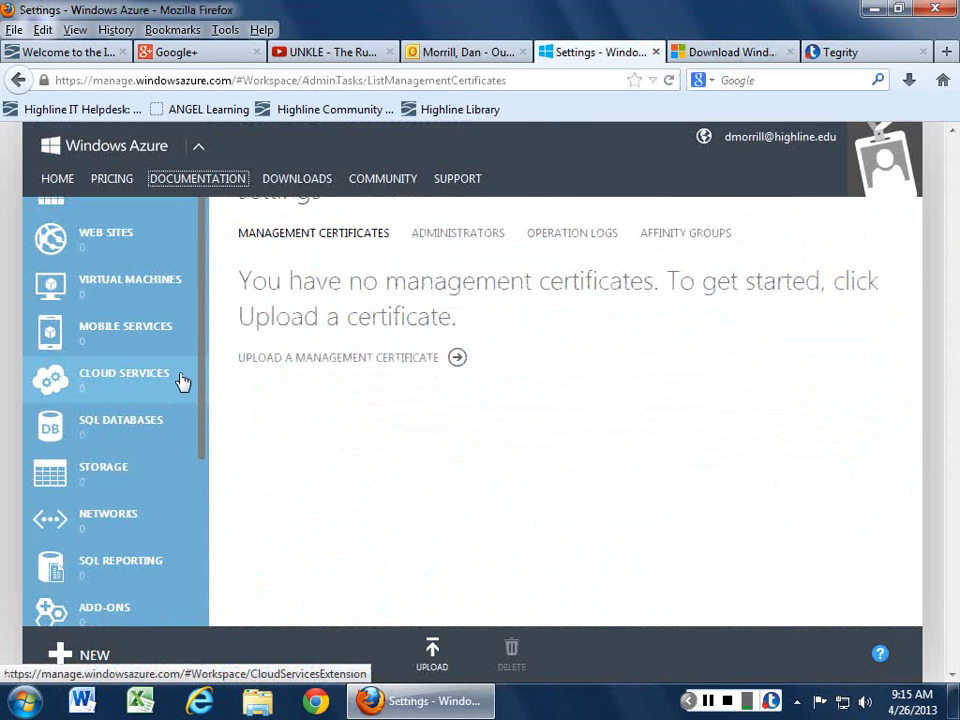
pyautogui.moveTo(192, 310)
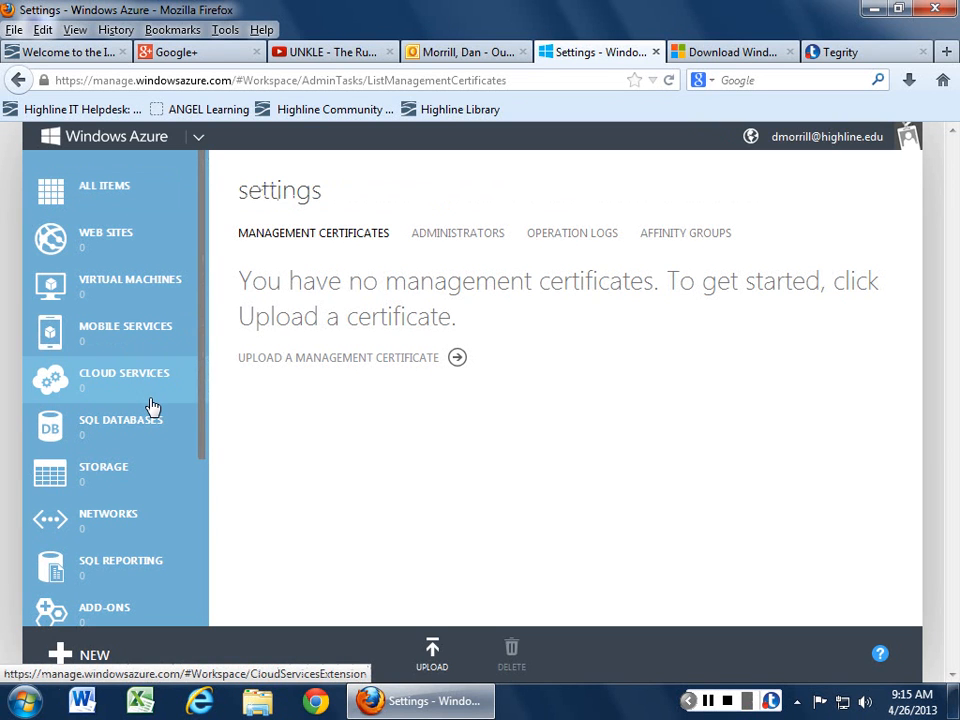
pyautogui.moveTo(150, 400)
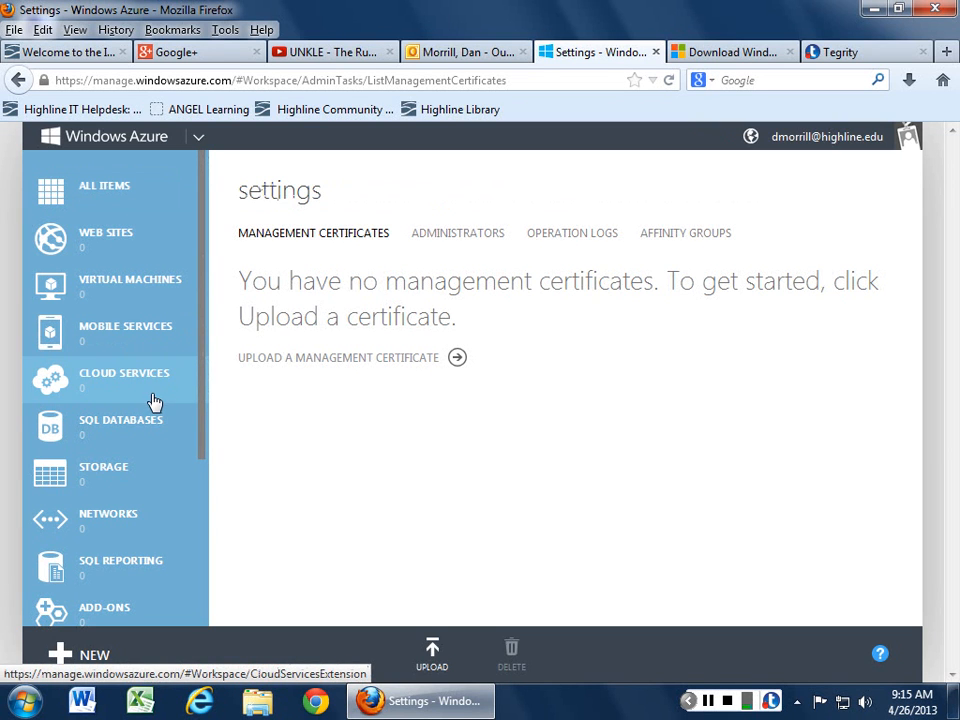
pyautogui.moveTo(96, 242)
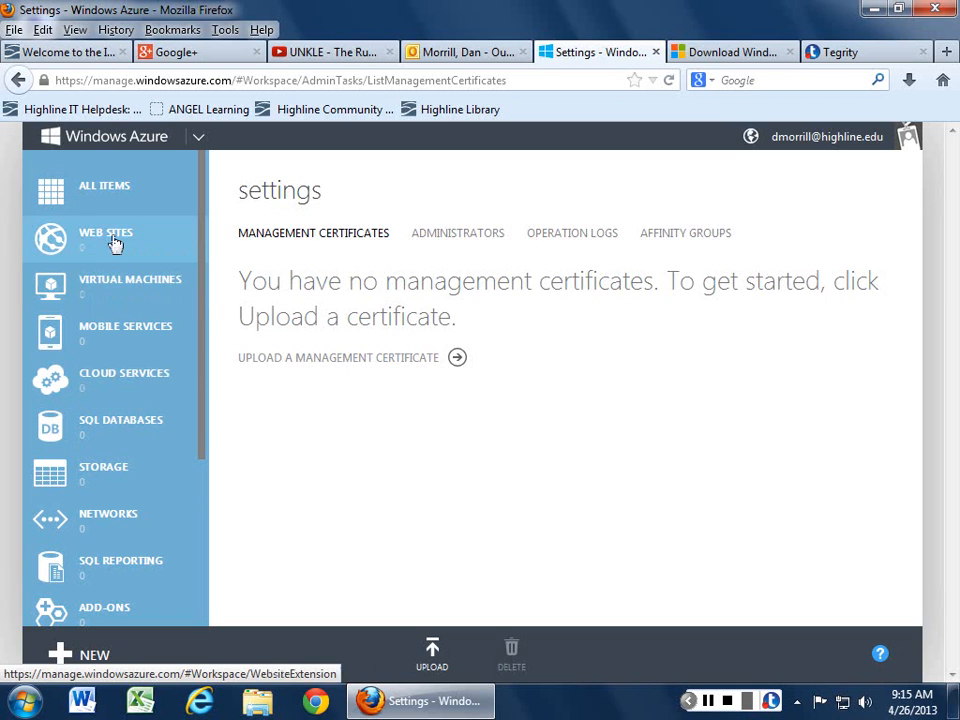
# Step: Go to the Web Sites section and browse the Compute services in the New panel
pyautogui.click(76, 656)
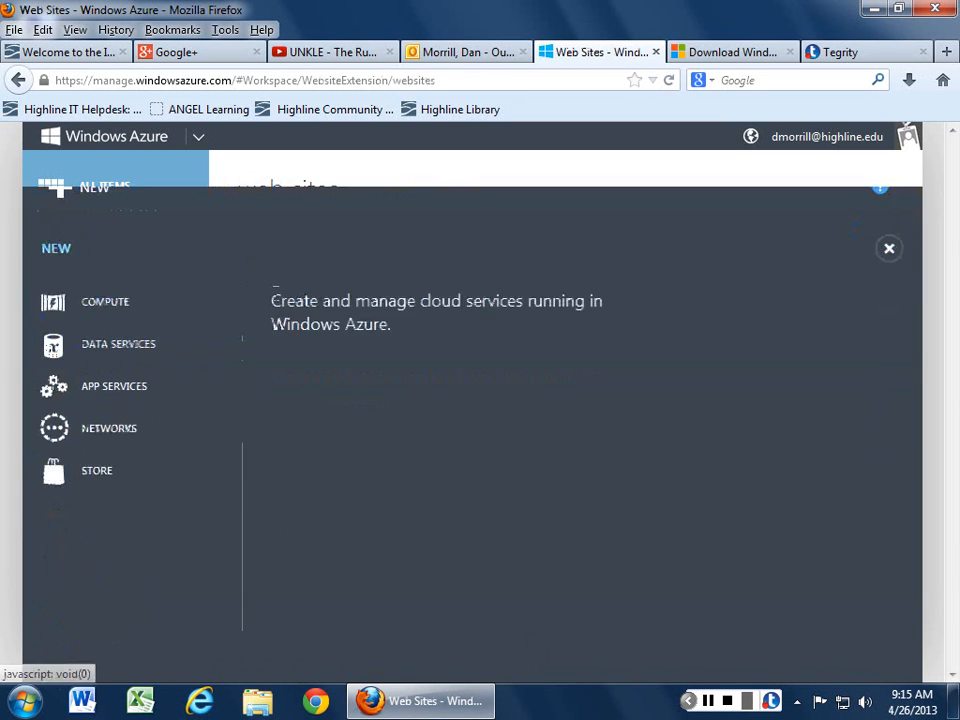
pyautogui.click(104, 300)
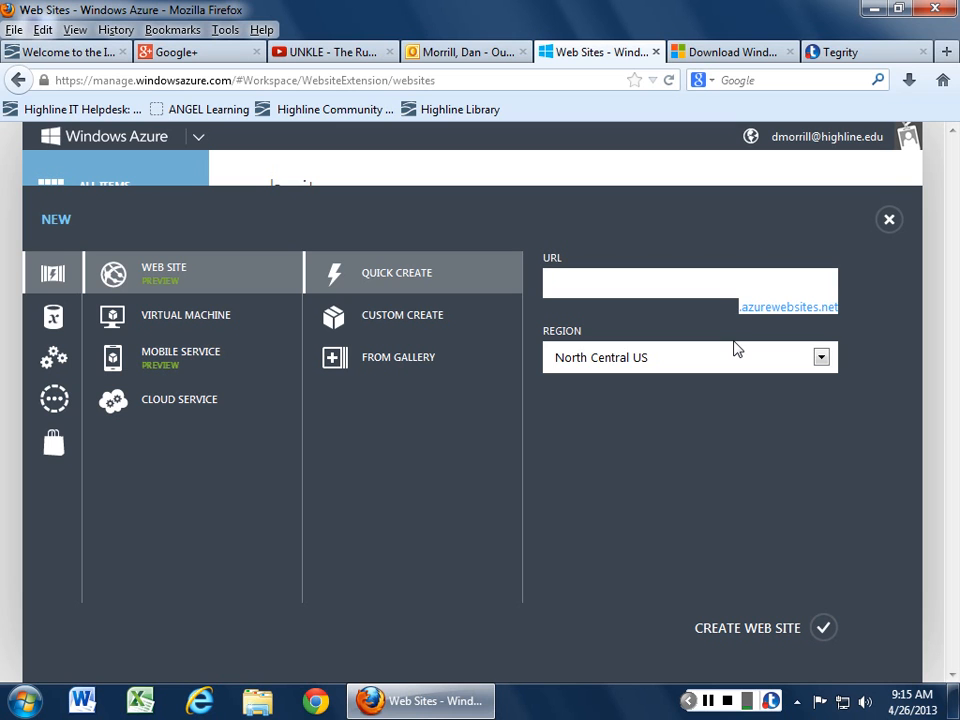
pyautogui.moveTo(650, 492)
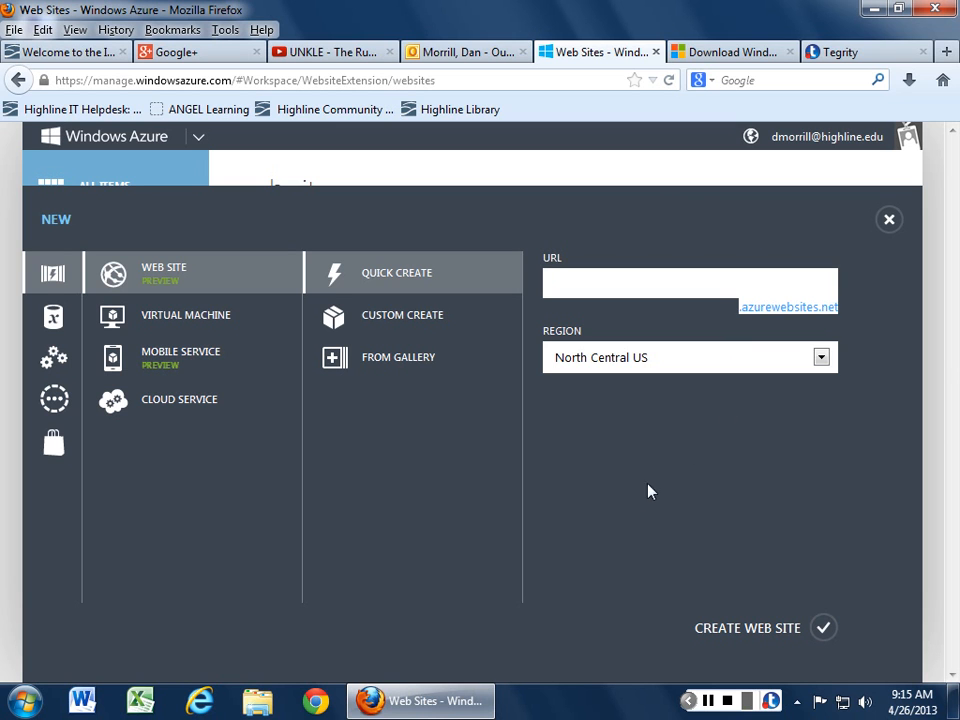
pyautogui.moveTo(900, 240)
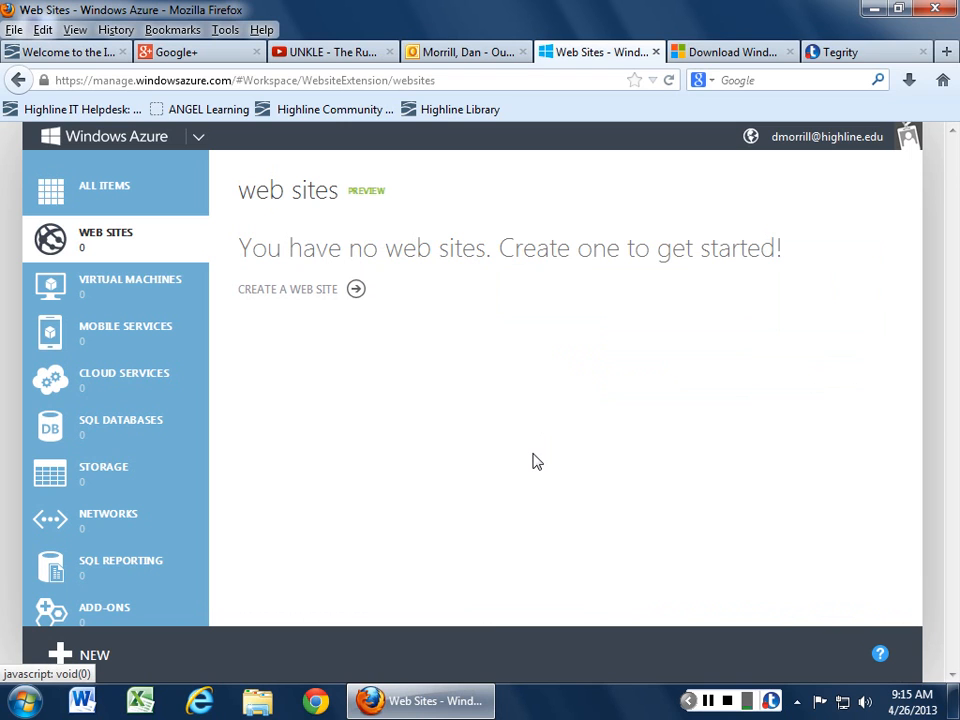
pyautogui.moveTo(464, 440)
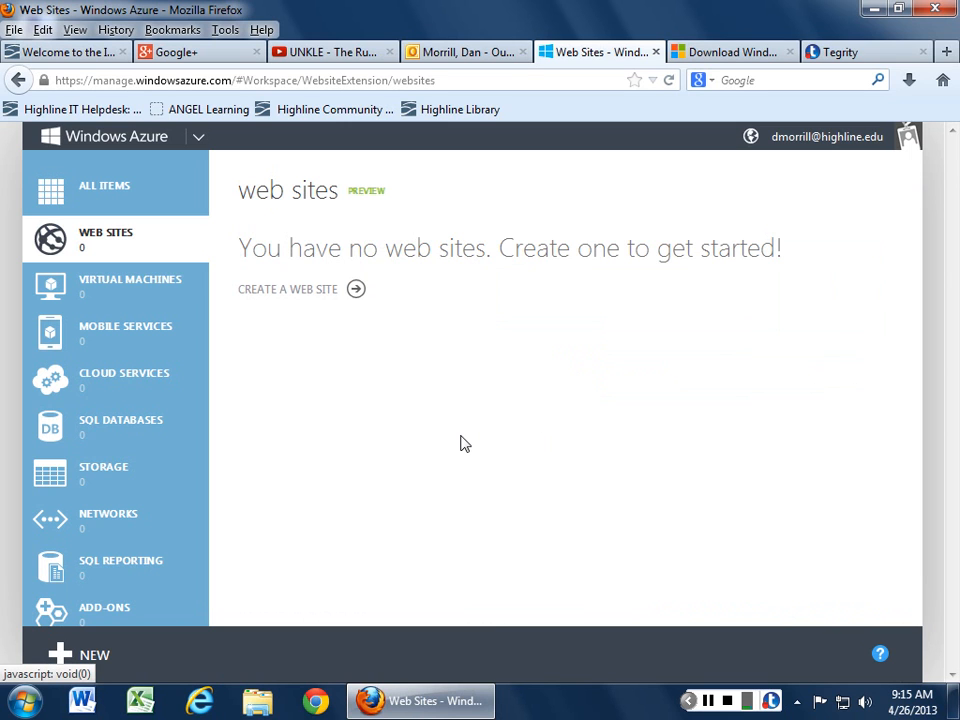
pyautogui.moveTo(504, 492)
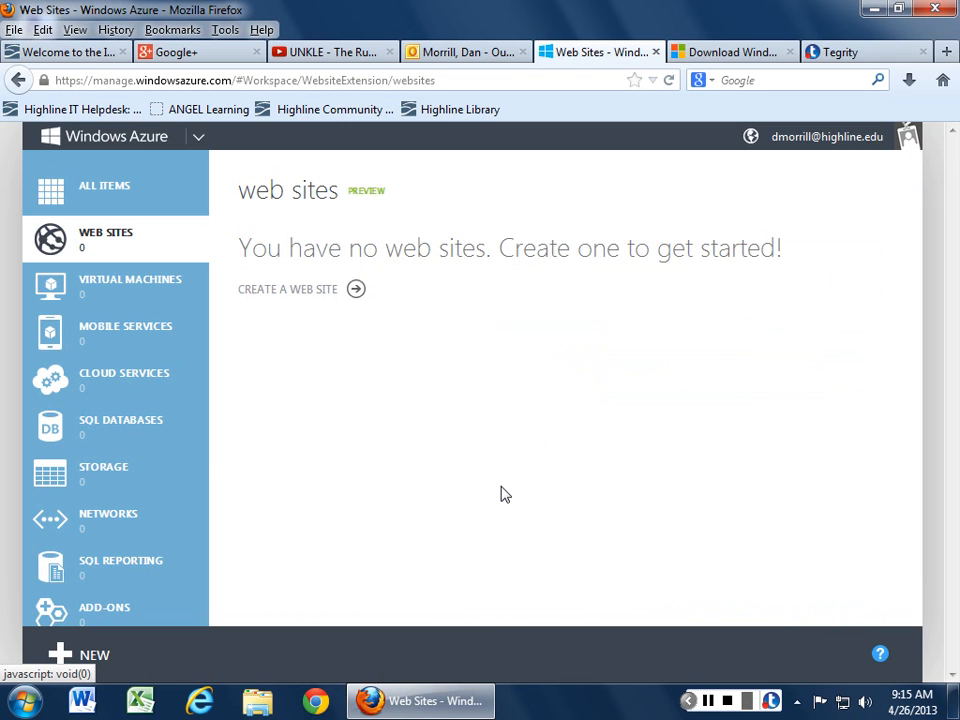
pyautogui.moveTo(118, 434)
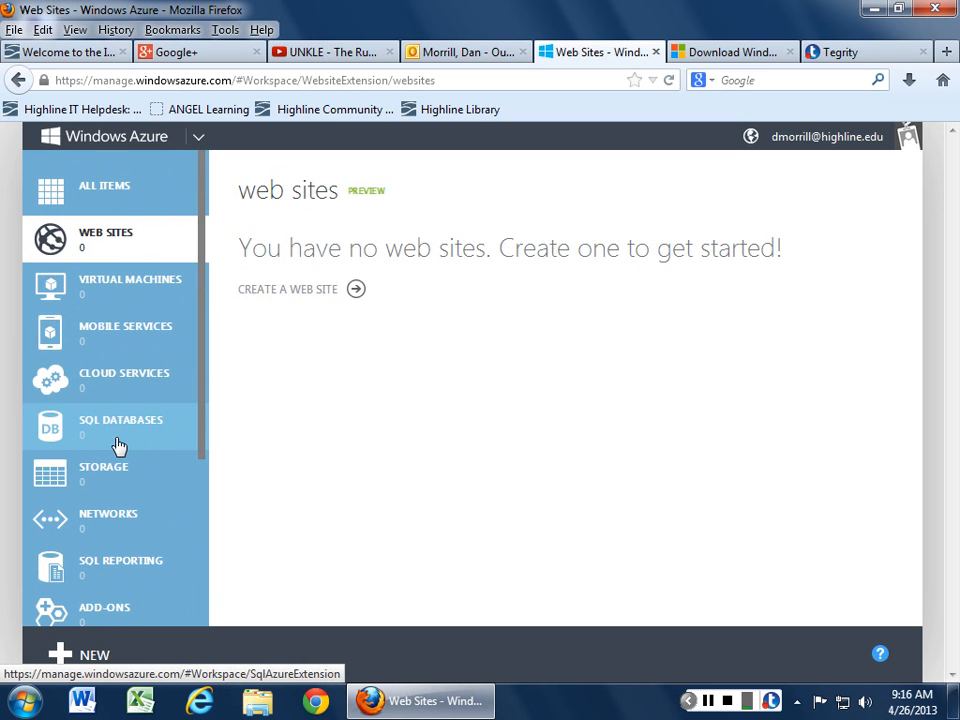
pyautogui.moveTo(116, 424)
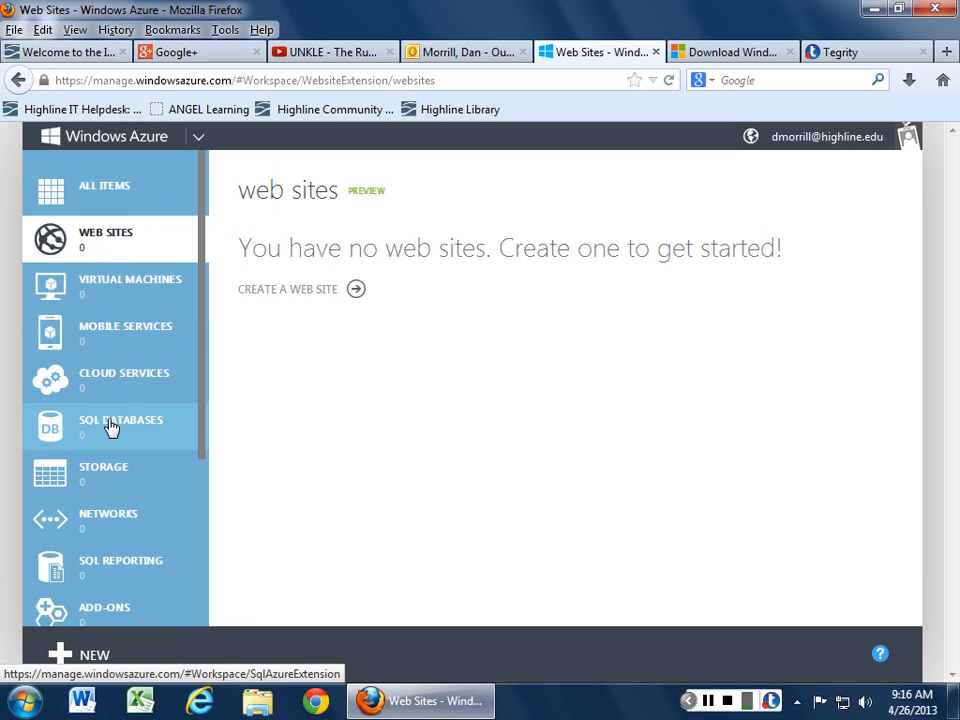
pyautogui.moveTo(220, 596)
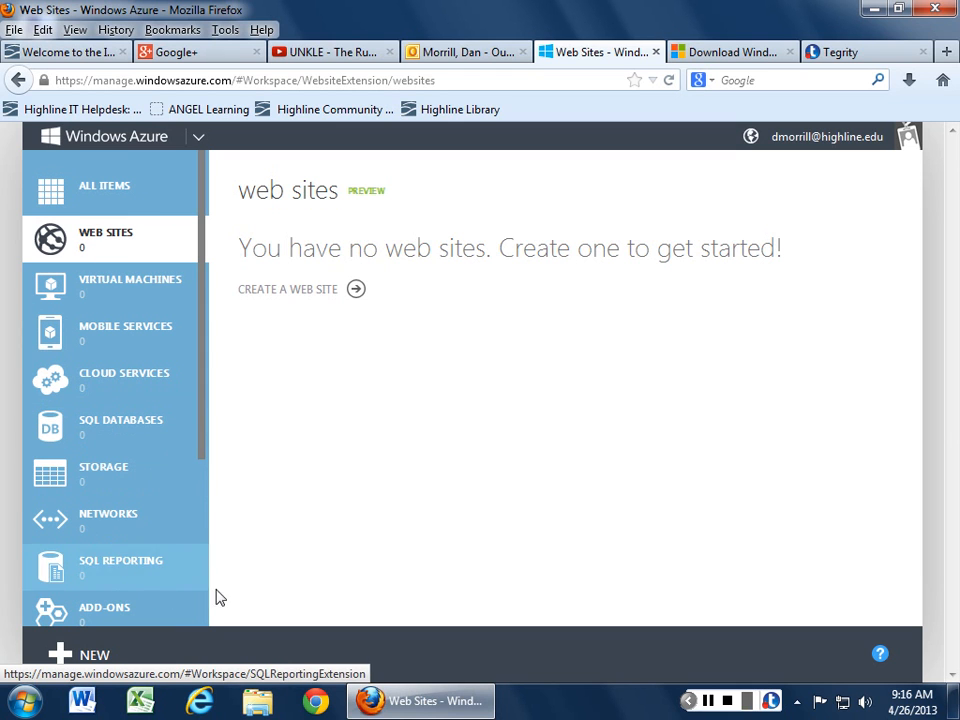